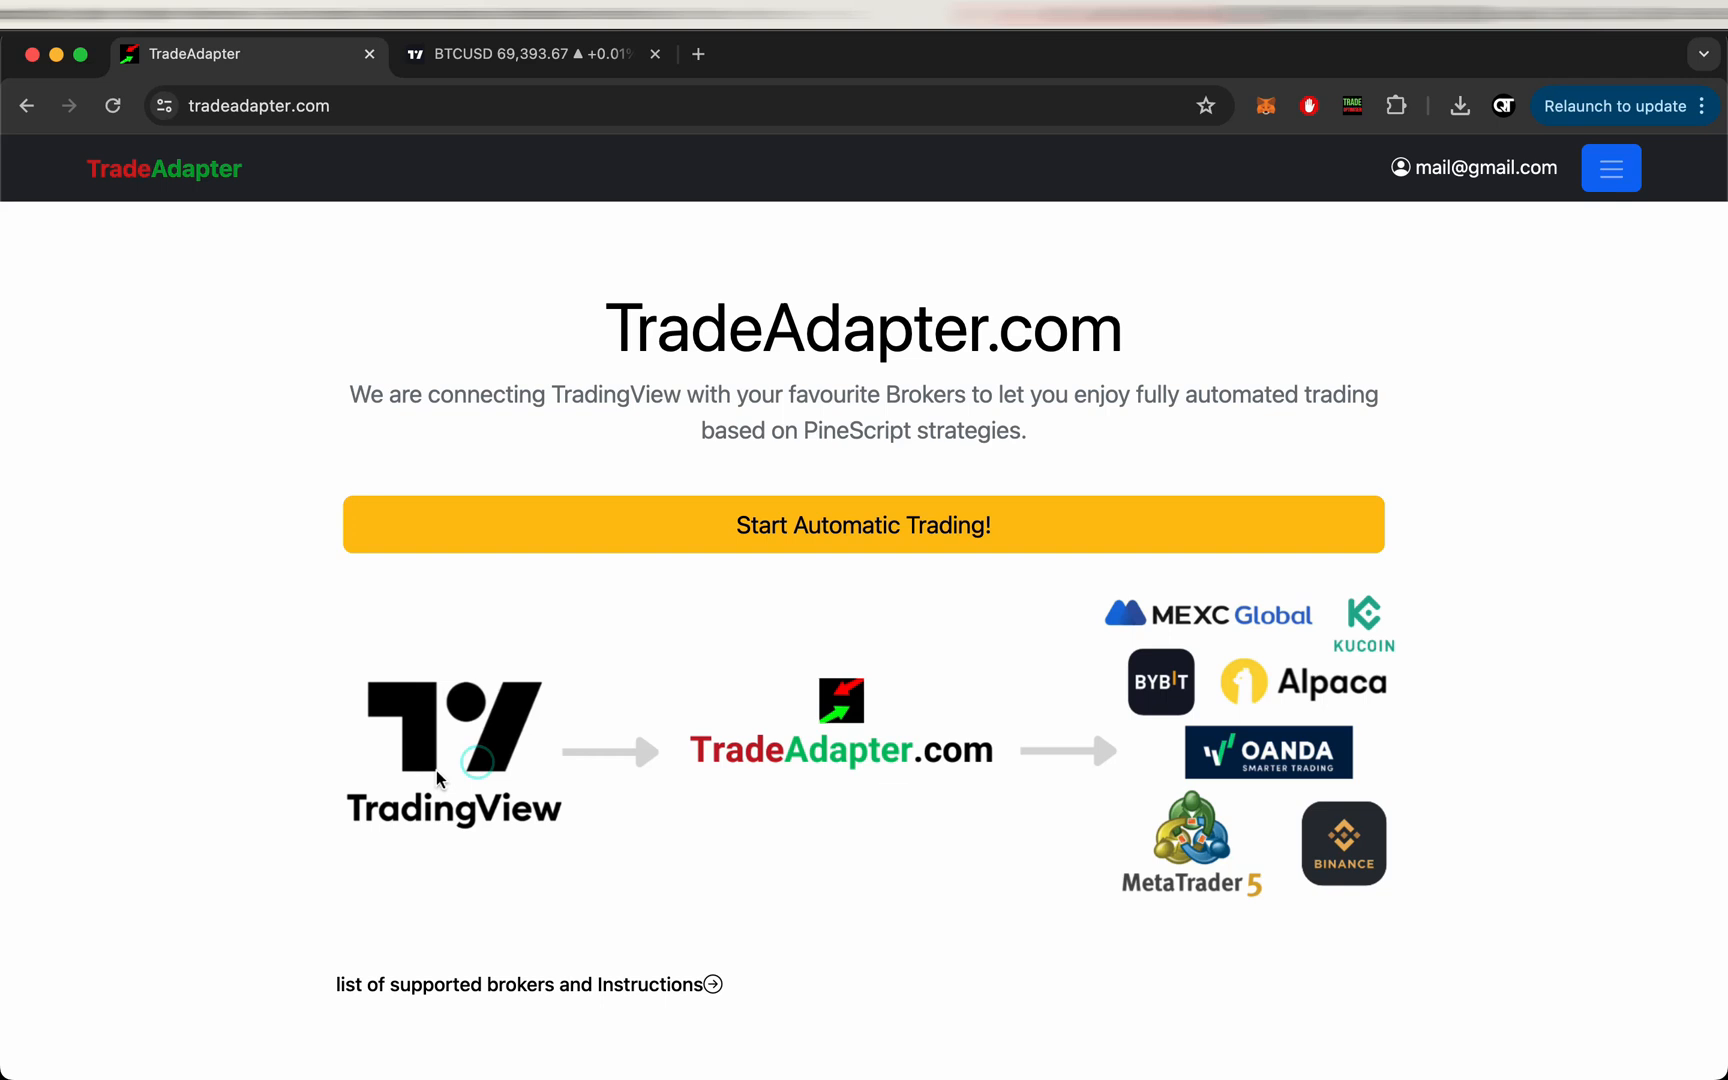
mouse_move(1188, 802)
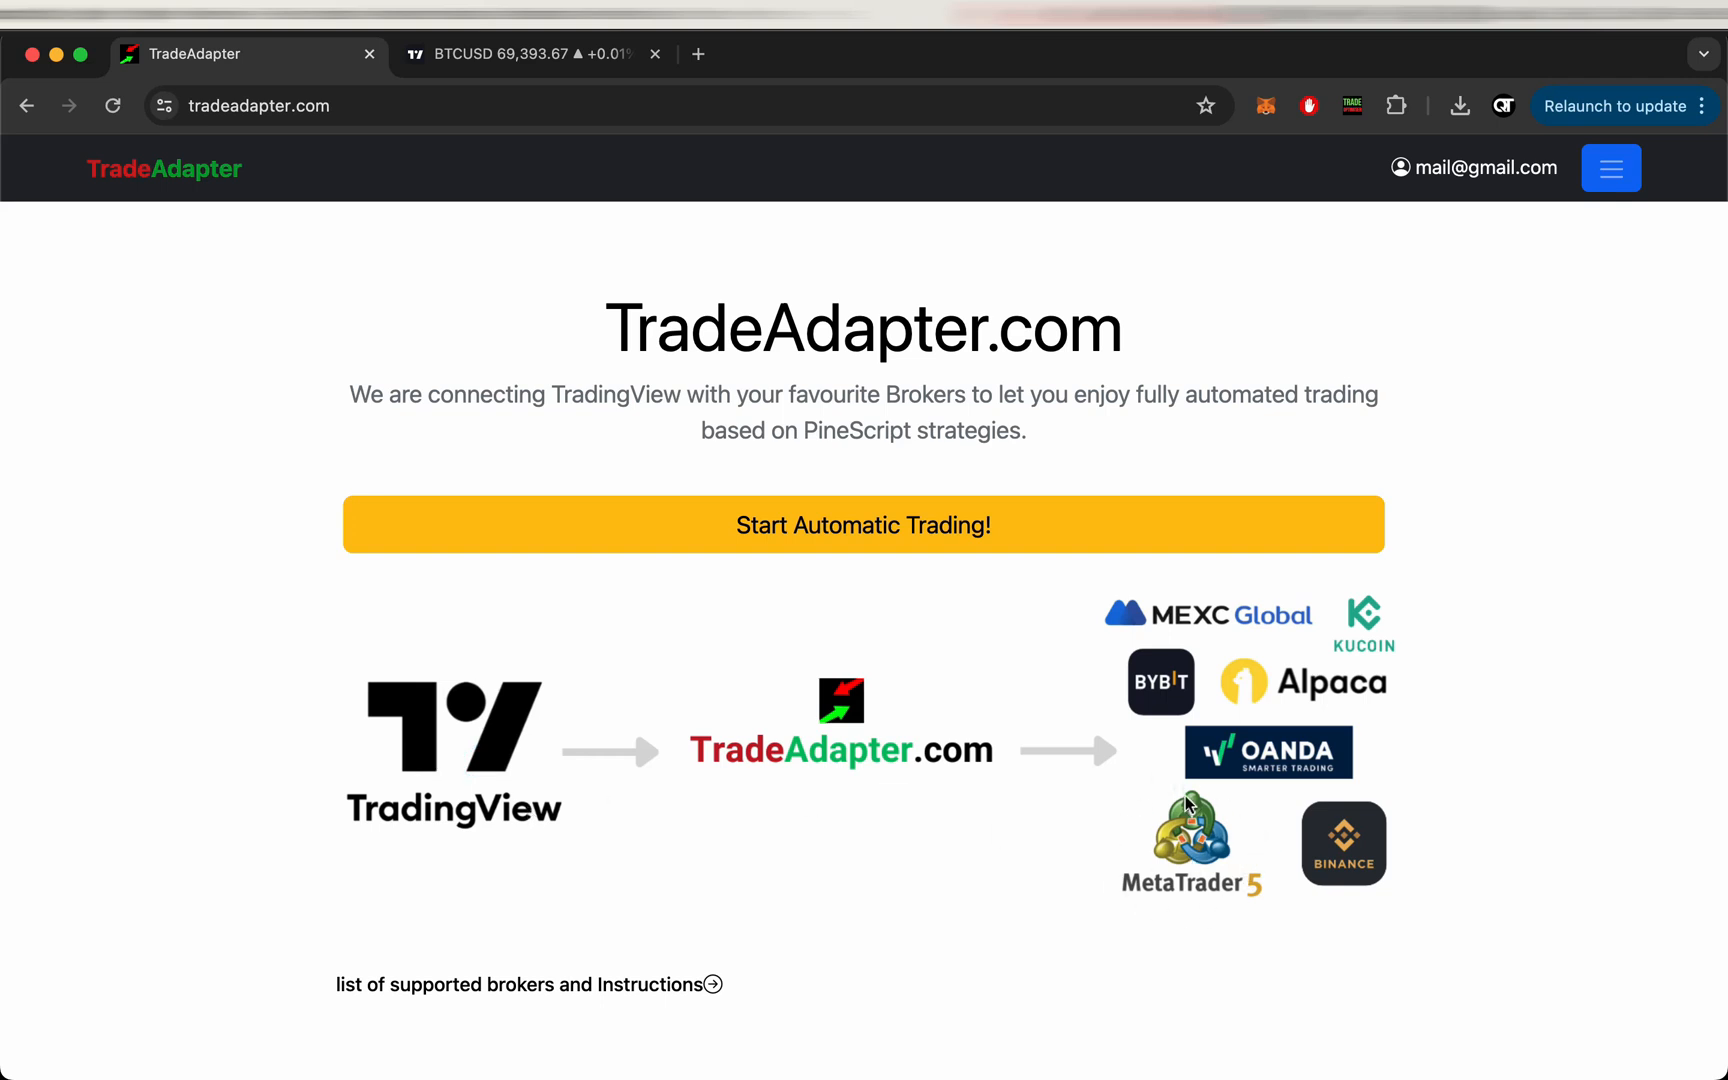
Step: Bring up the Instructions page and scroll to the Metatrader (MT4/MT5) row
left_click(1610, 168)
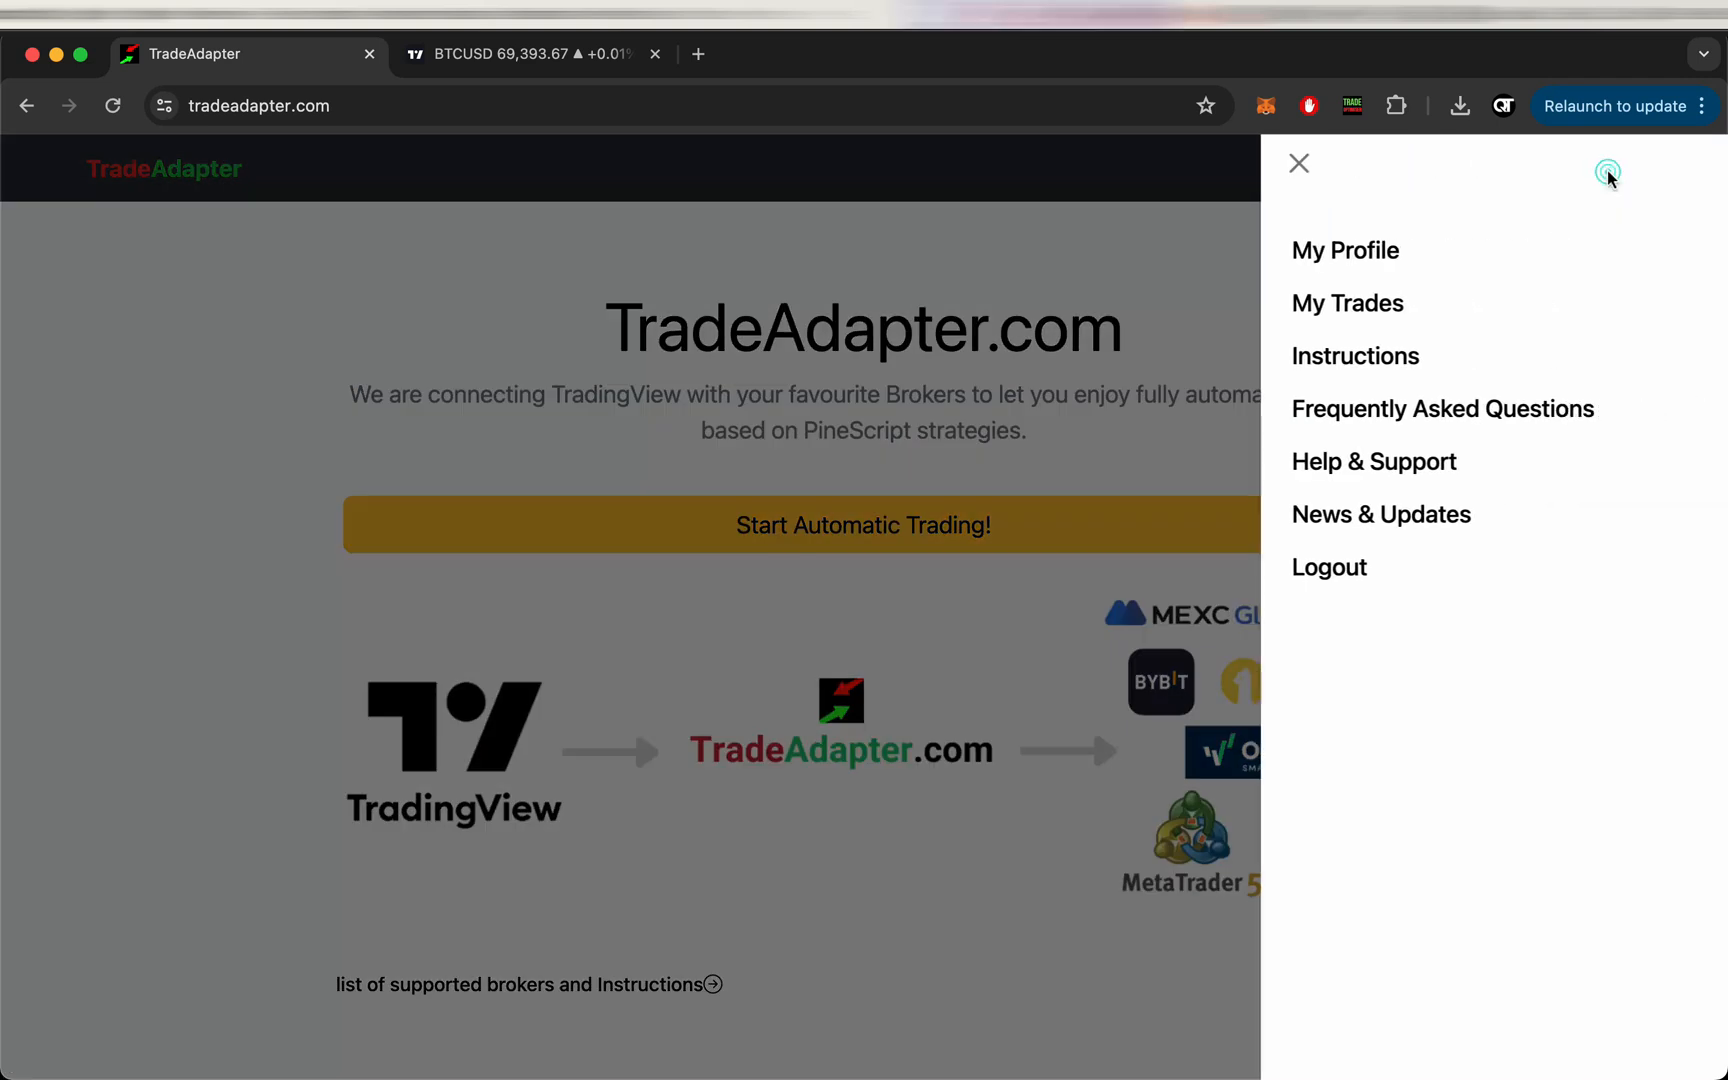
left_click(1354, 356)
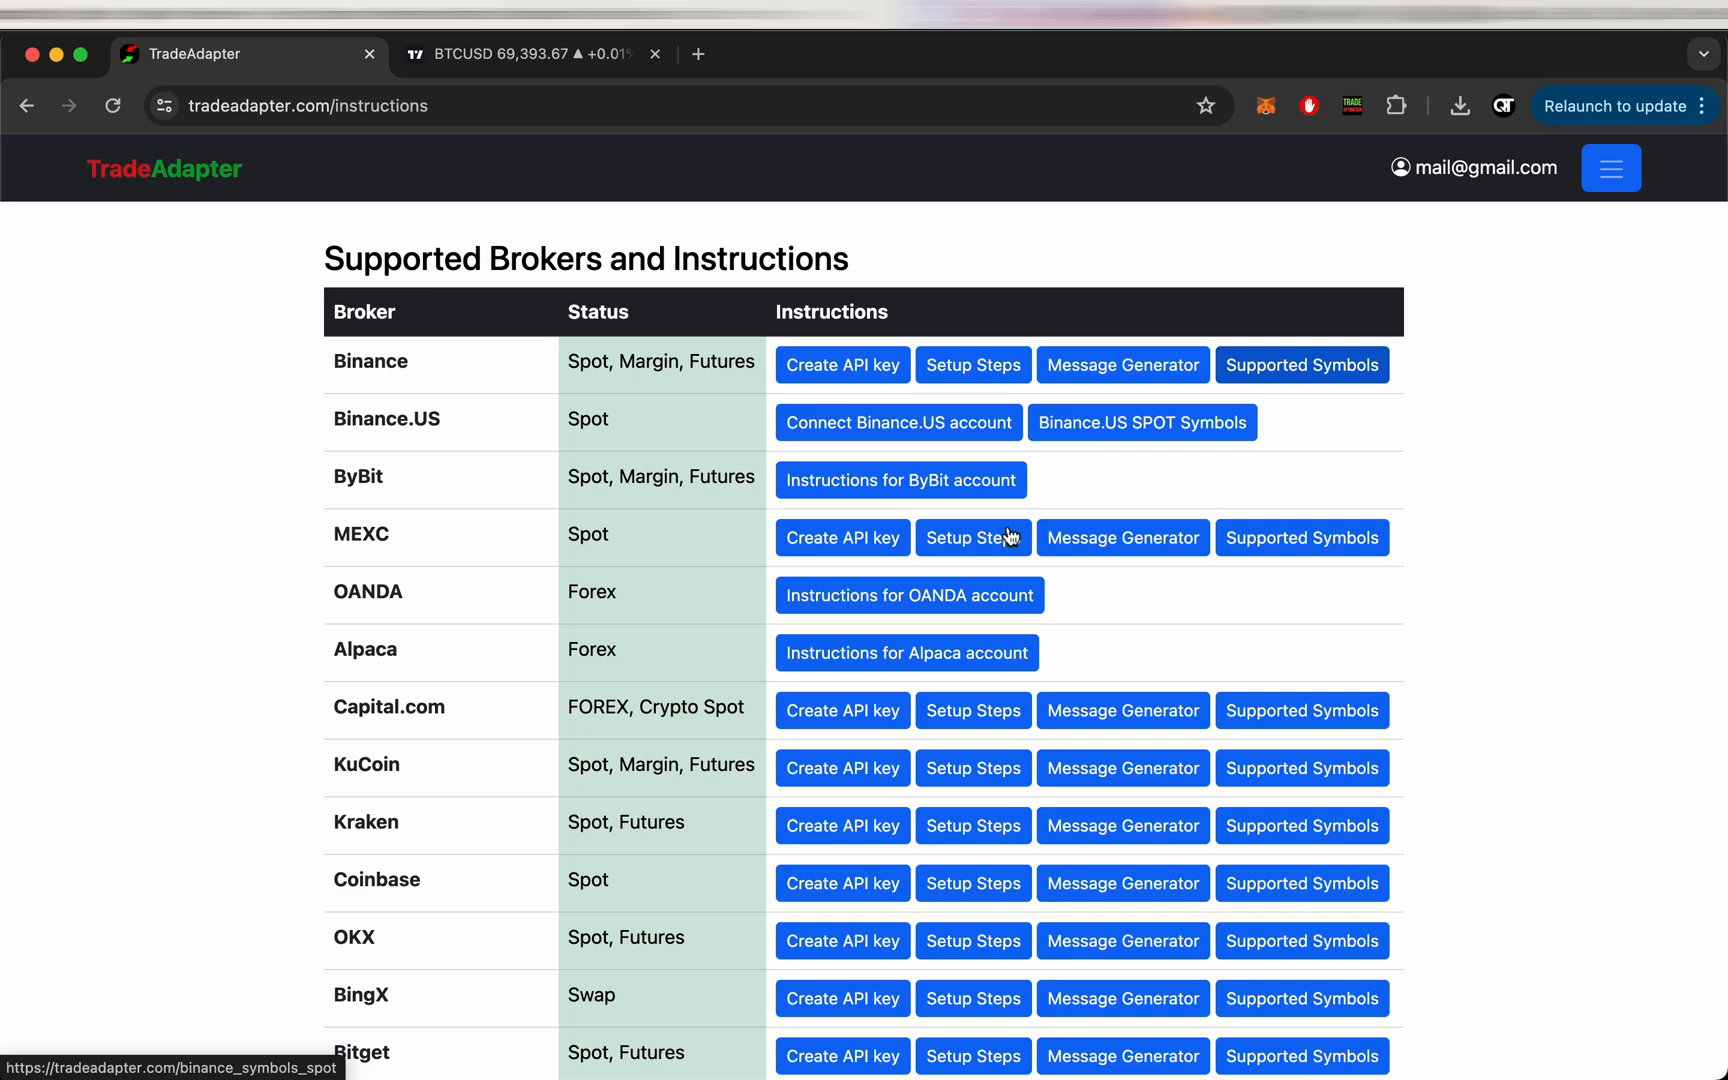
scroll("down", 3)
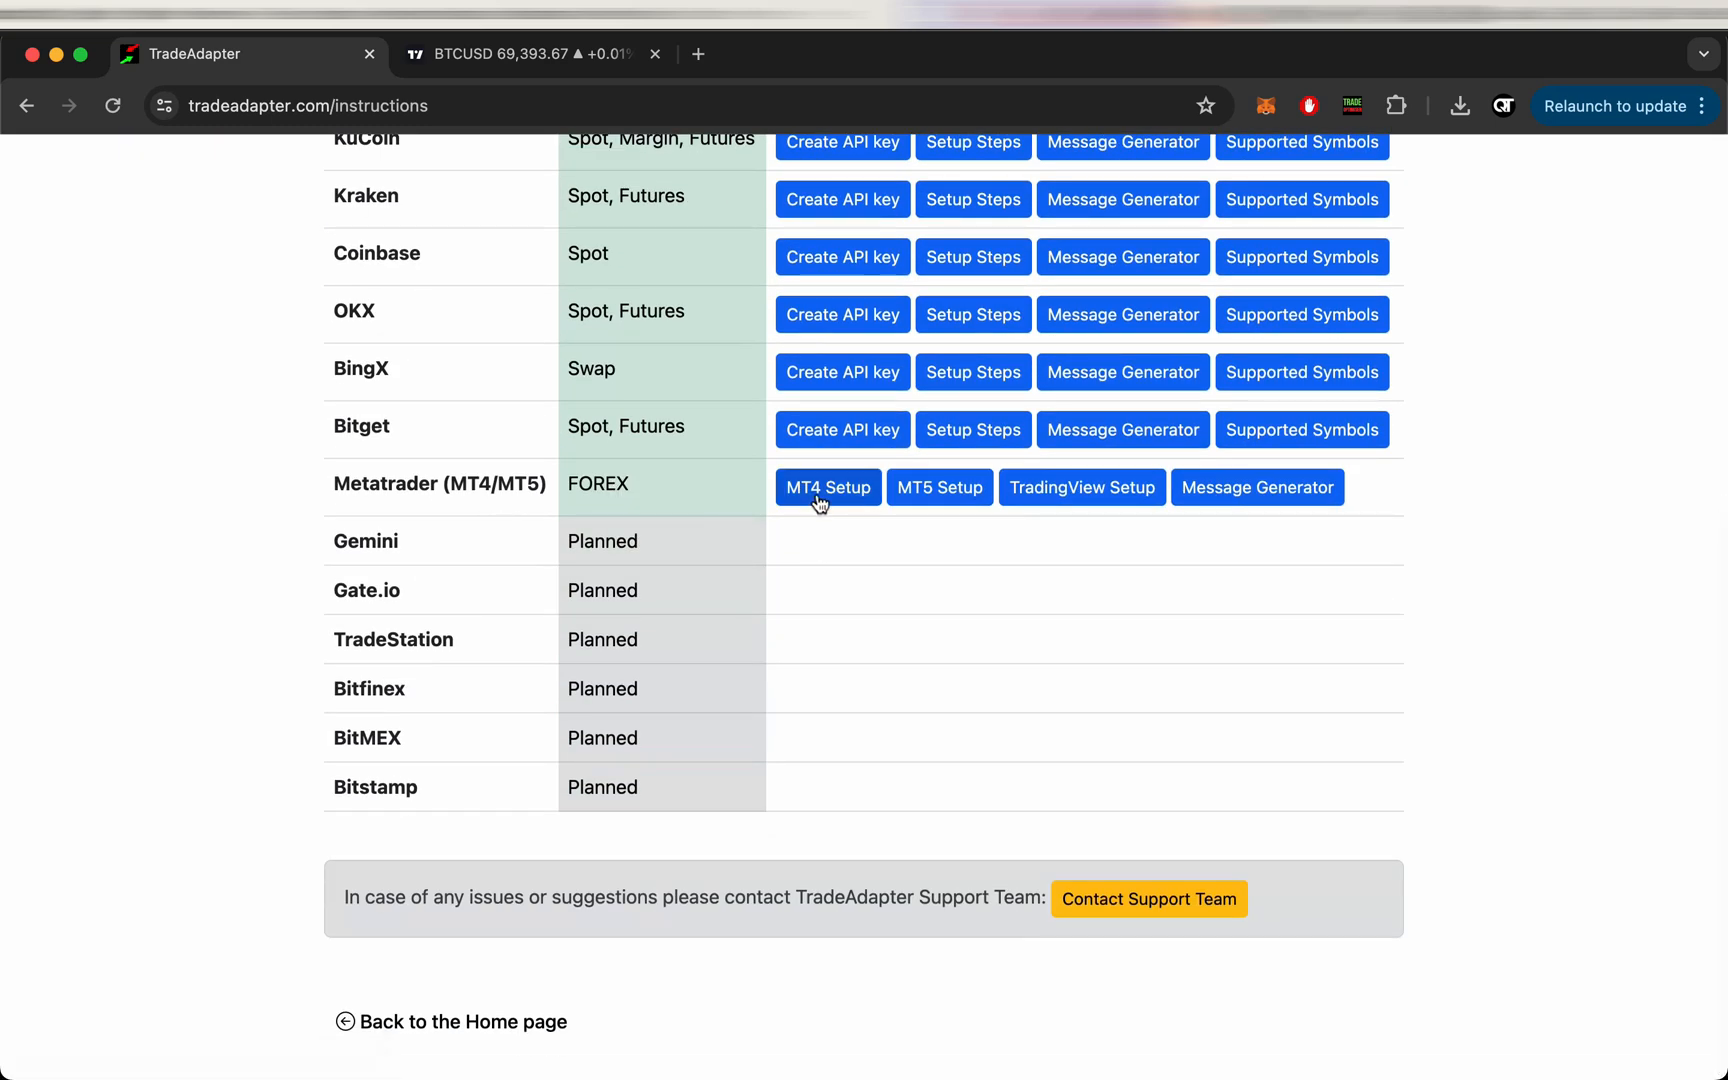
mouse_move(938, 488)
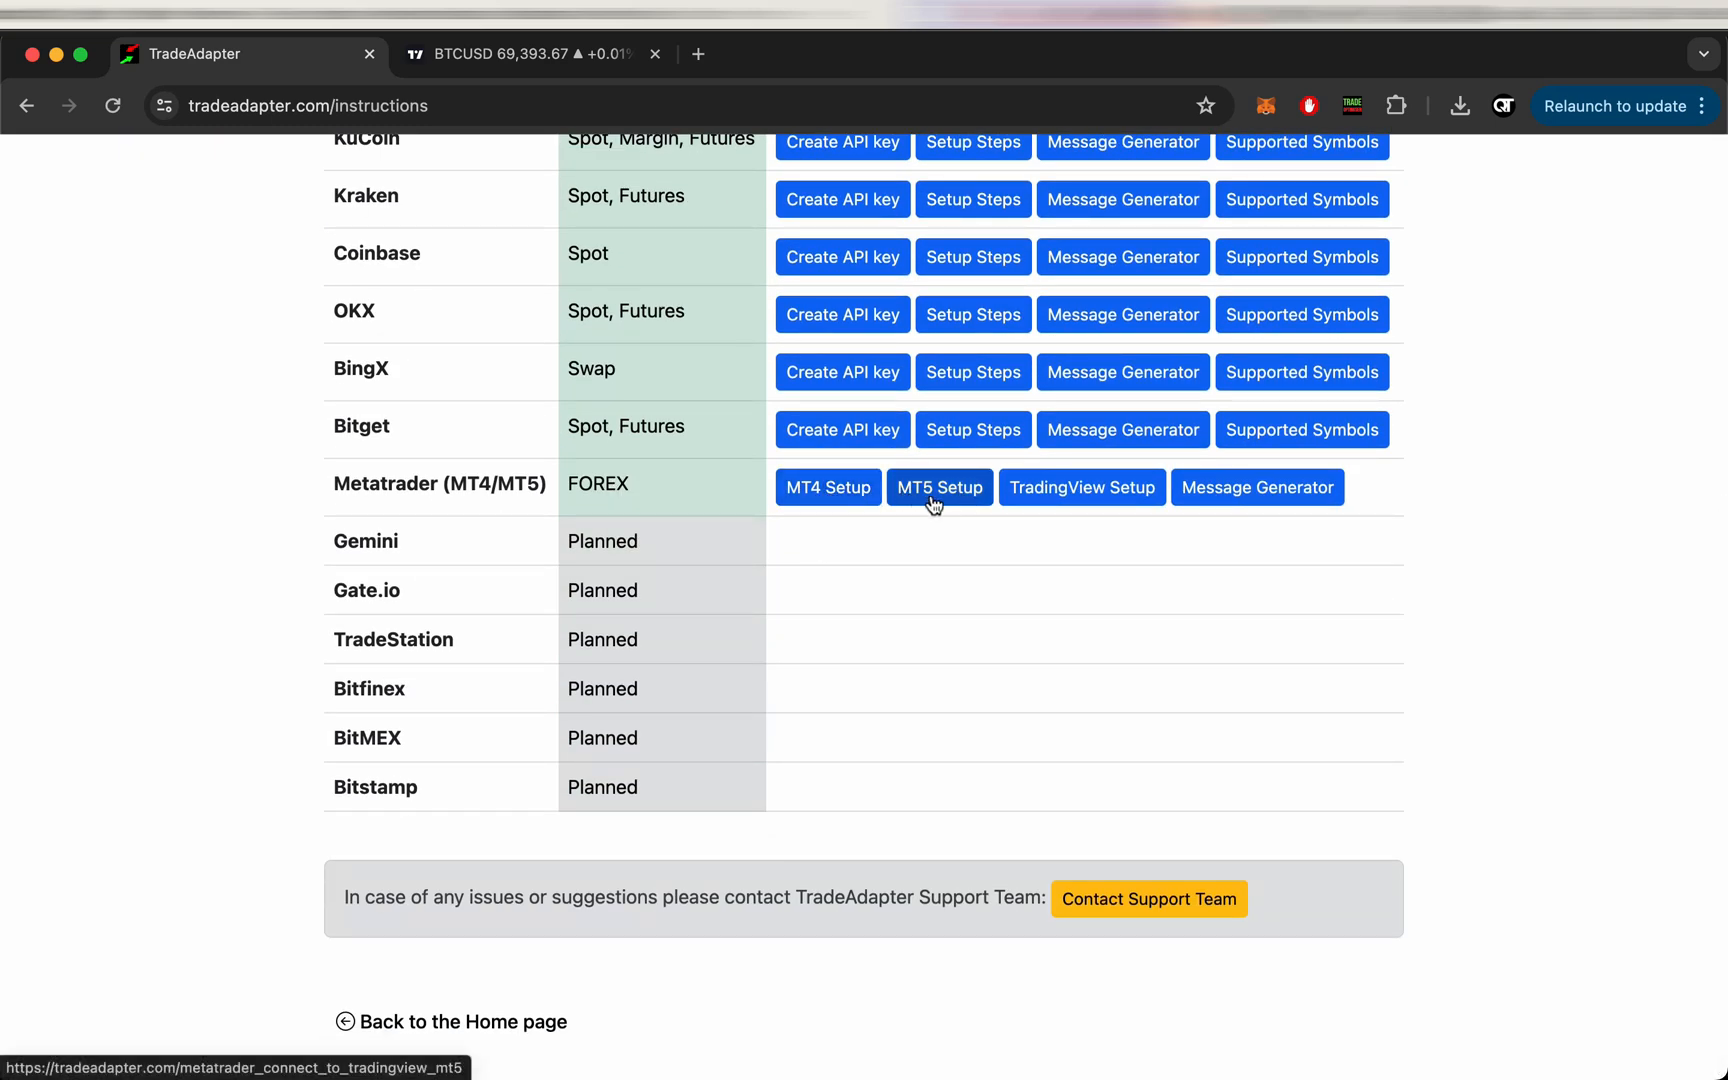
Step: Open the MT5 Setup guide and highlight the Mac installation folder path
left_click(938, 488)
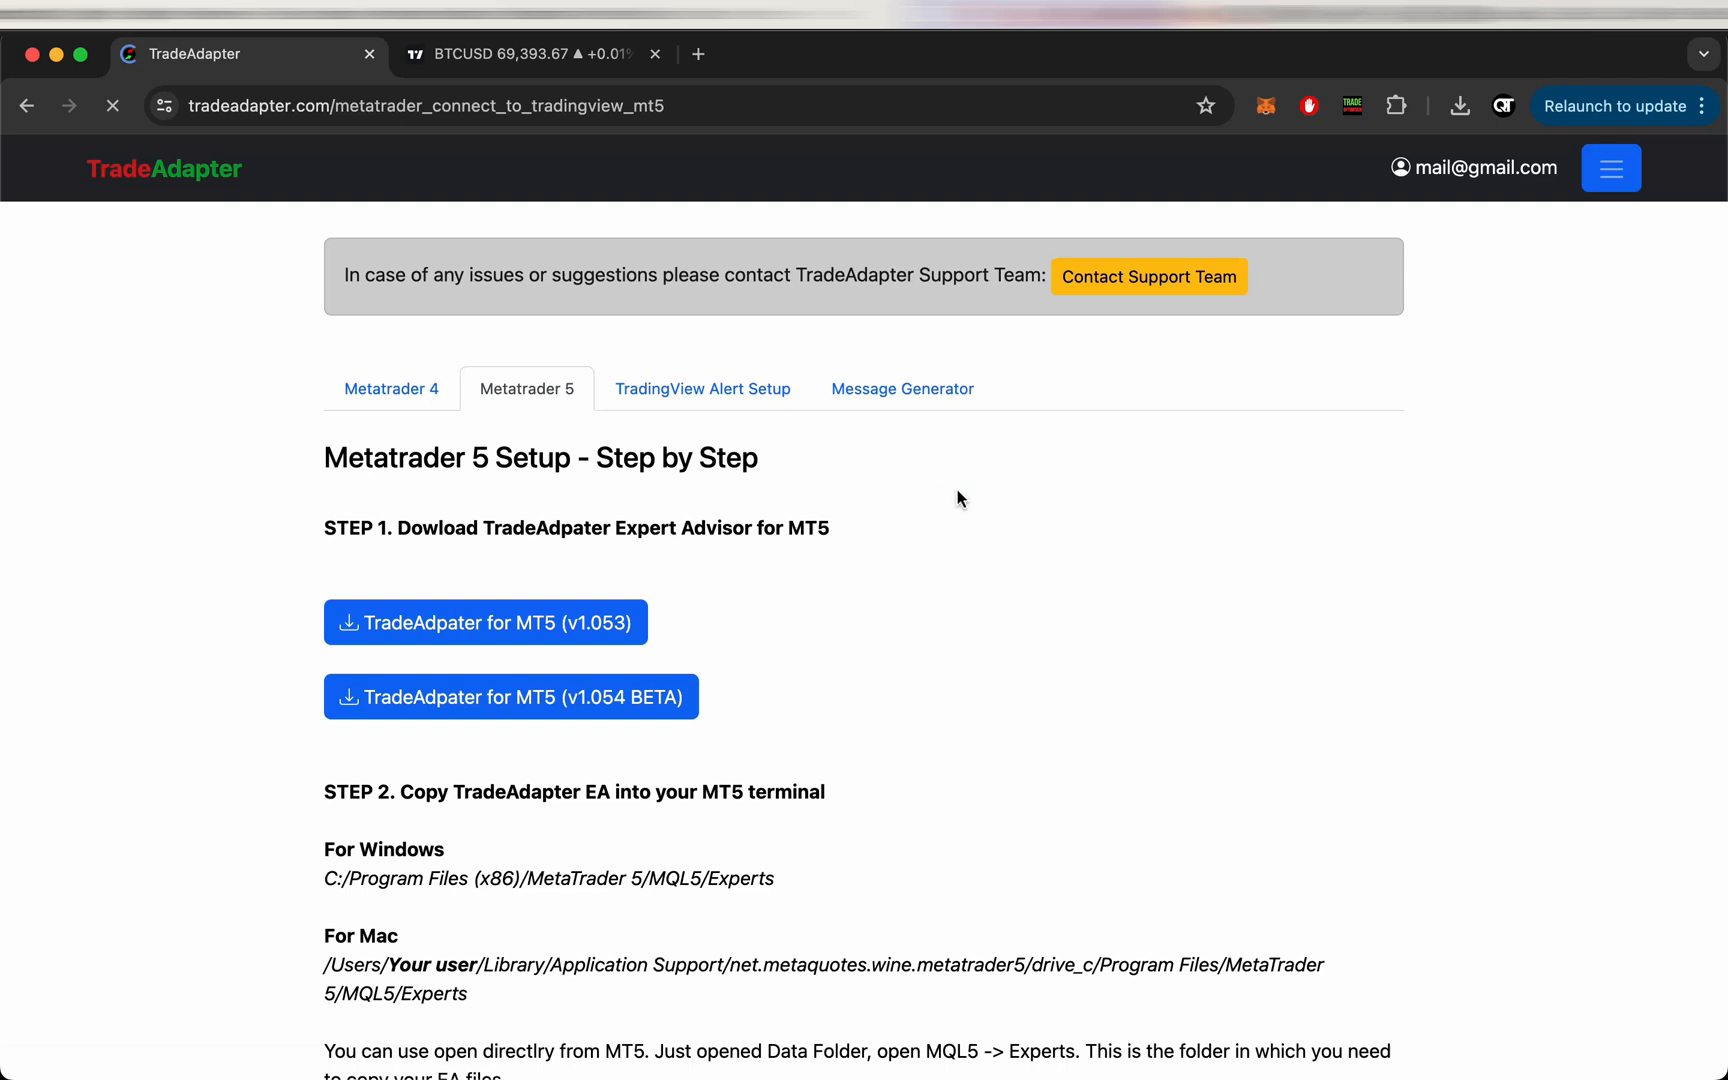
scroll("down", 3)
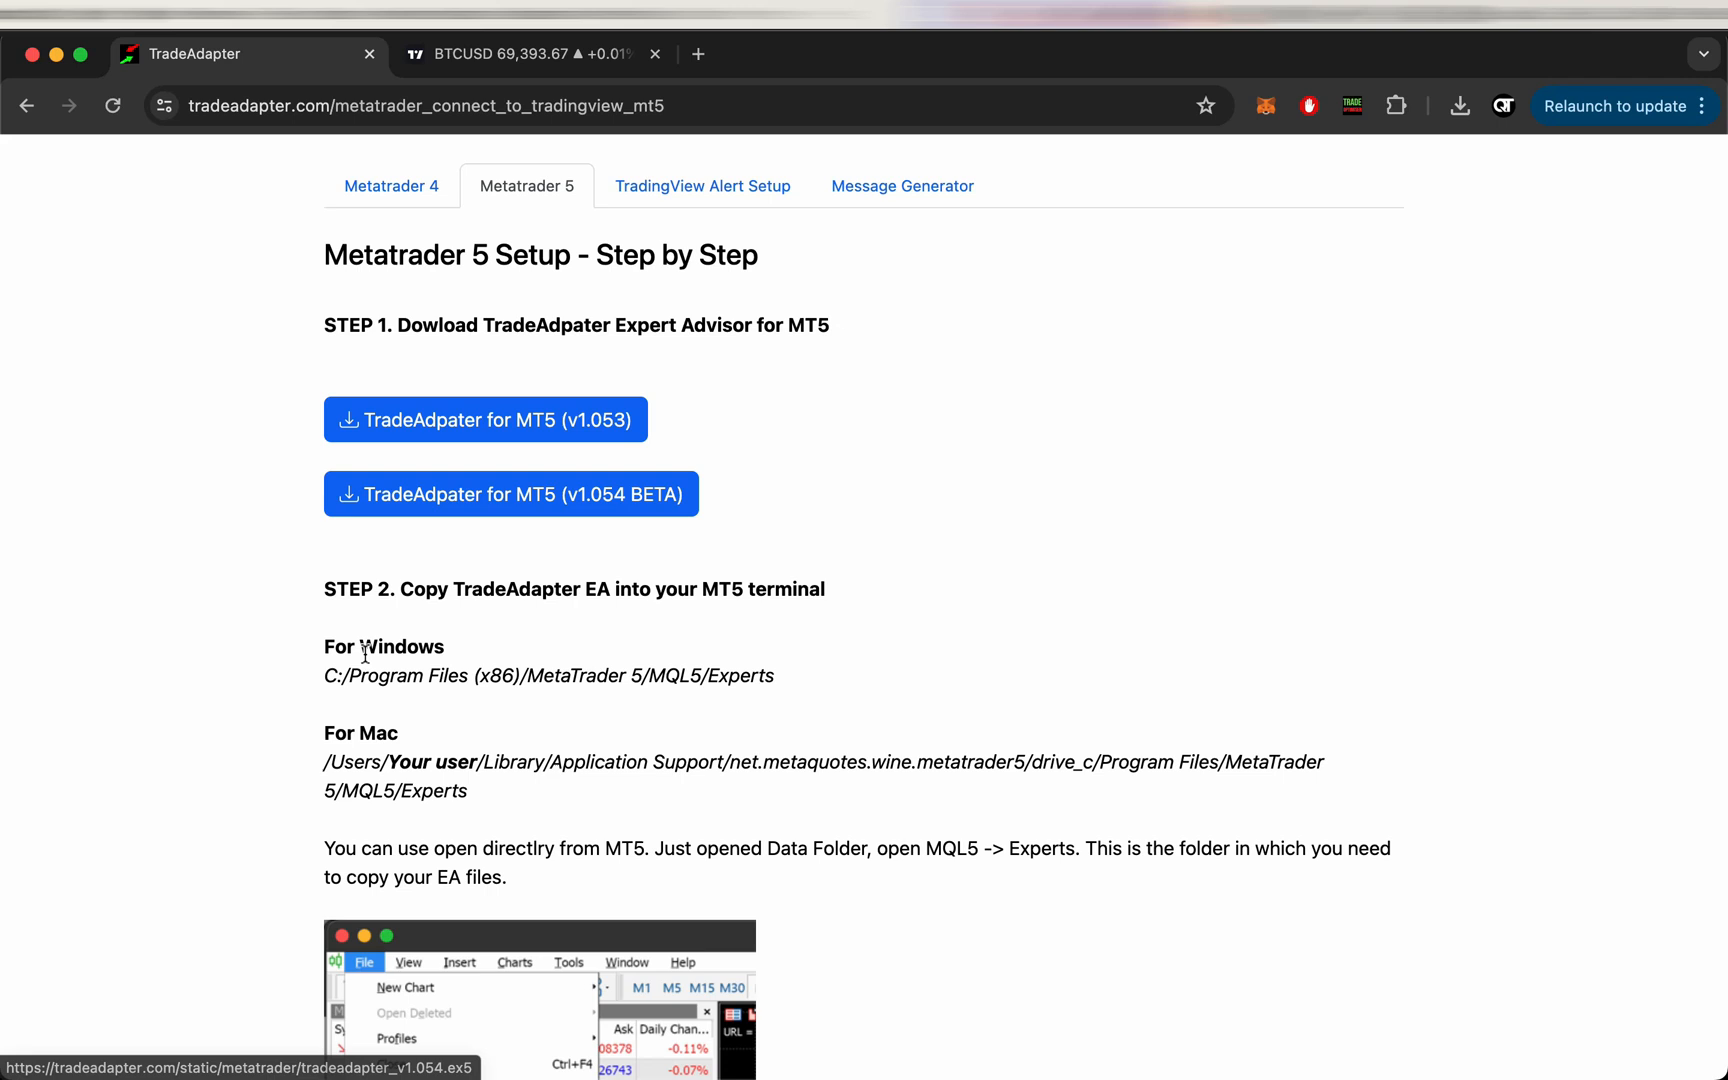
left_click_drag(362, 646, 774, 676)
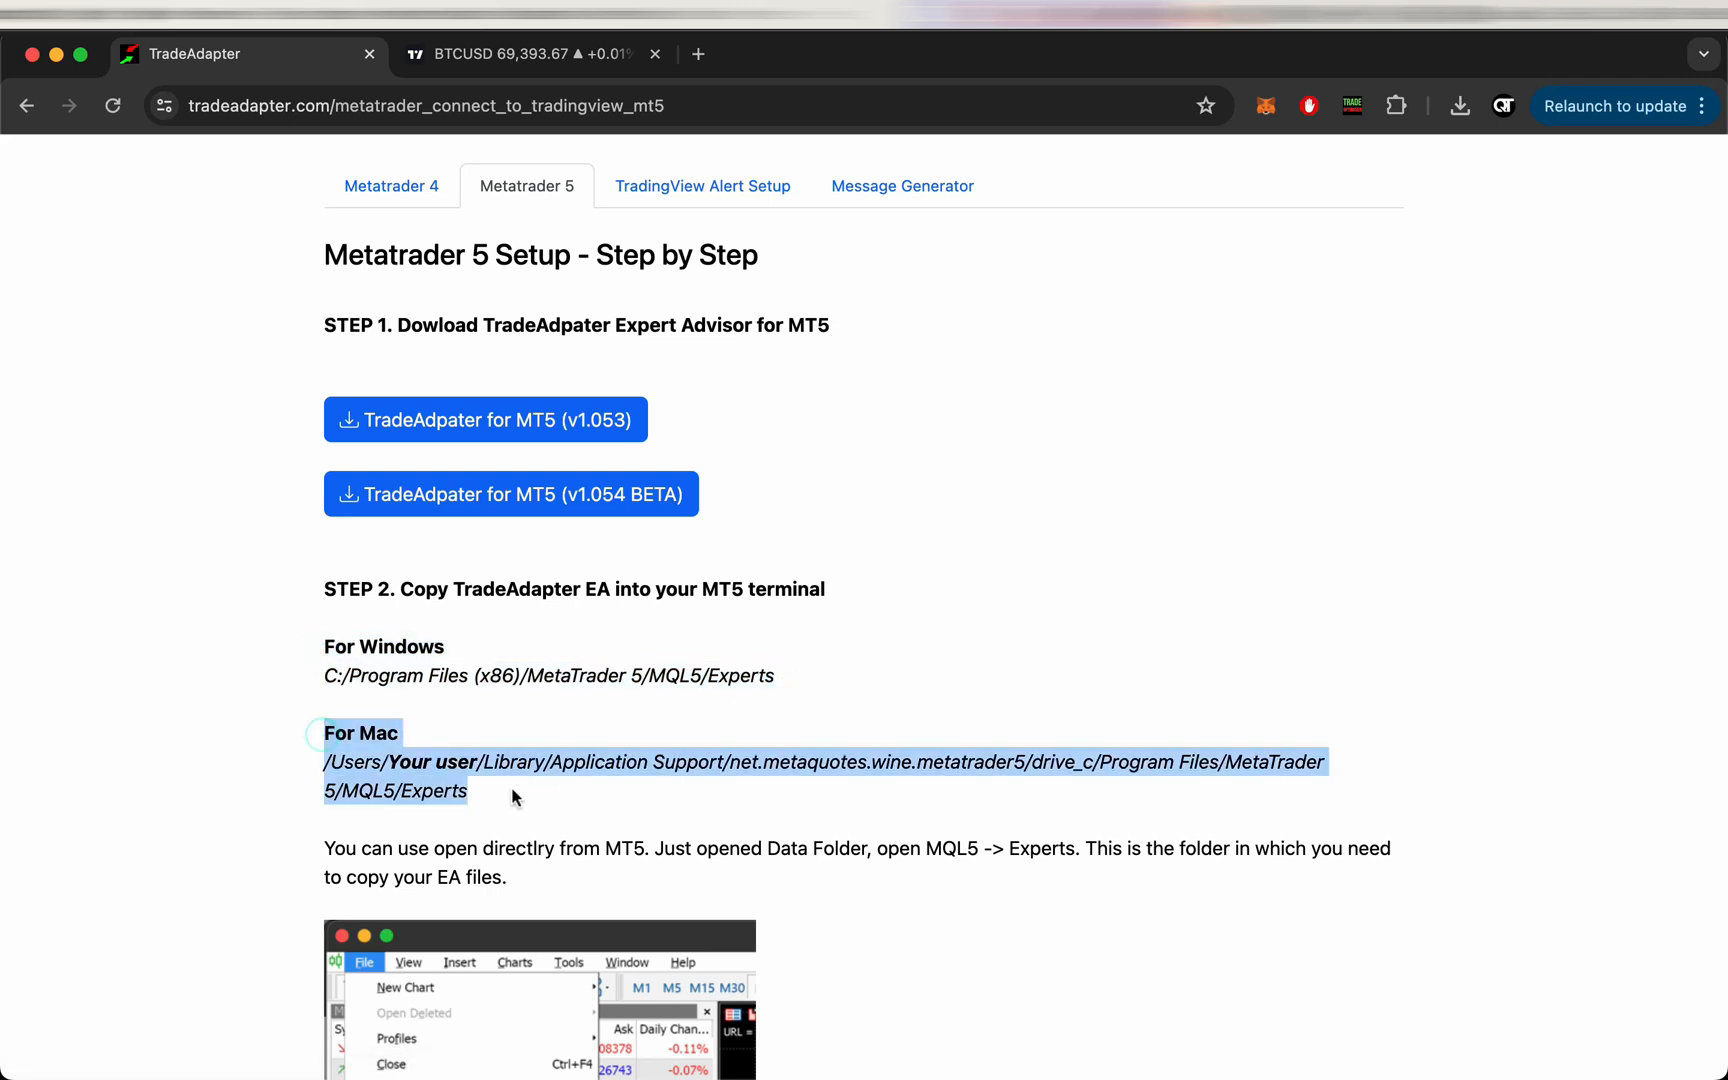
Step: Download the v1.054 BETA expert advisor and save it into the Advisors folder
left_click(510, 494)
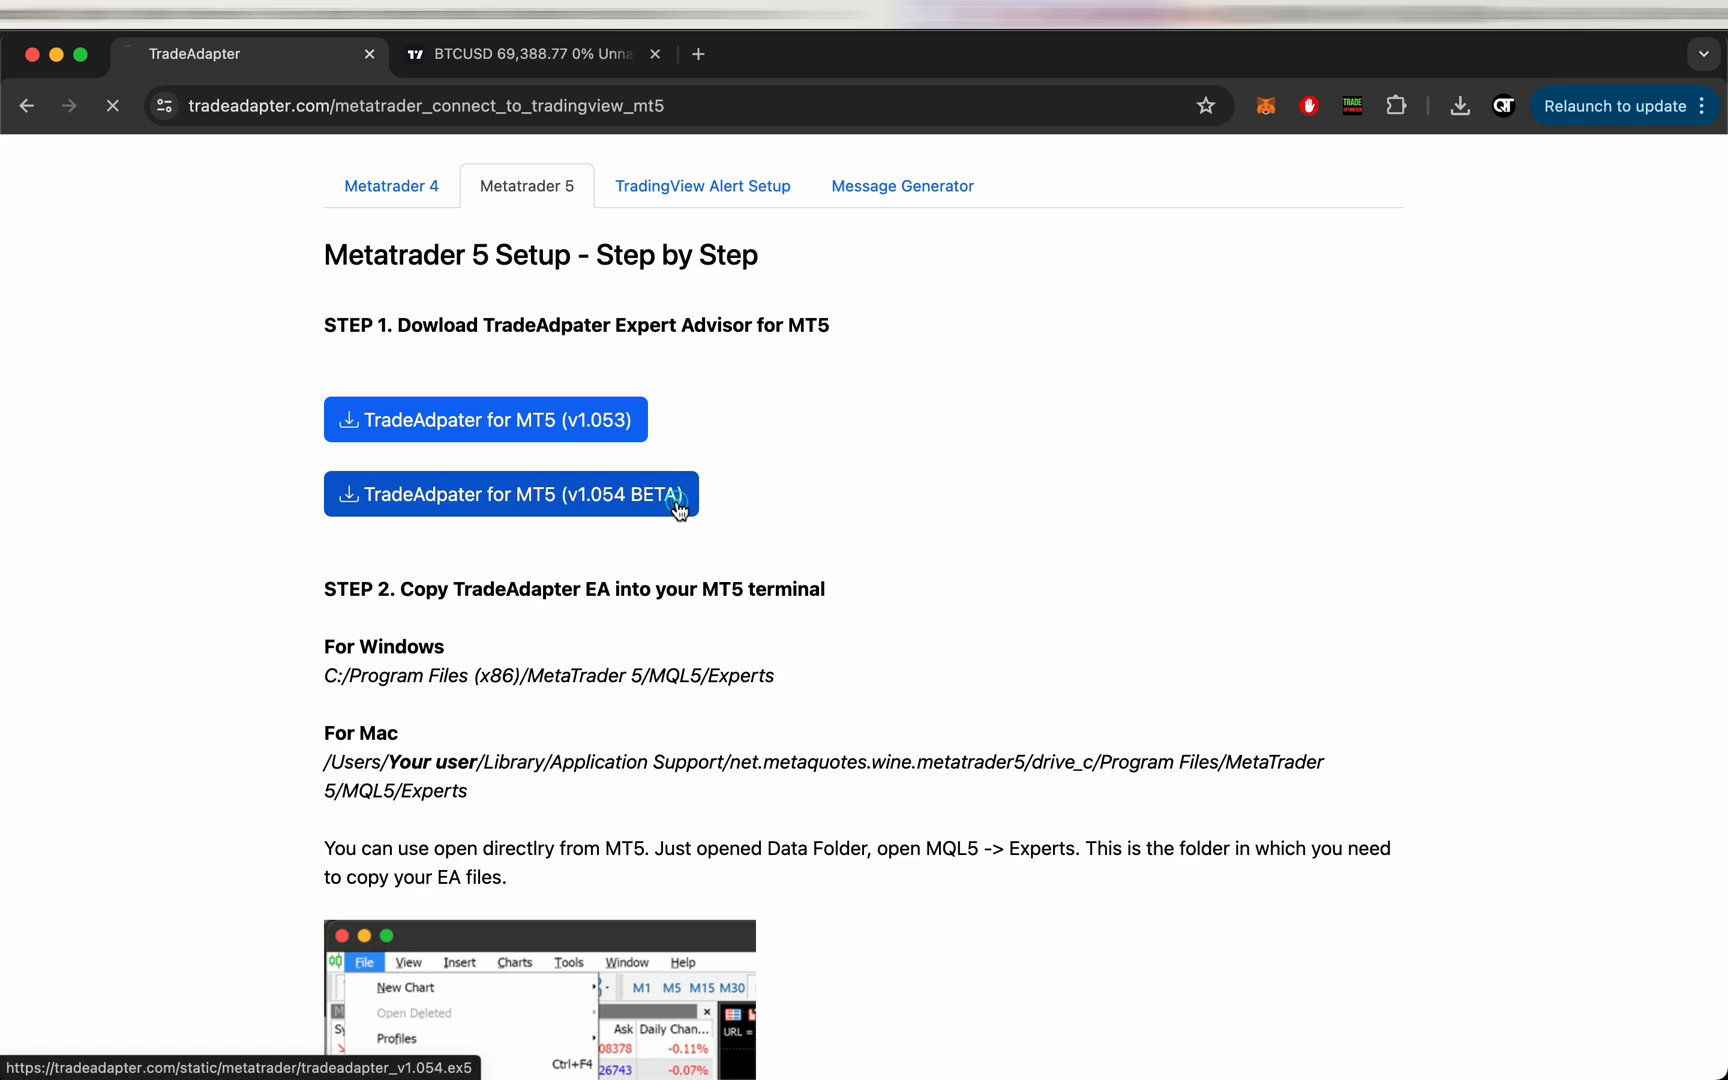
left_click(510, 494)
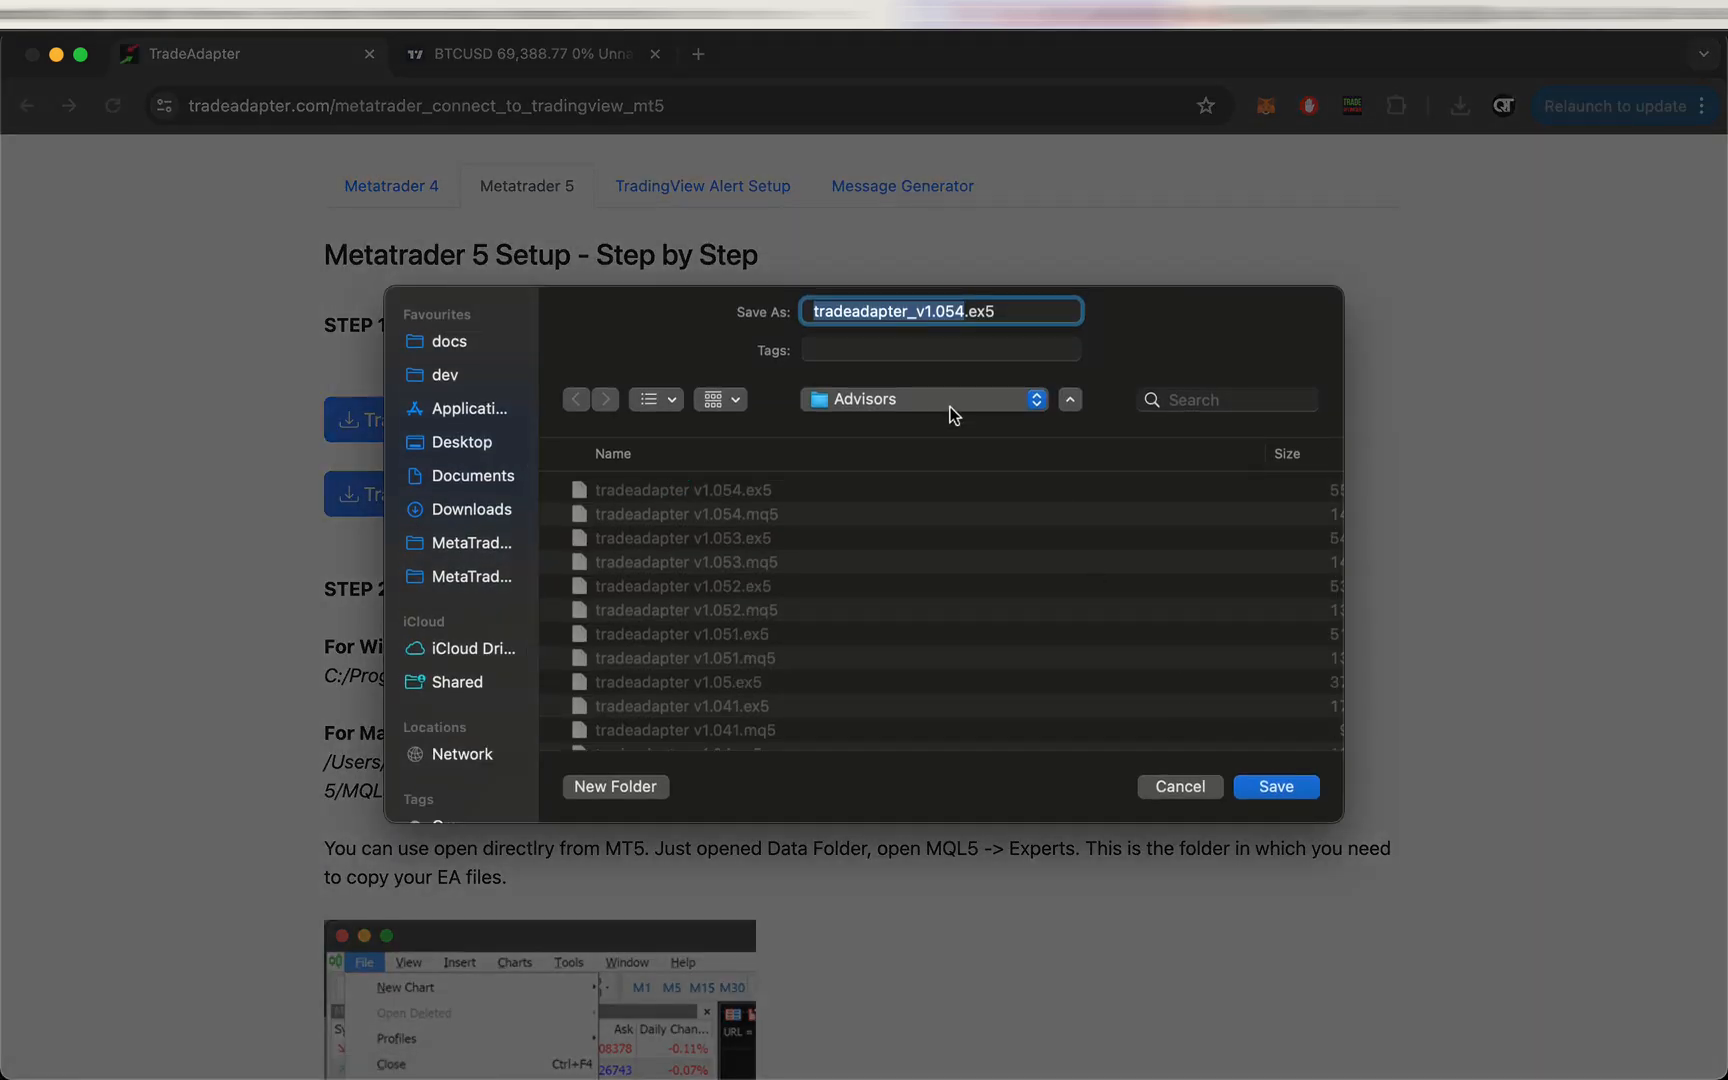
left_click(1276, 786)
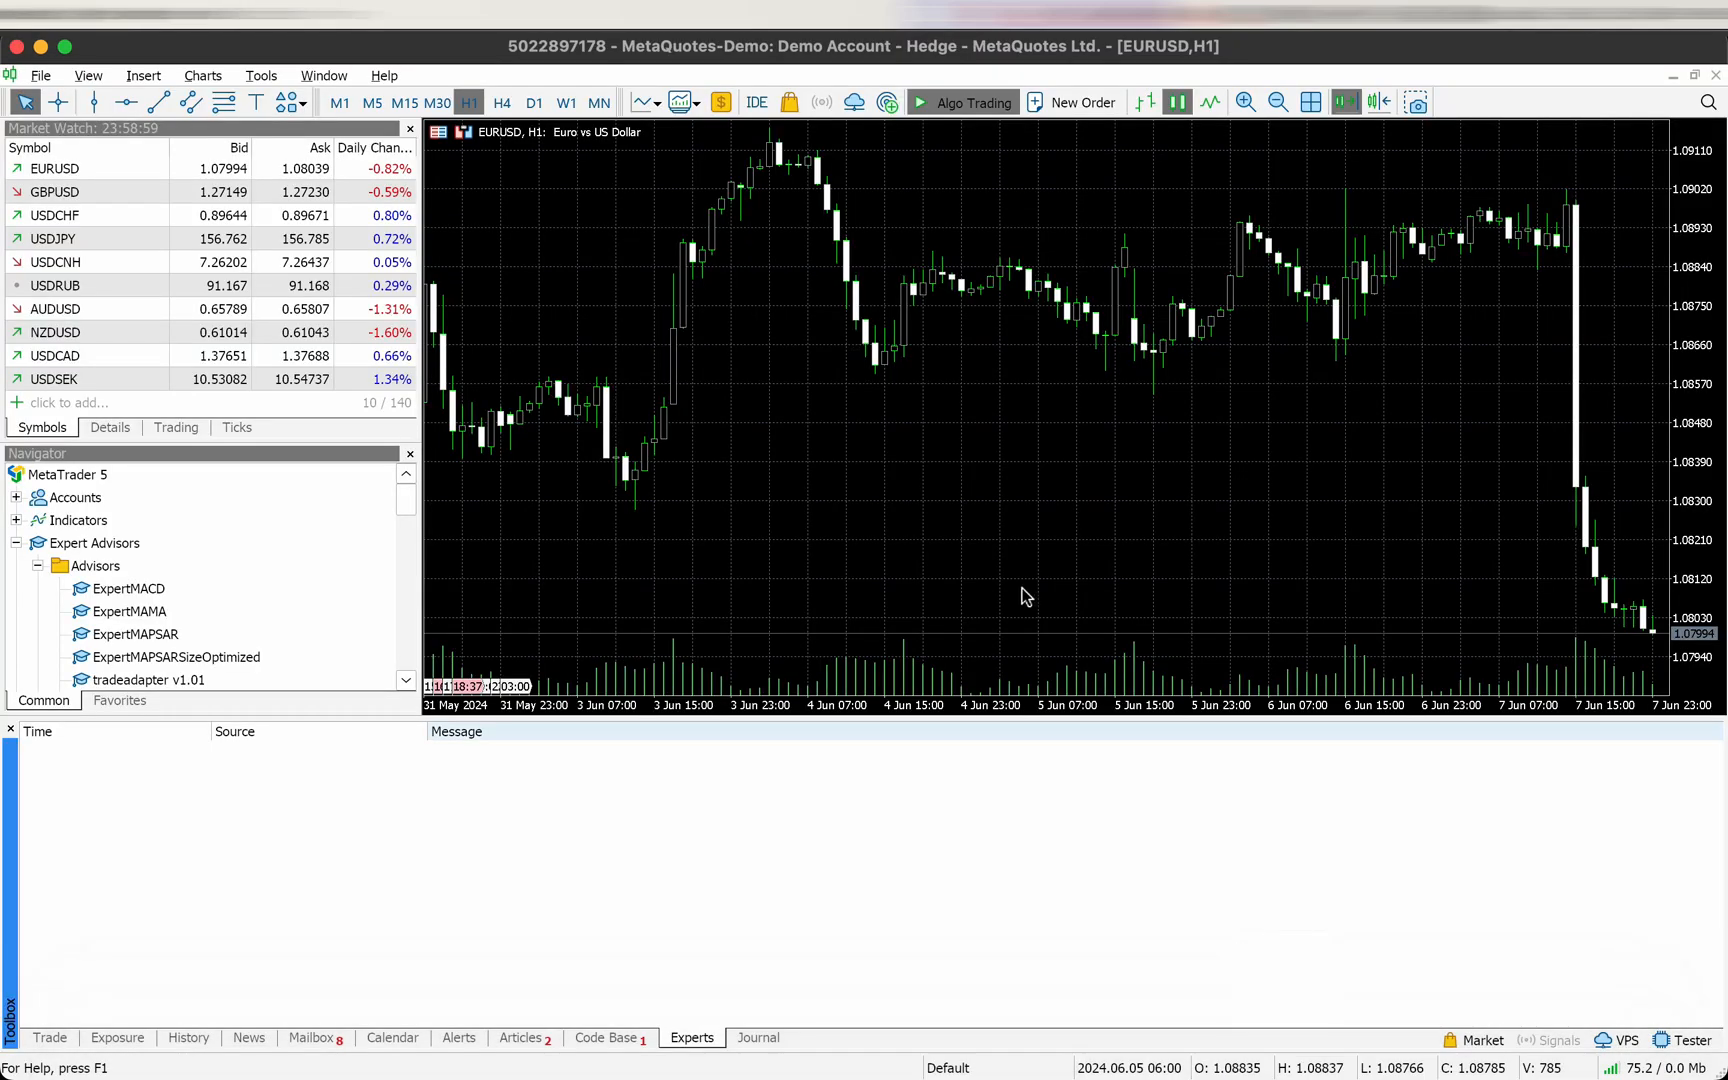
Step: Refresh the Advisors list and attach tradeadapter_v1.054 to the EURUSD chart
right_click(94, 566)
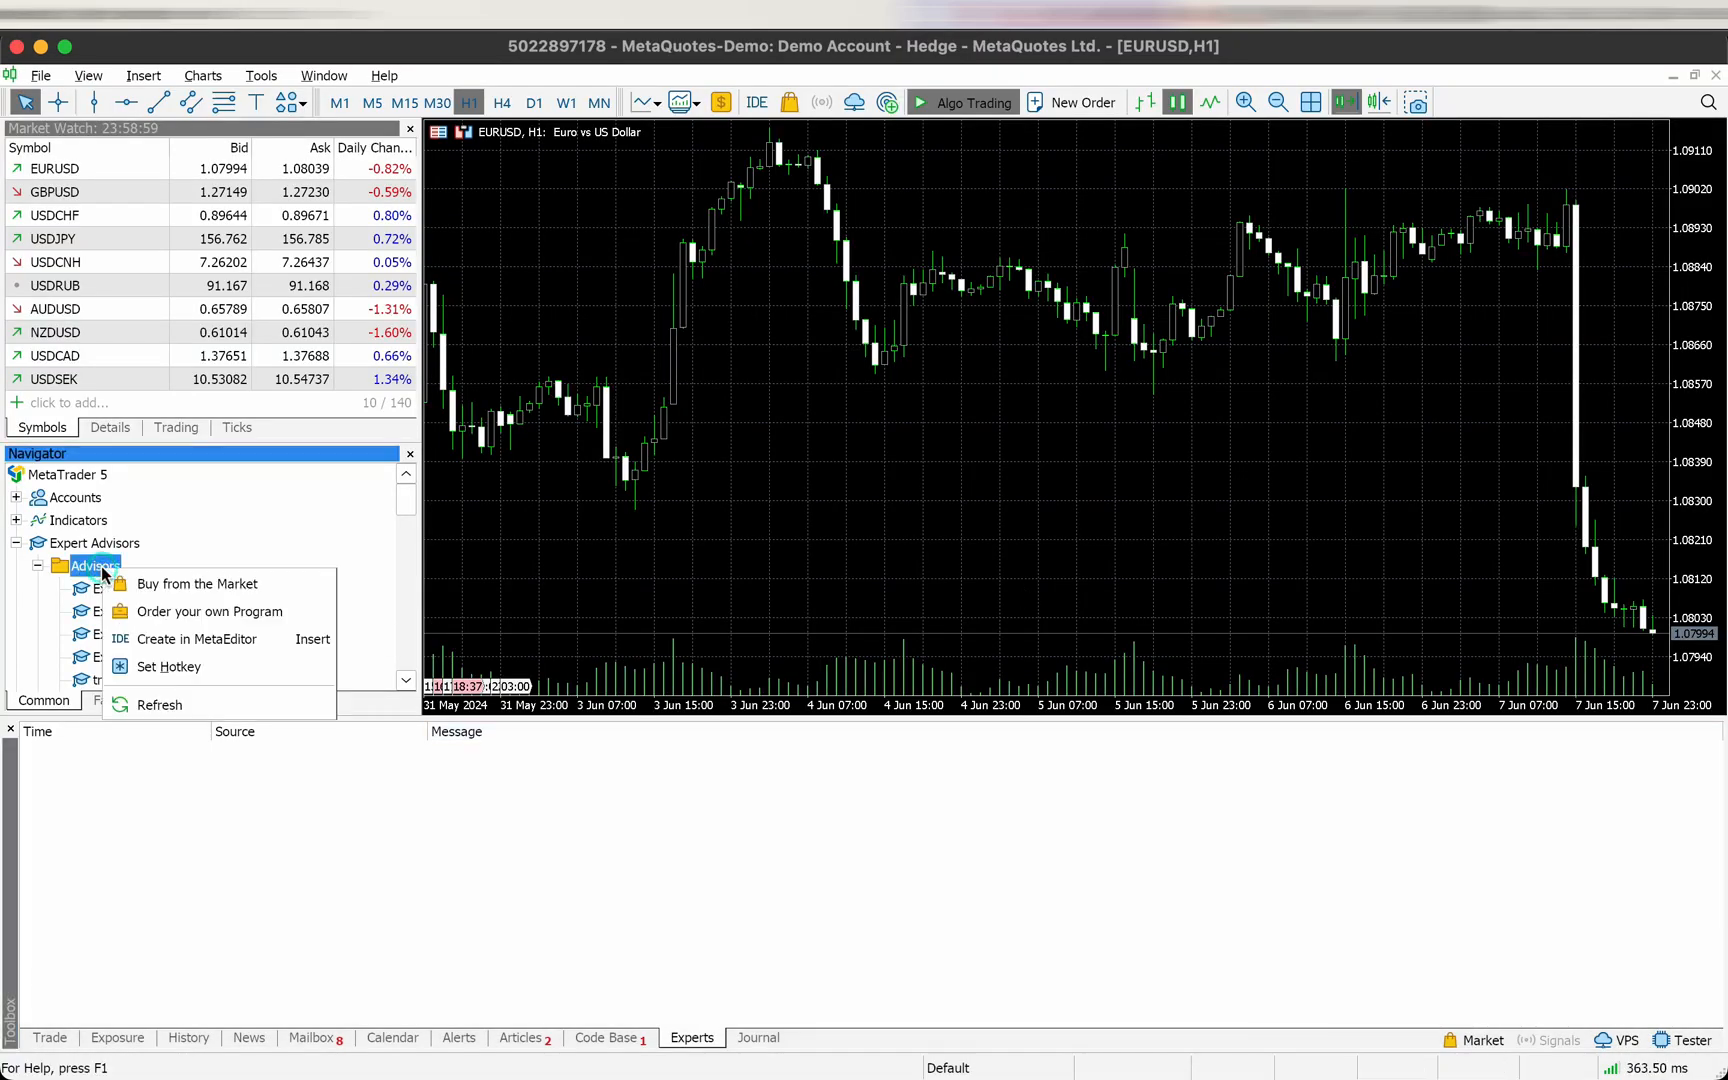
mouse_move(202, 706)
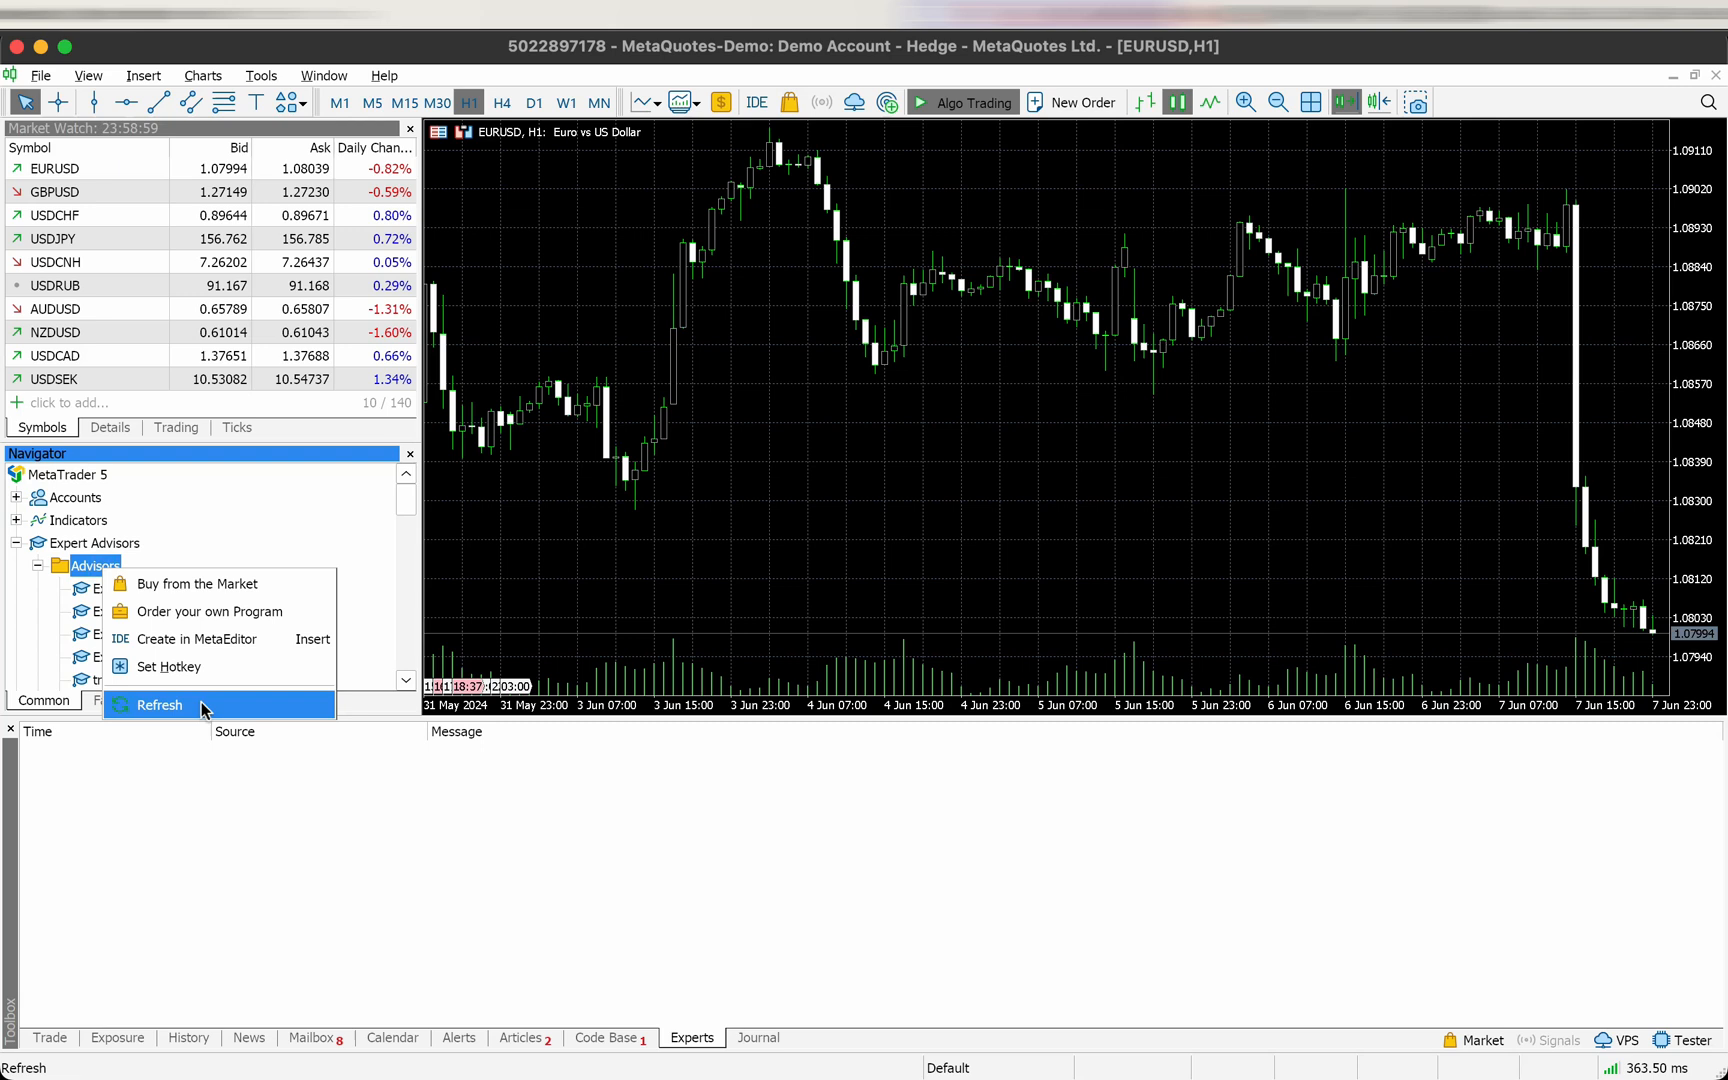
left_click(158, 704)
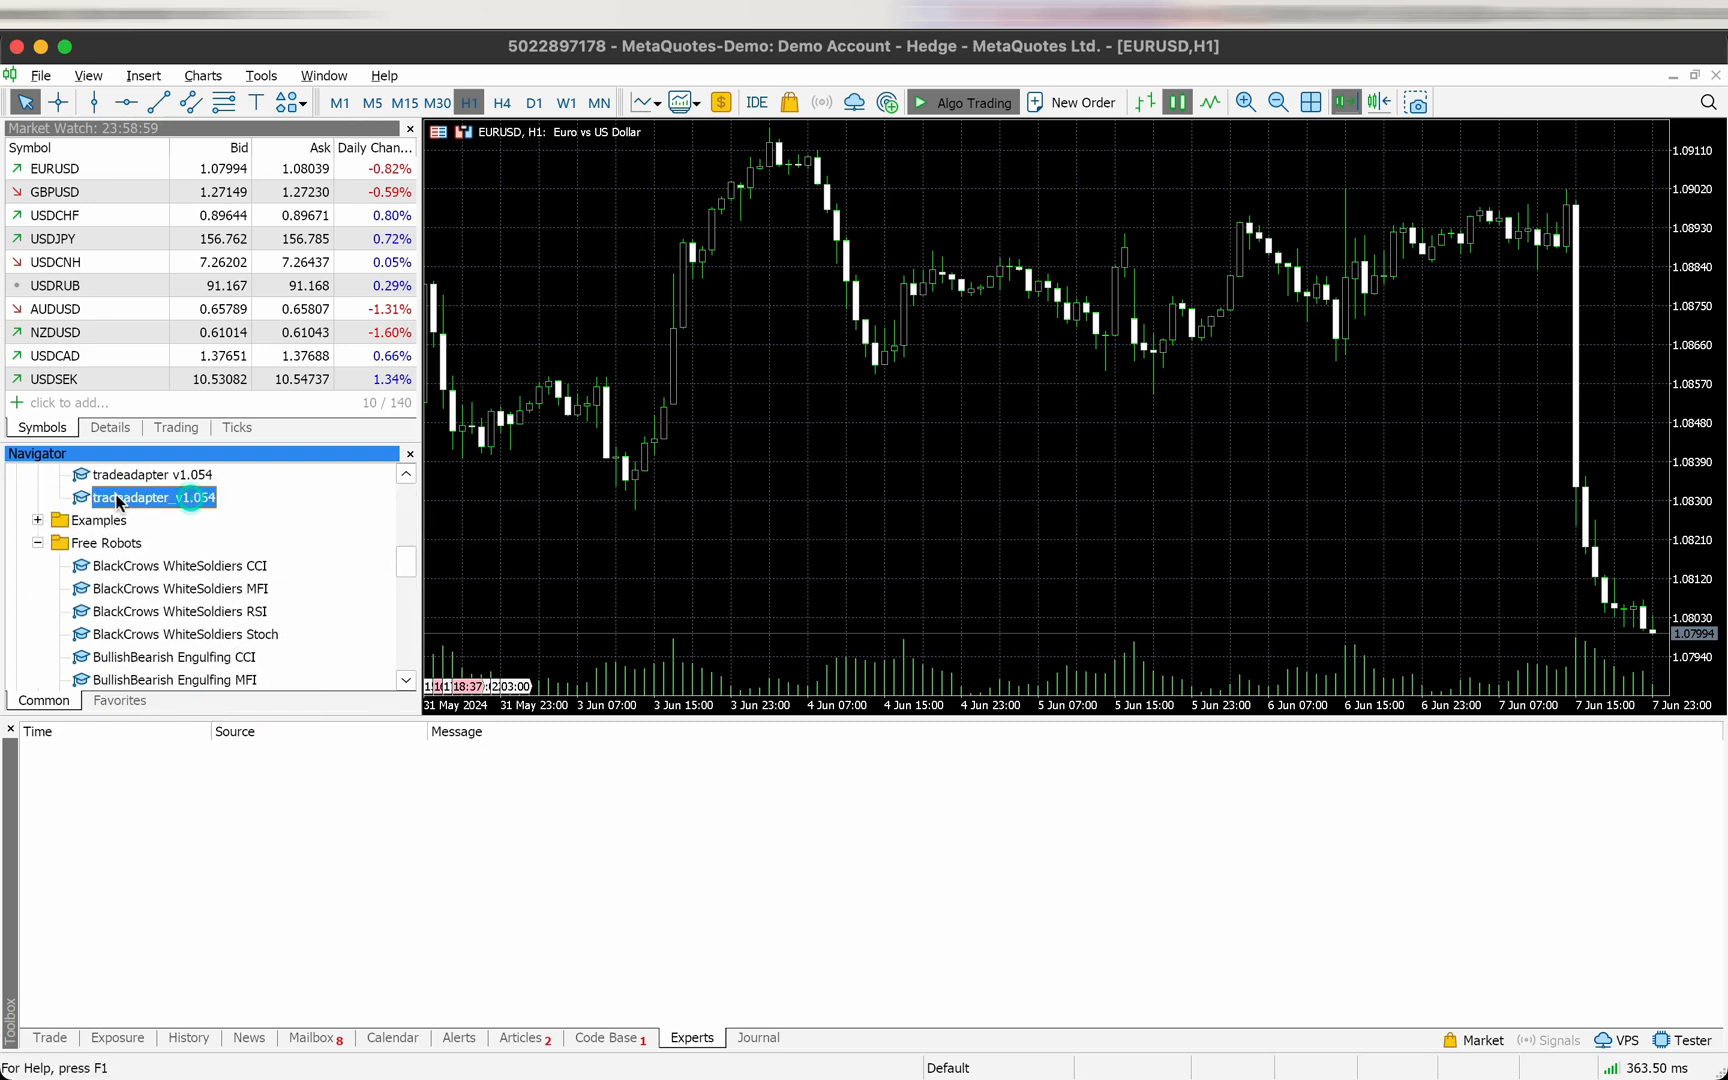
mouse_move(540, 570)
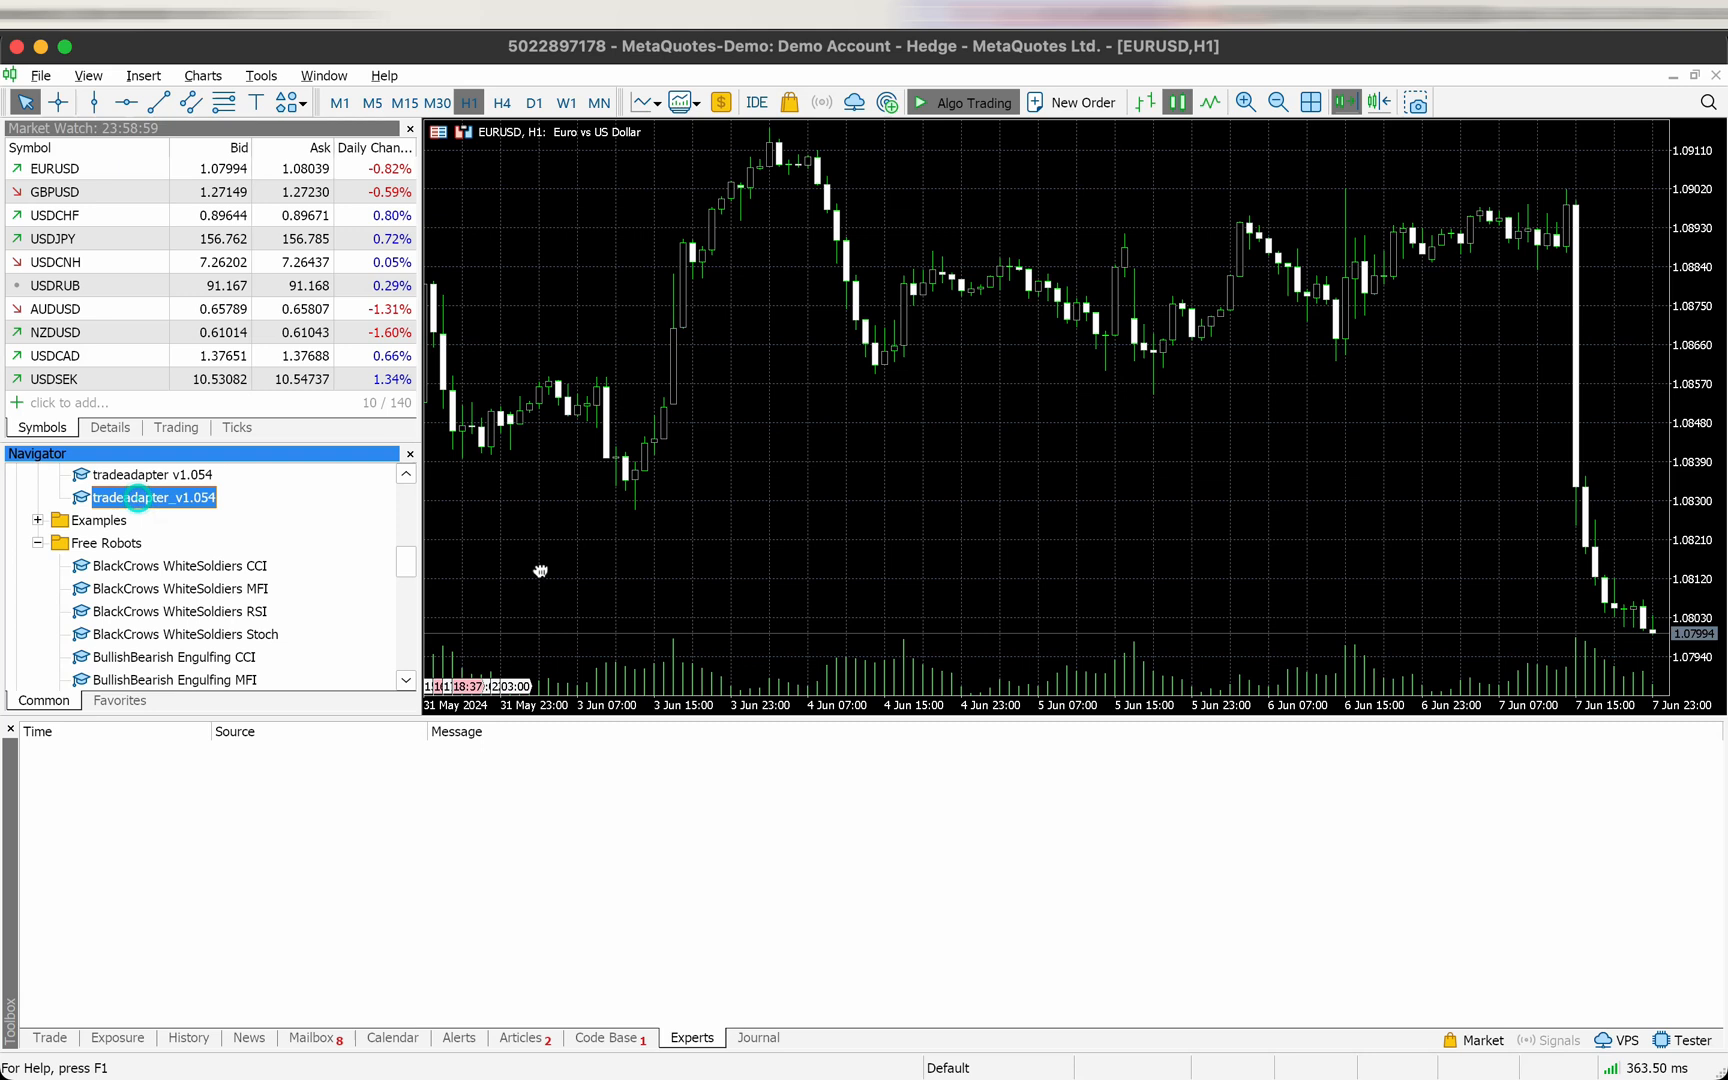
double_click(152, 498)
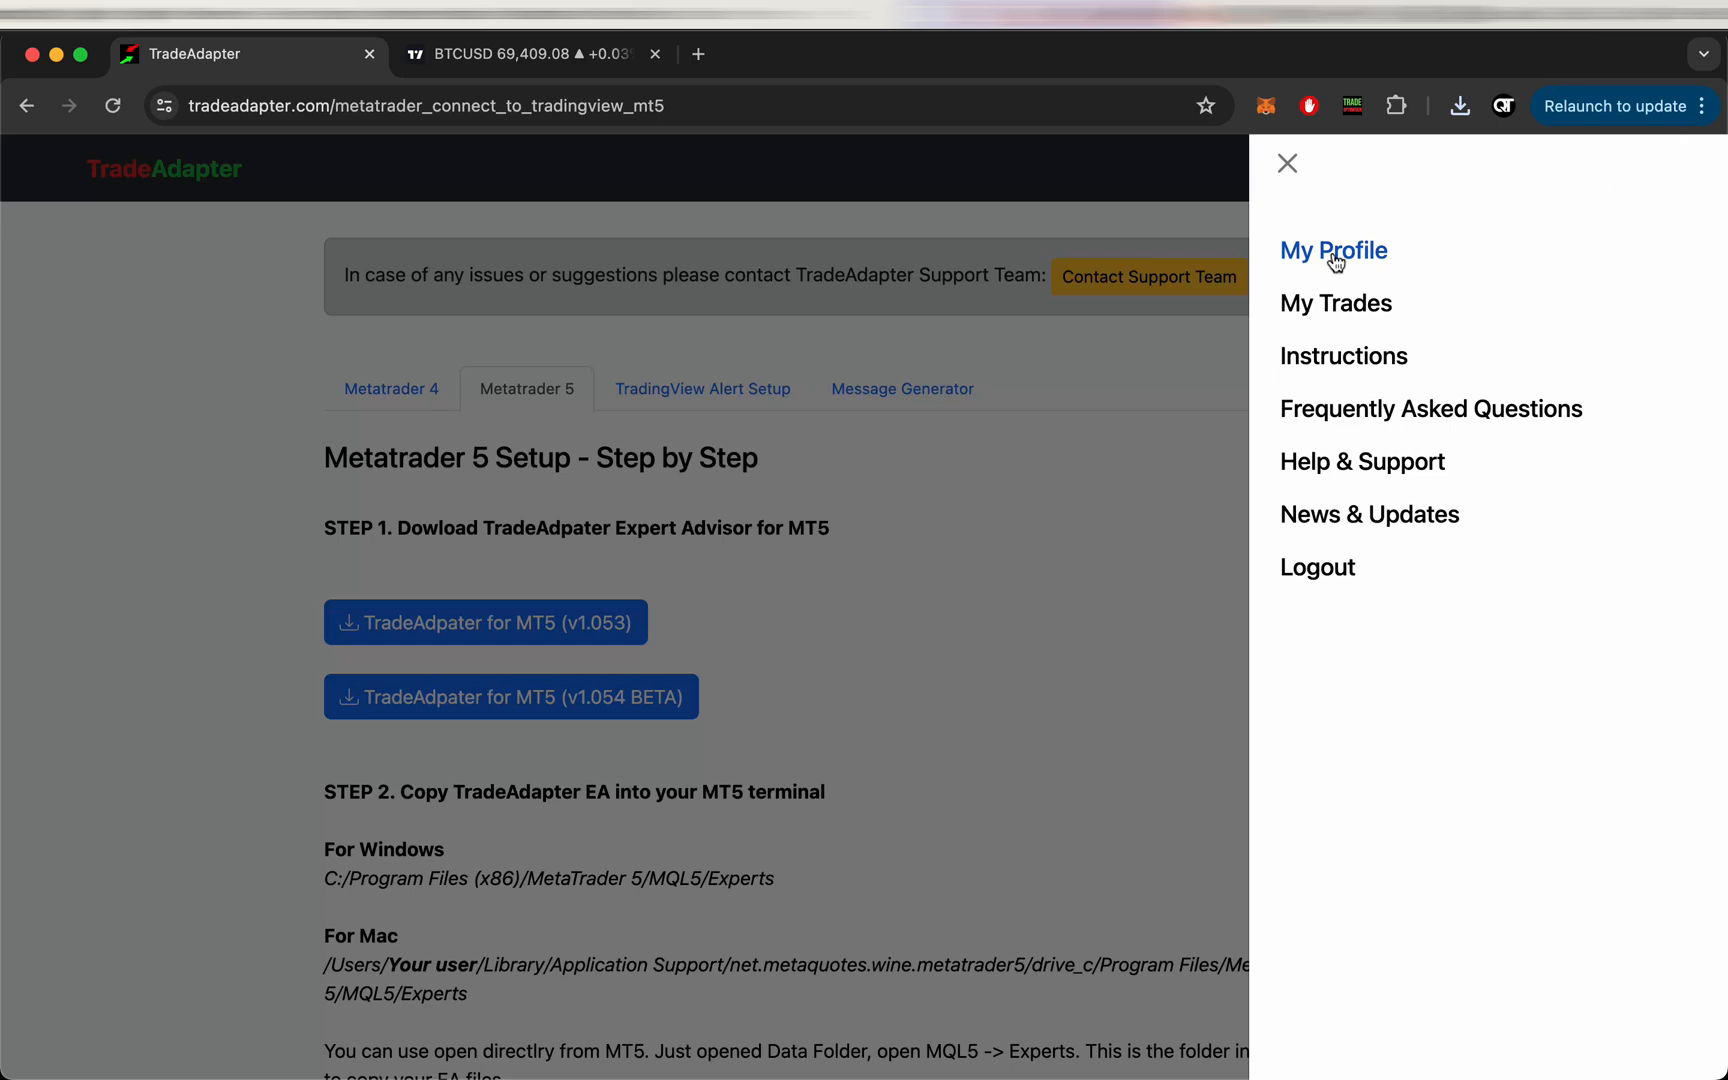
Step: Copy the API key from the TradeAdapter My Profile page
left_click(1332, 250)
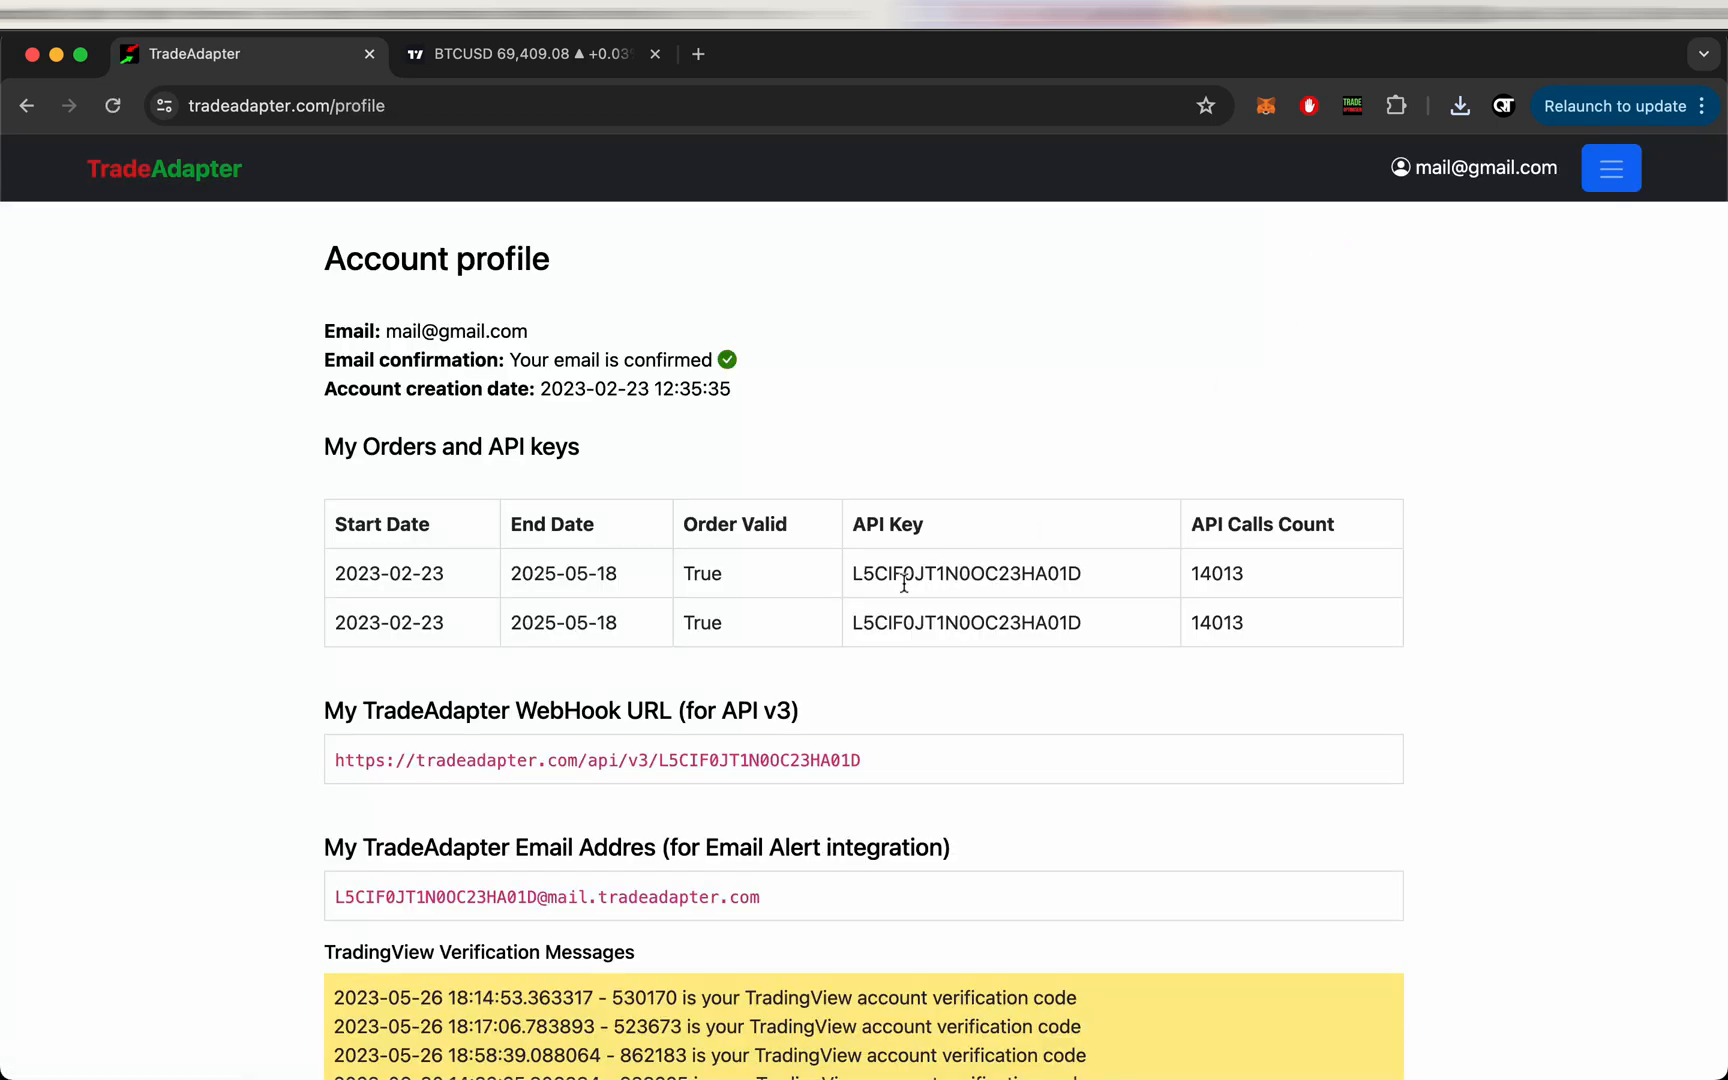
double_click(966, 574)
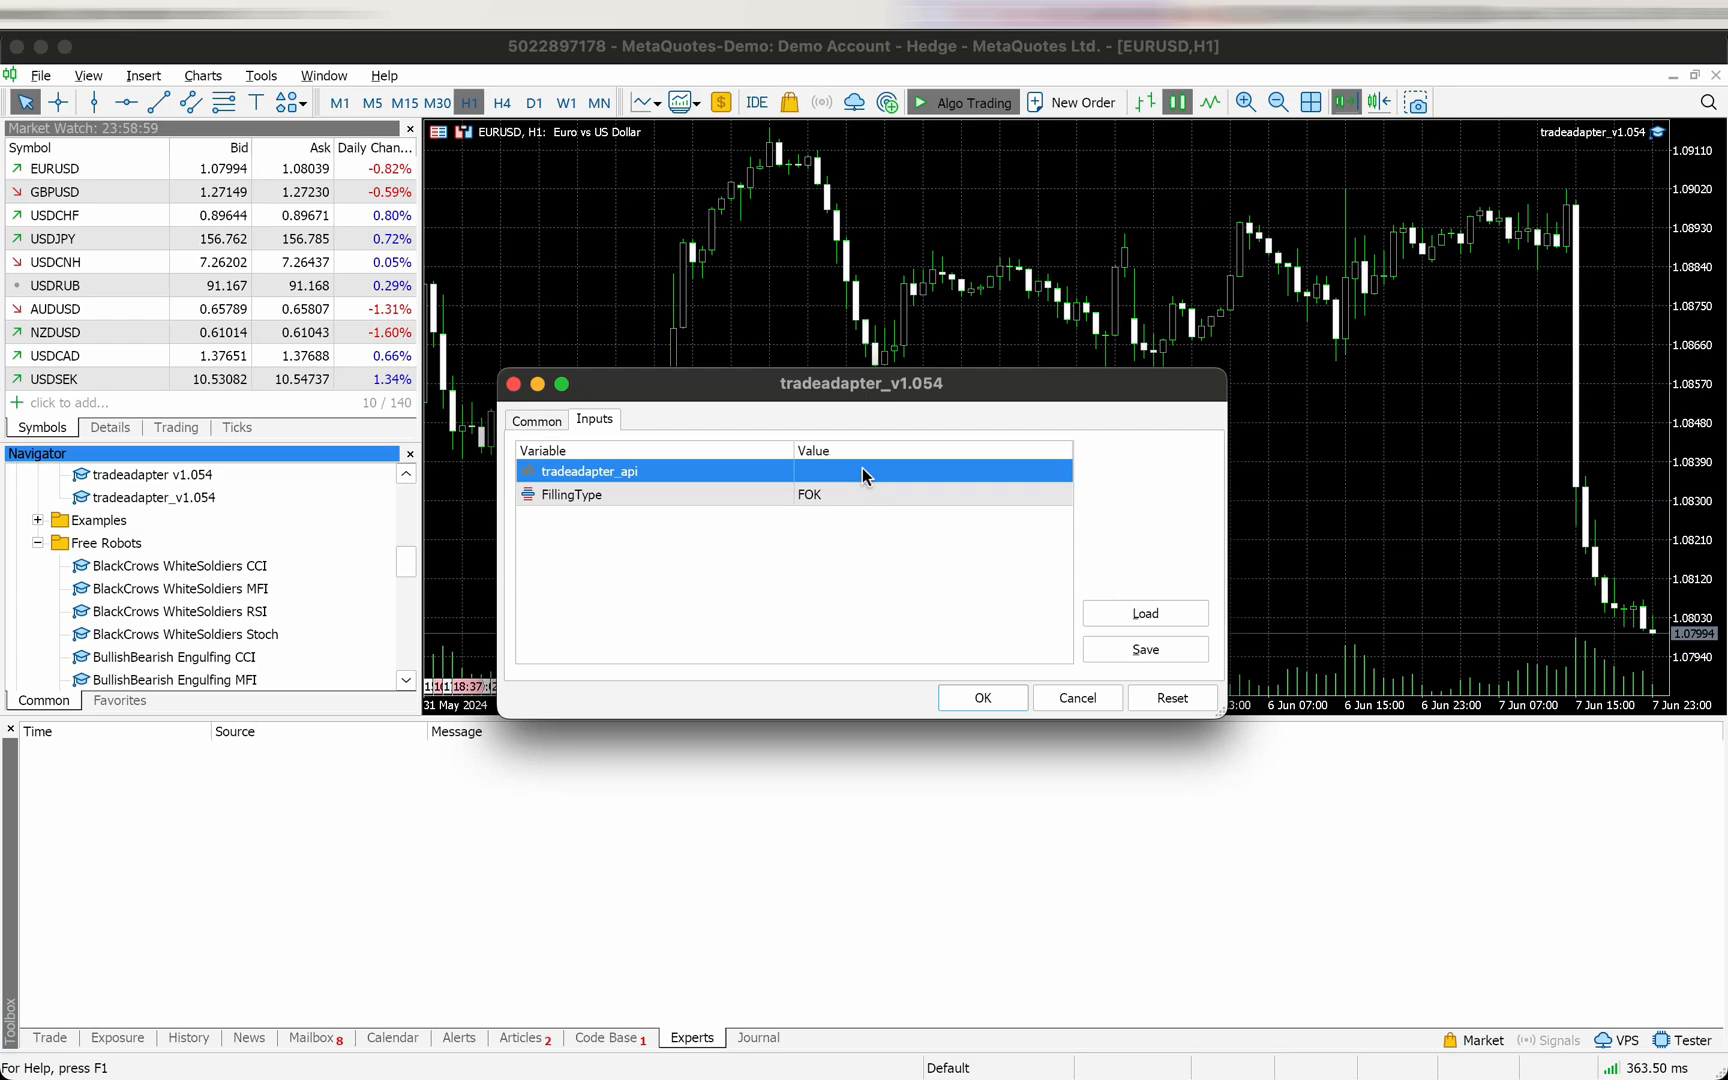
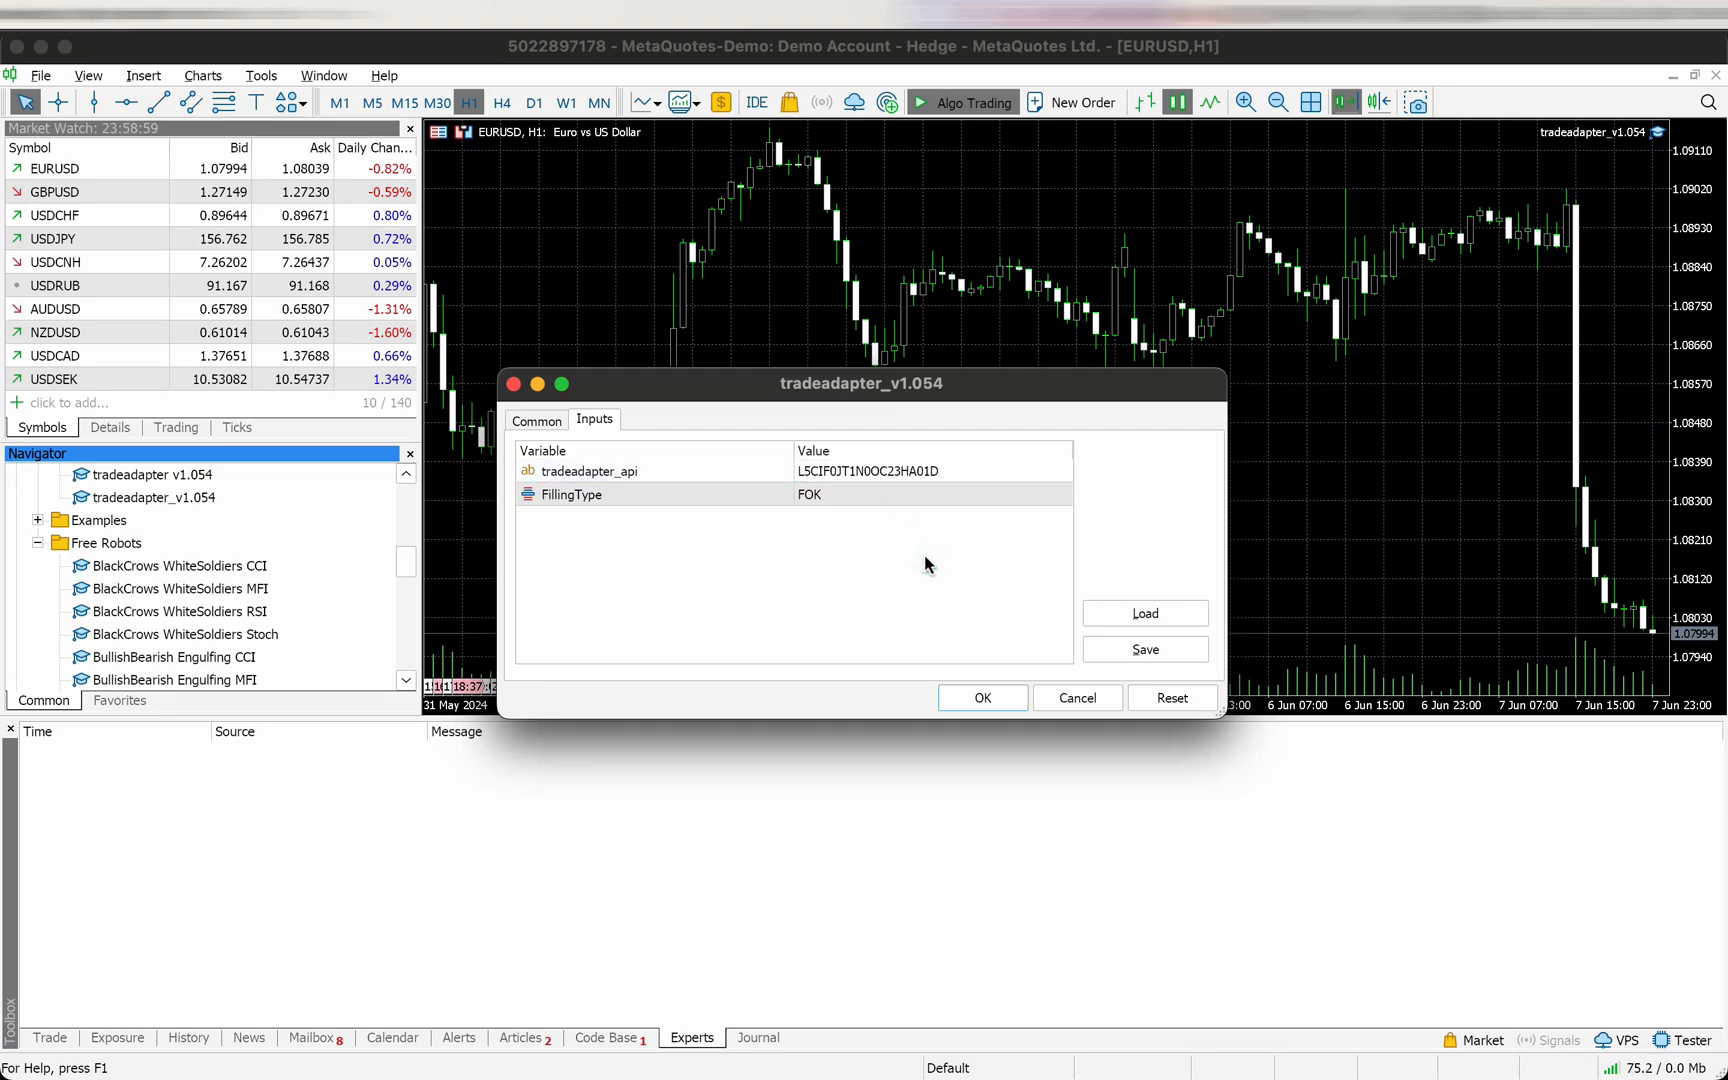
left_click(980, 698)
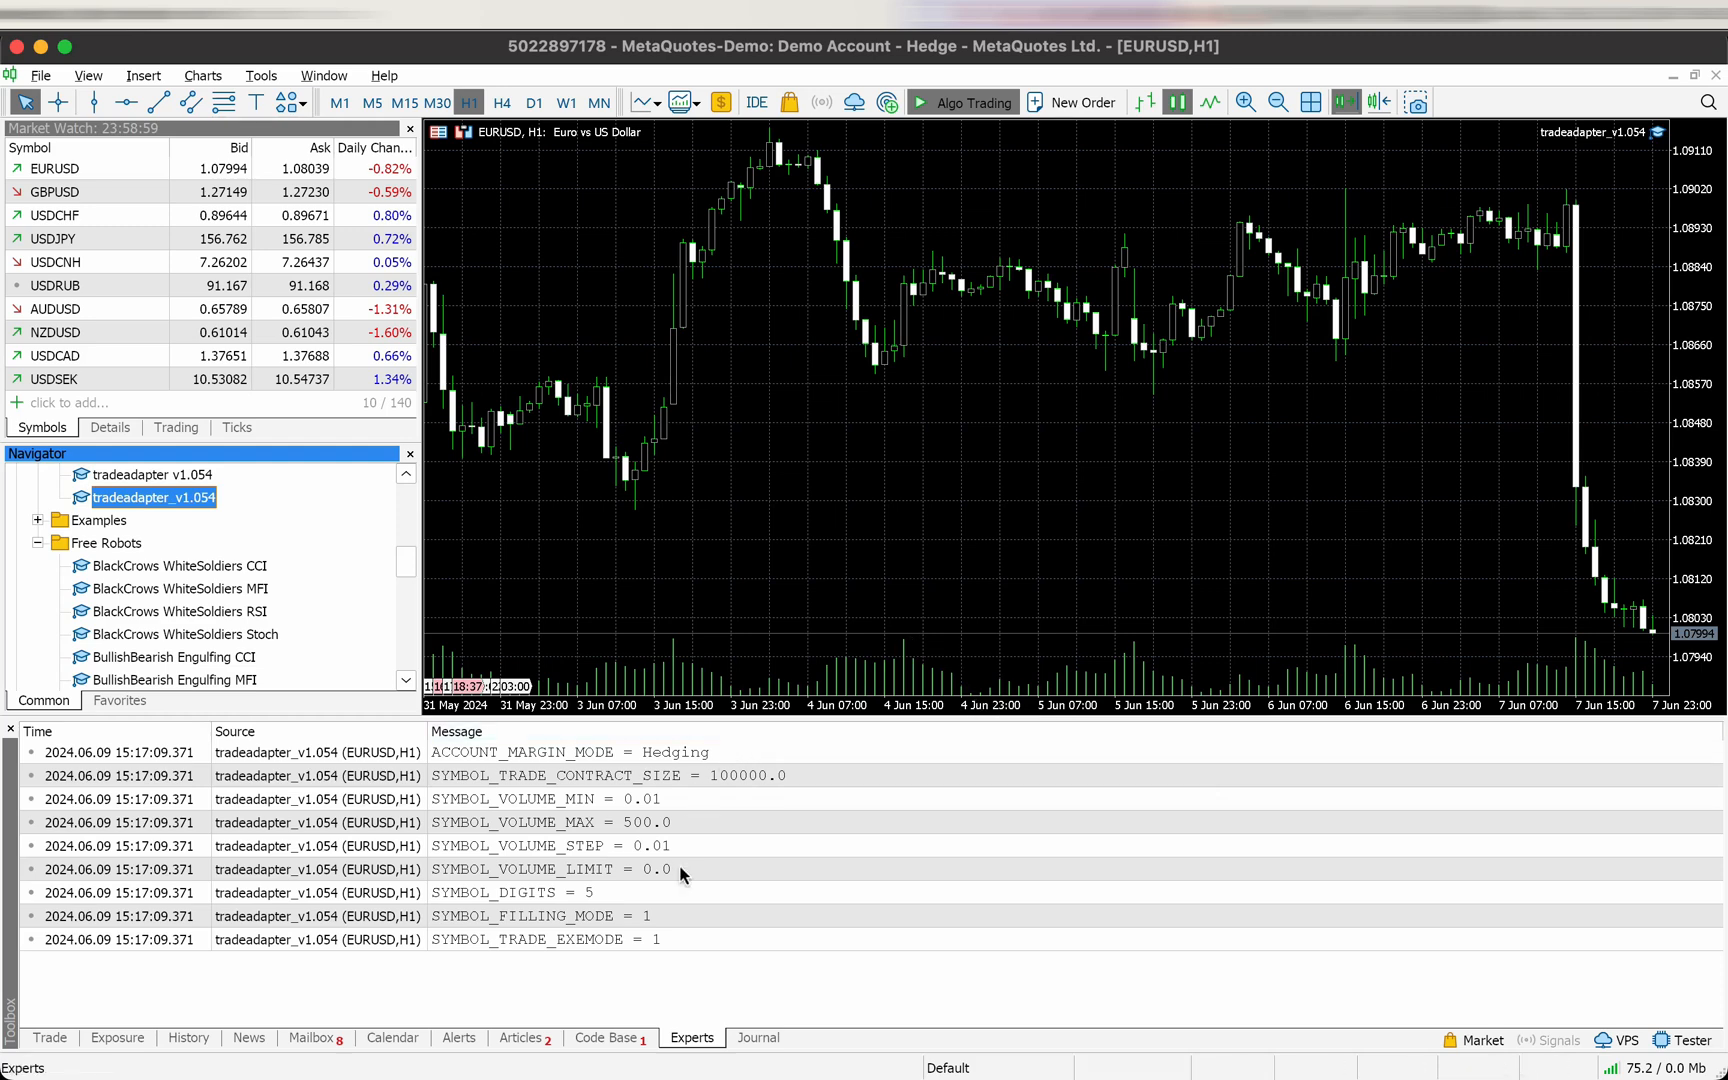
mouse_move(738, 992)
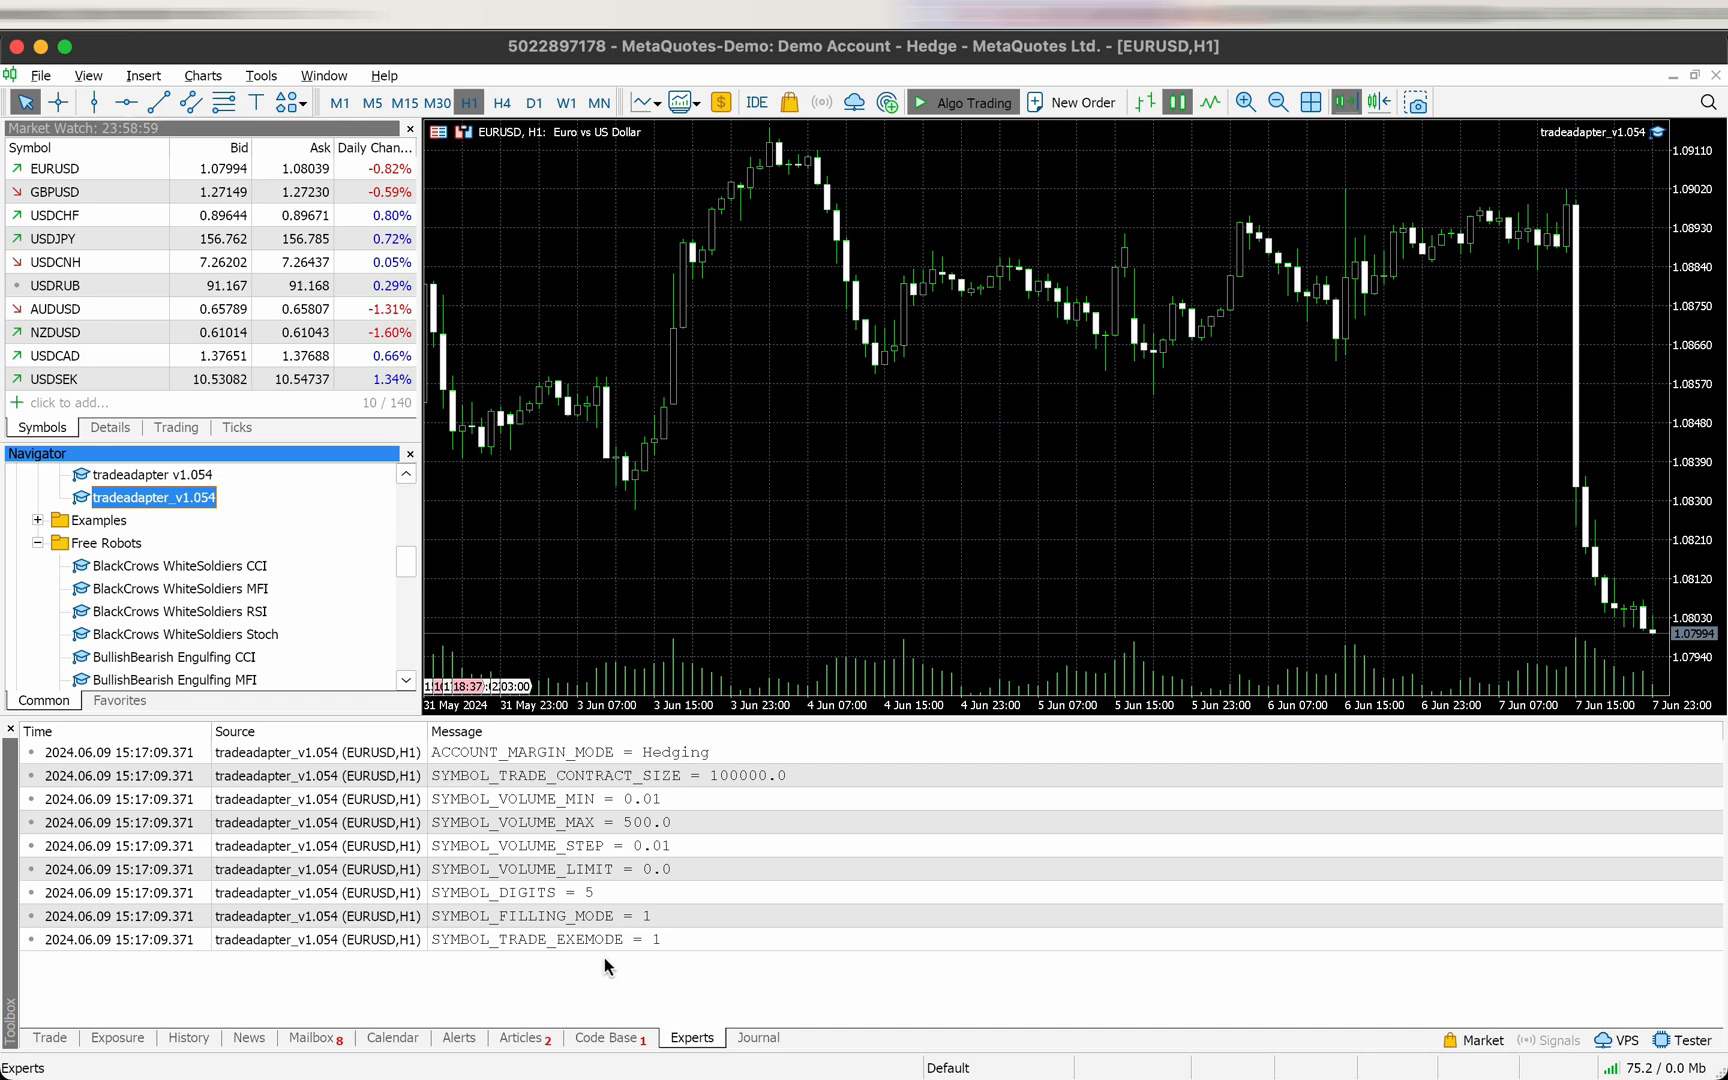
mouse_move(592, 988)
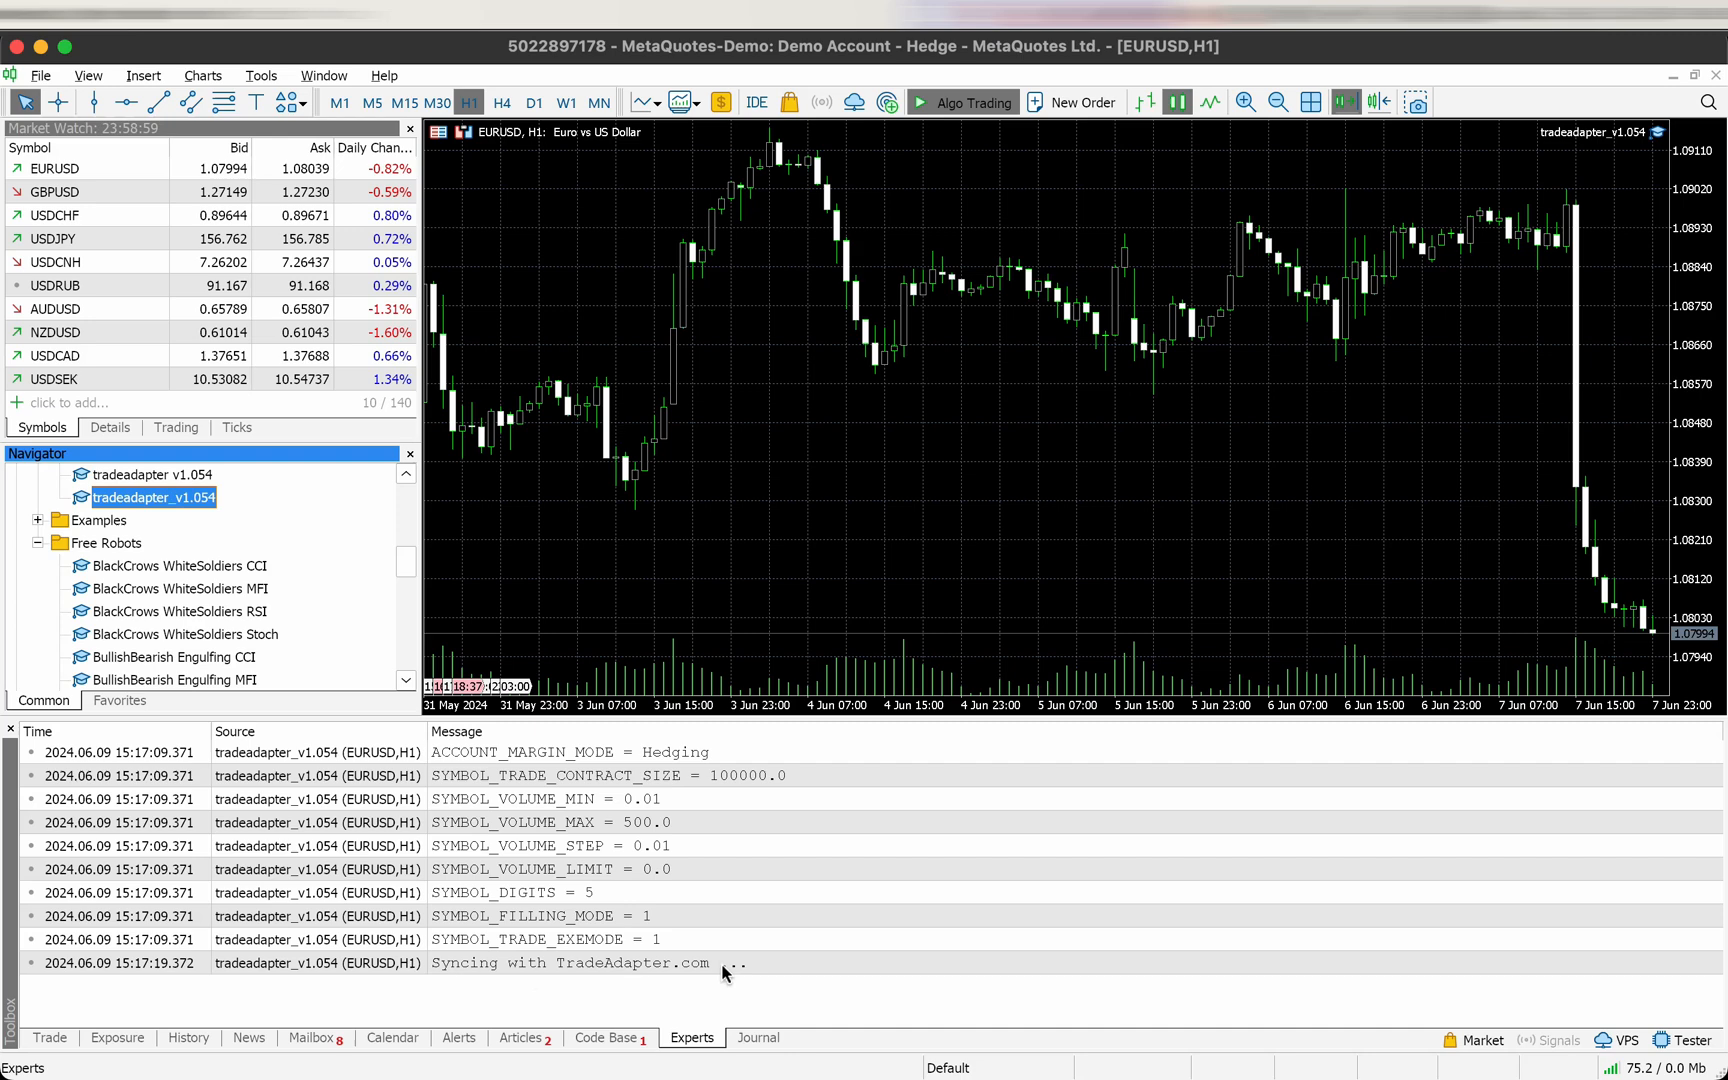
mouse_move(748, 970)
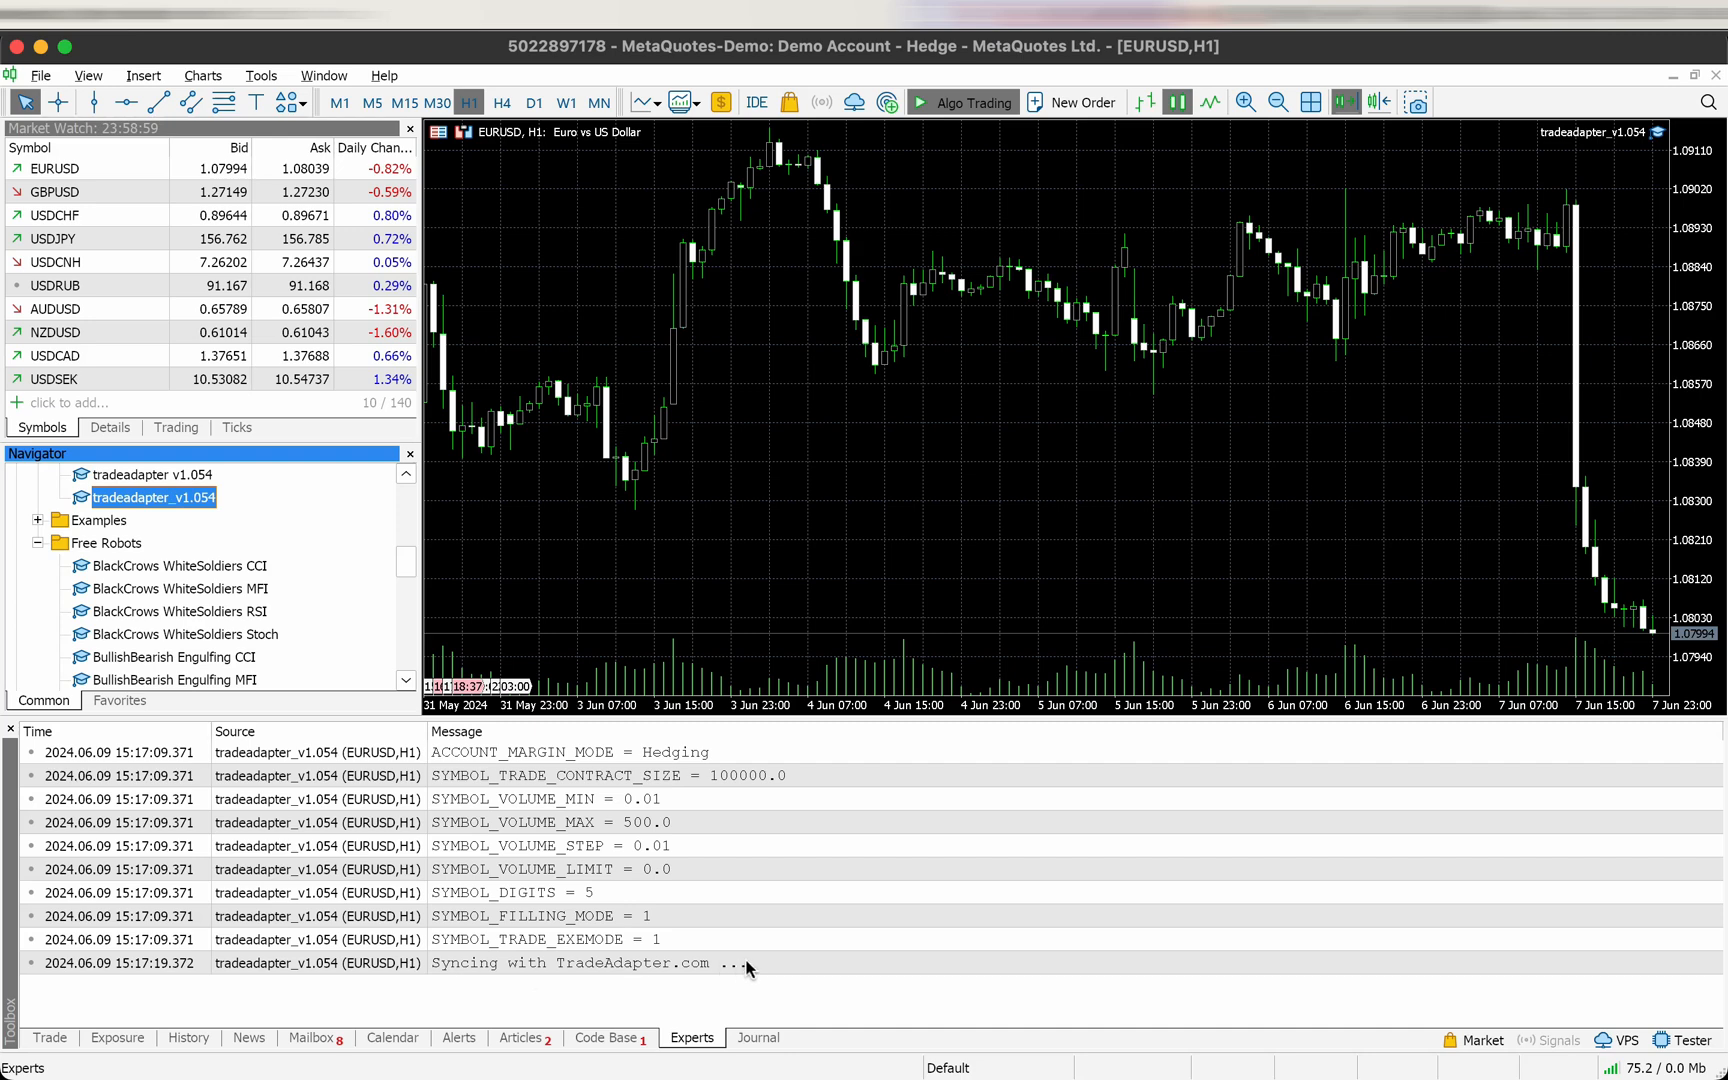
mouse_move(910, 1044)
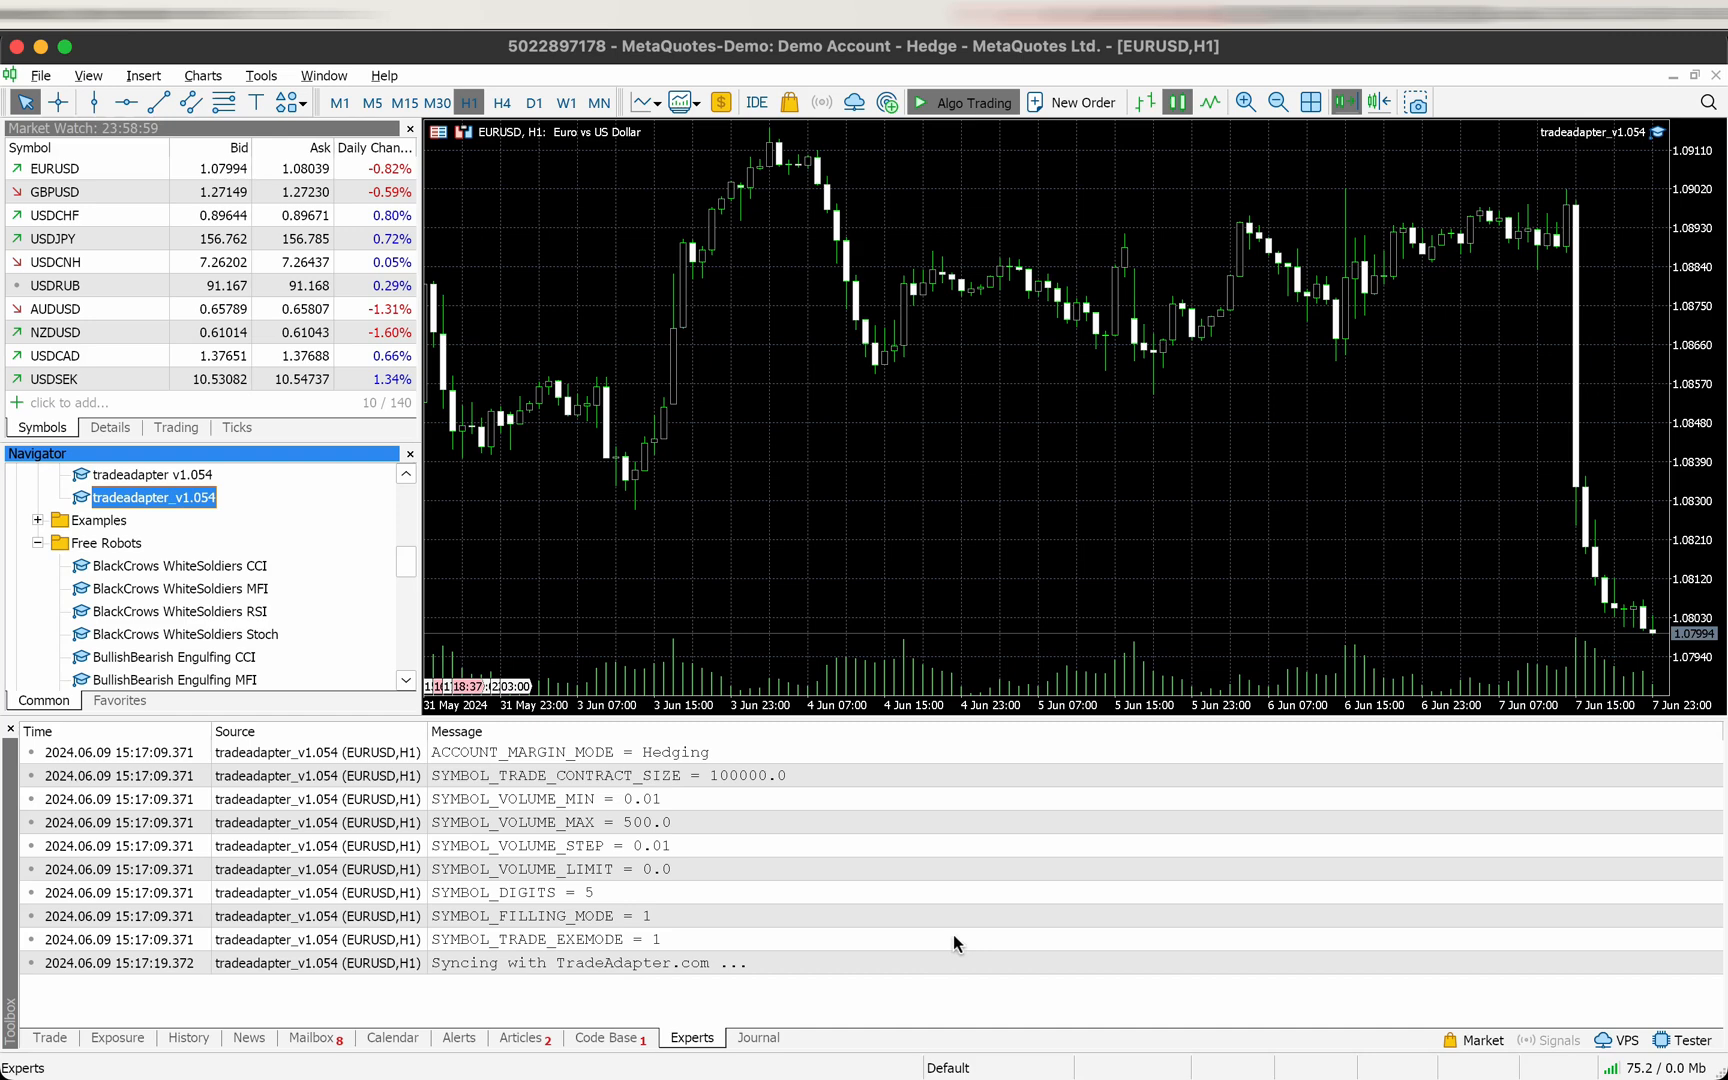
mouse_move(1206, 654)
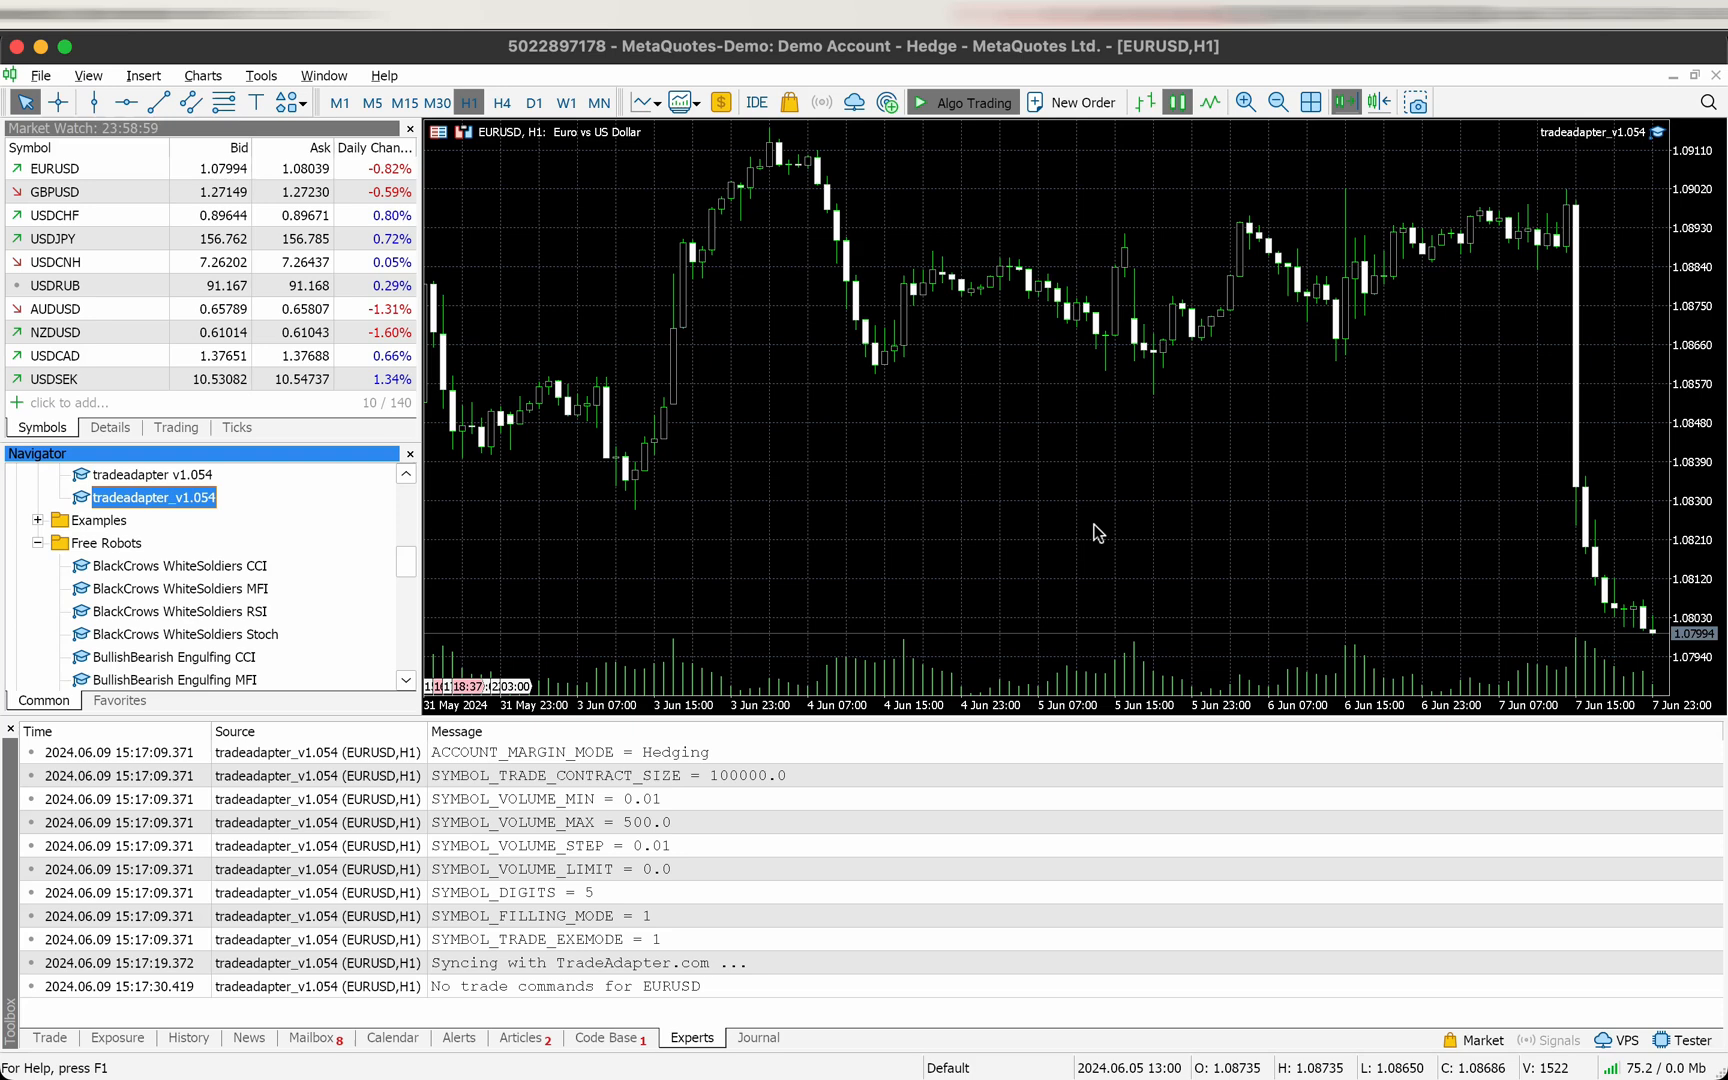
mouse_move(684, 830)
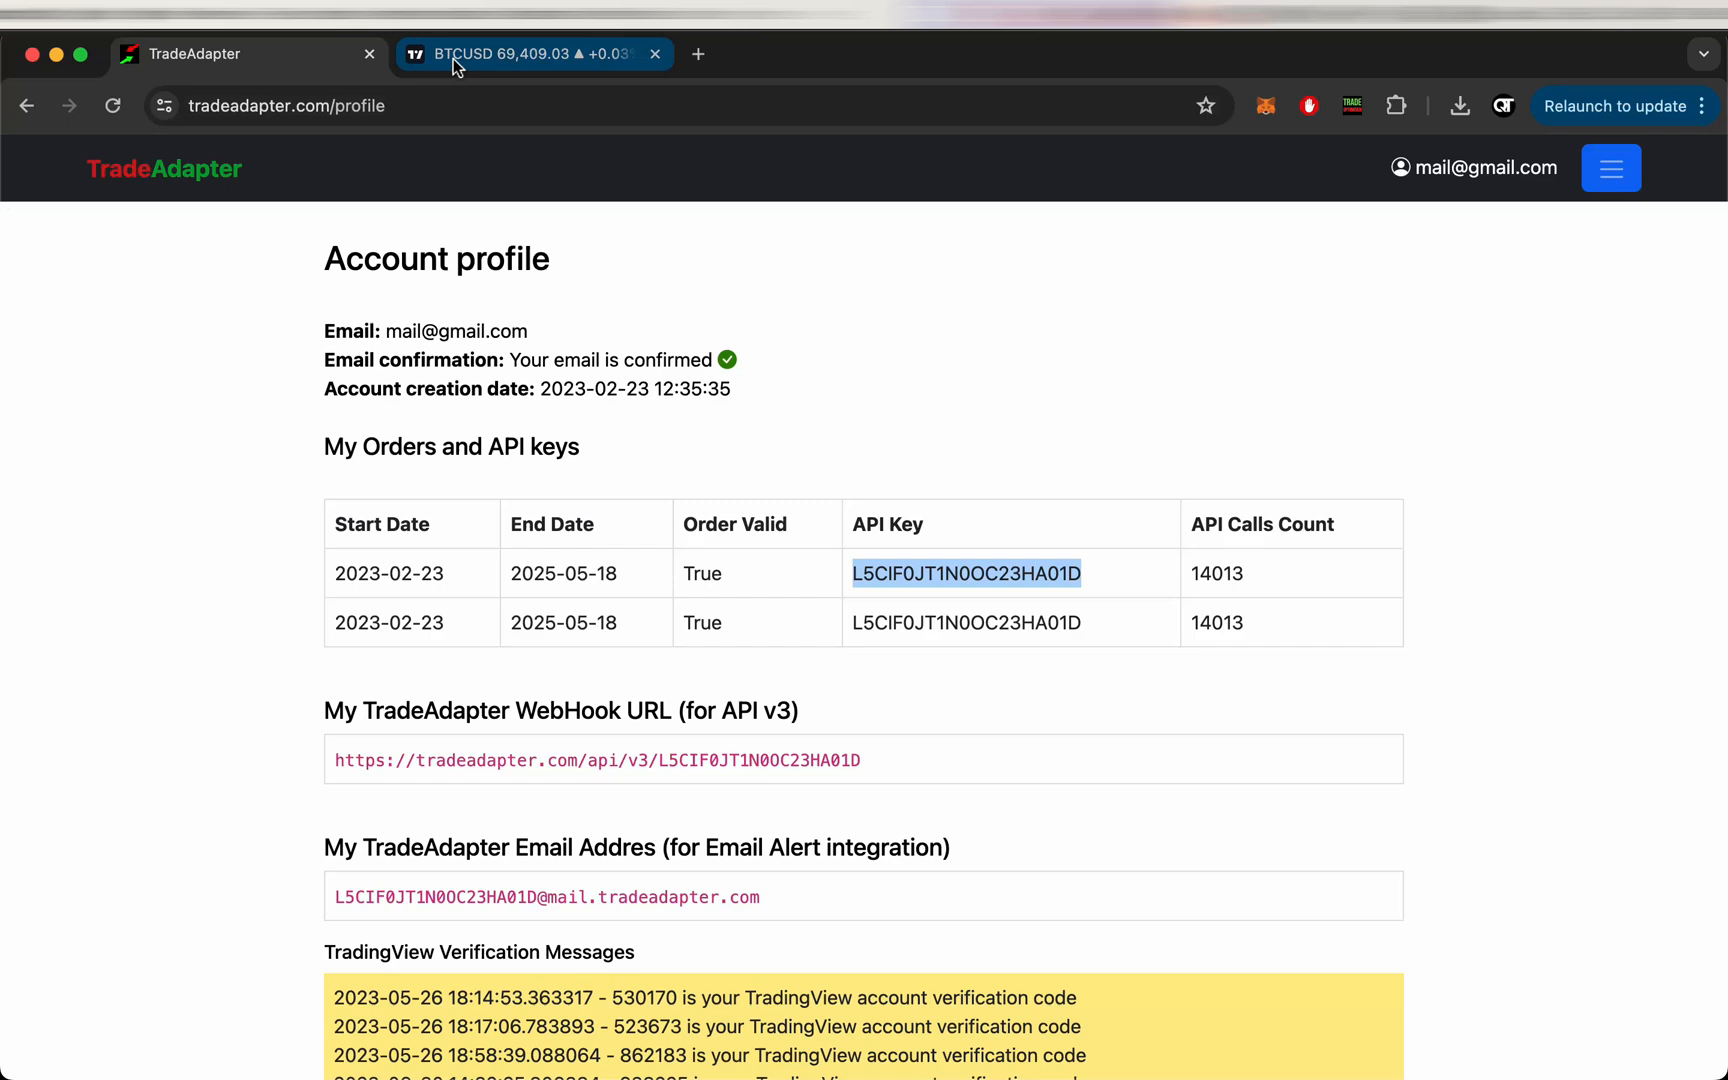
Step: Chart EURUSD from FXCM on the daily timeframe and drag recent price history into view
left_click(528, 54)
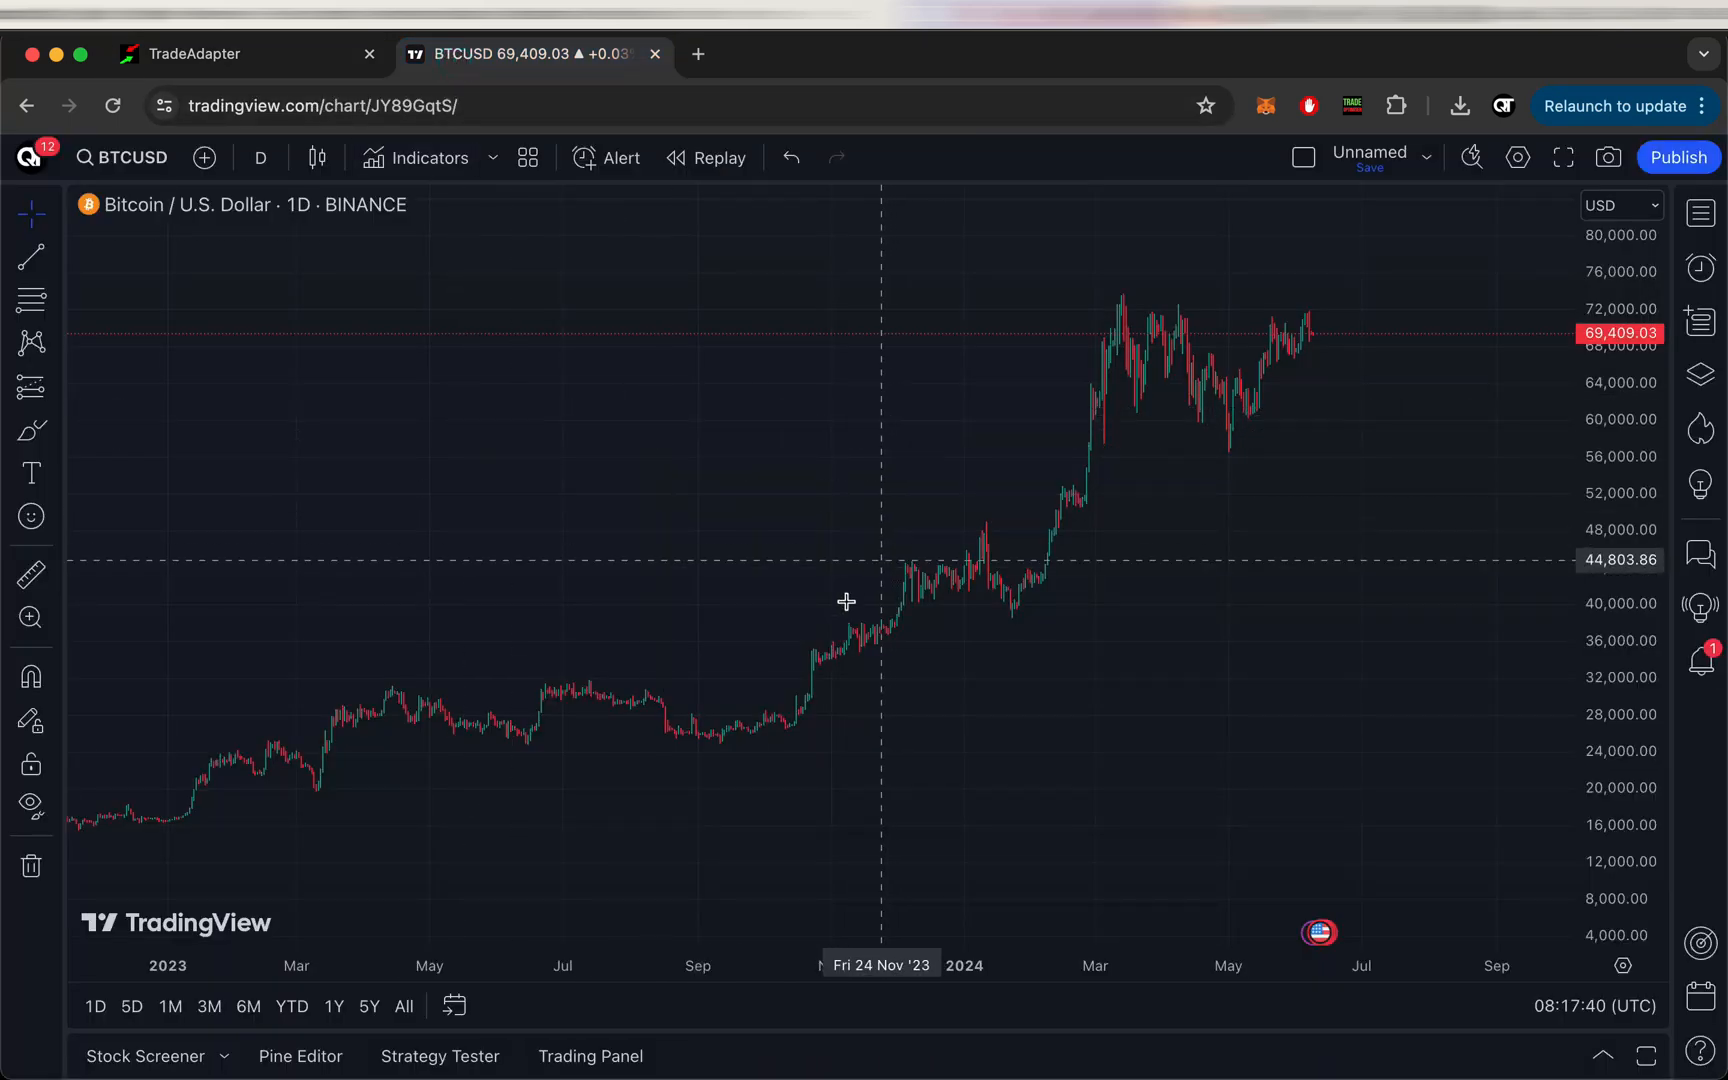
left_click(122, 158)
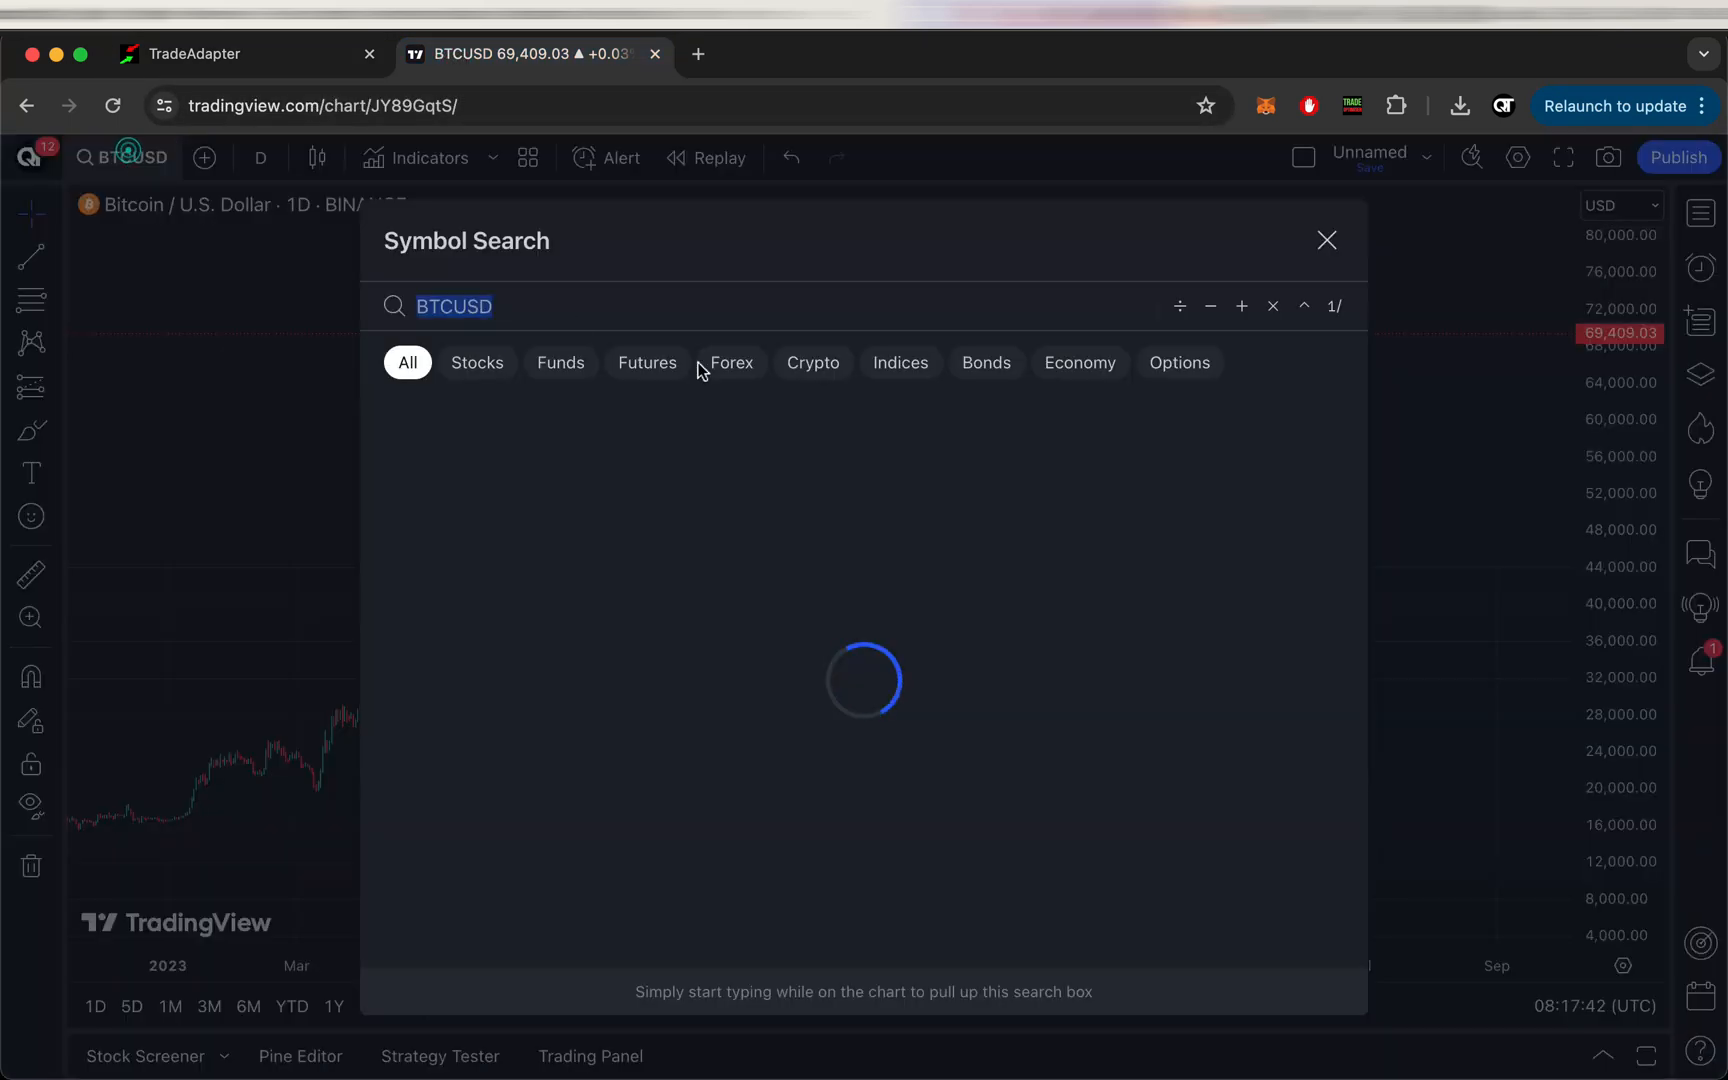
type("EUR")
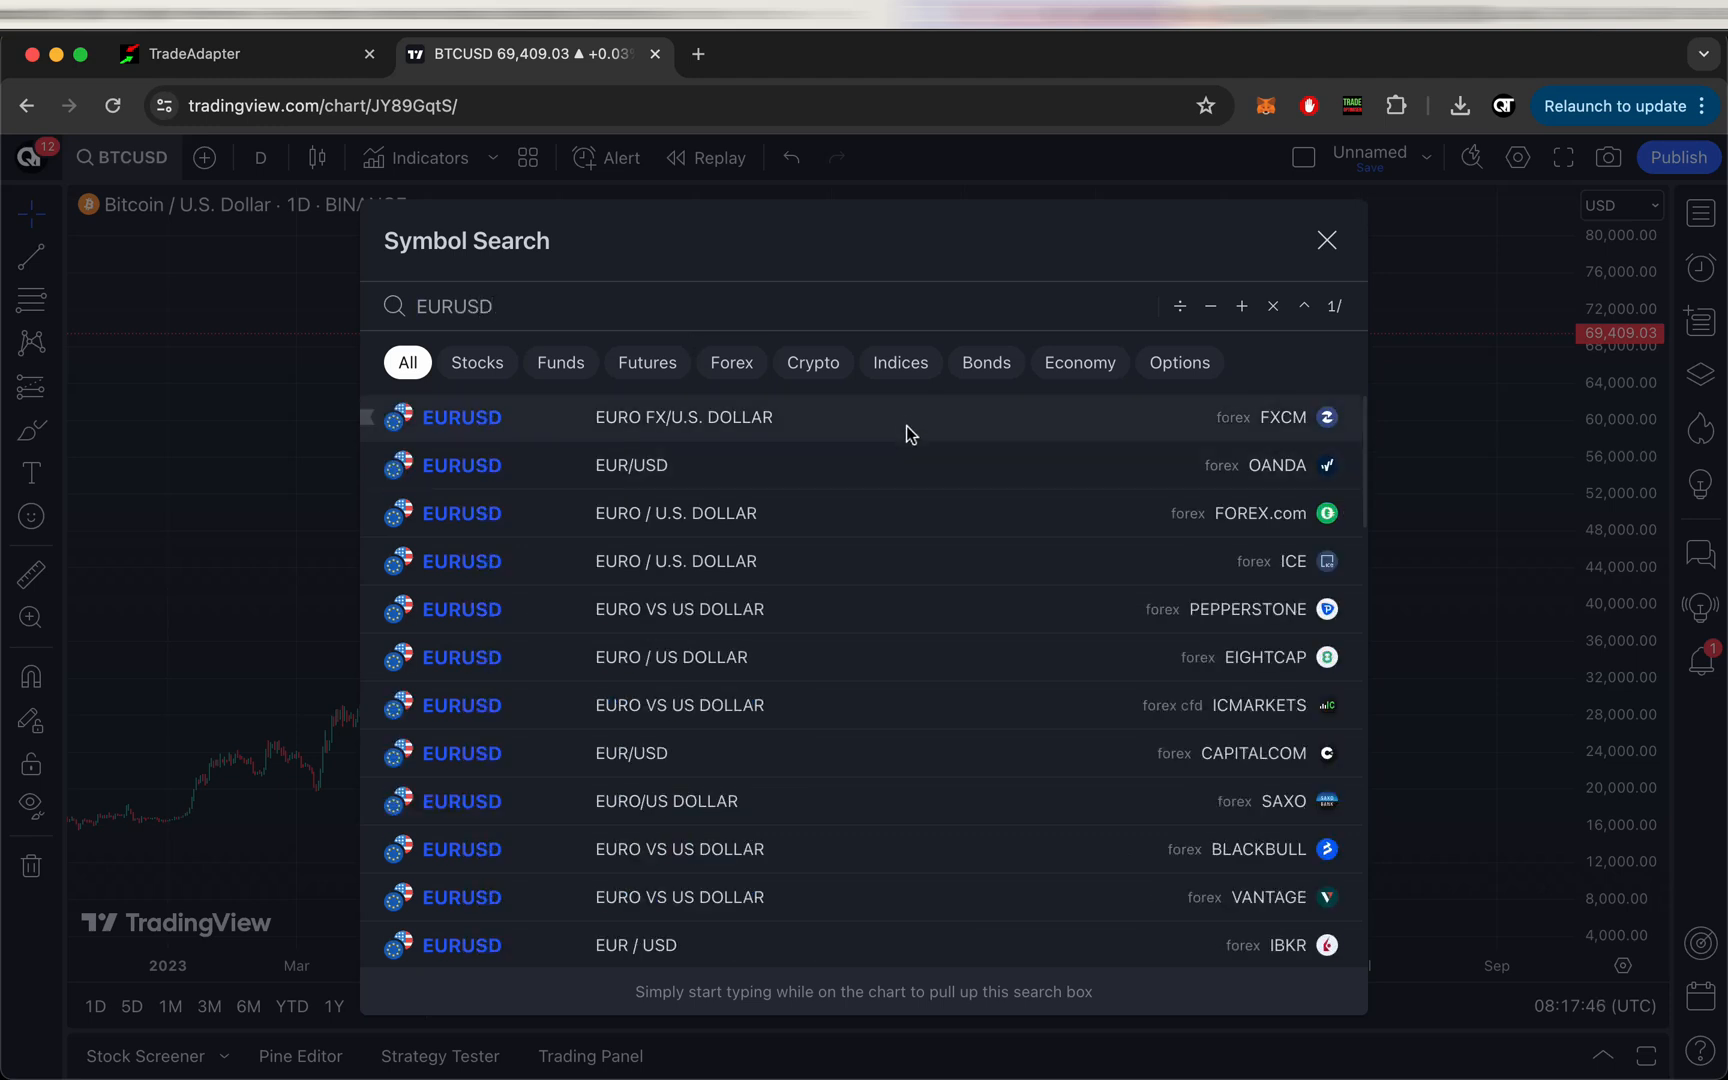
mouse_move(888, 428)
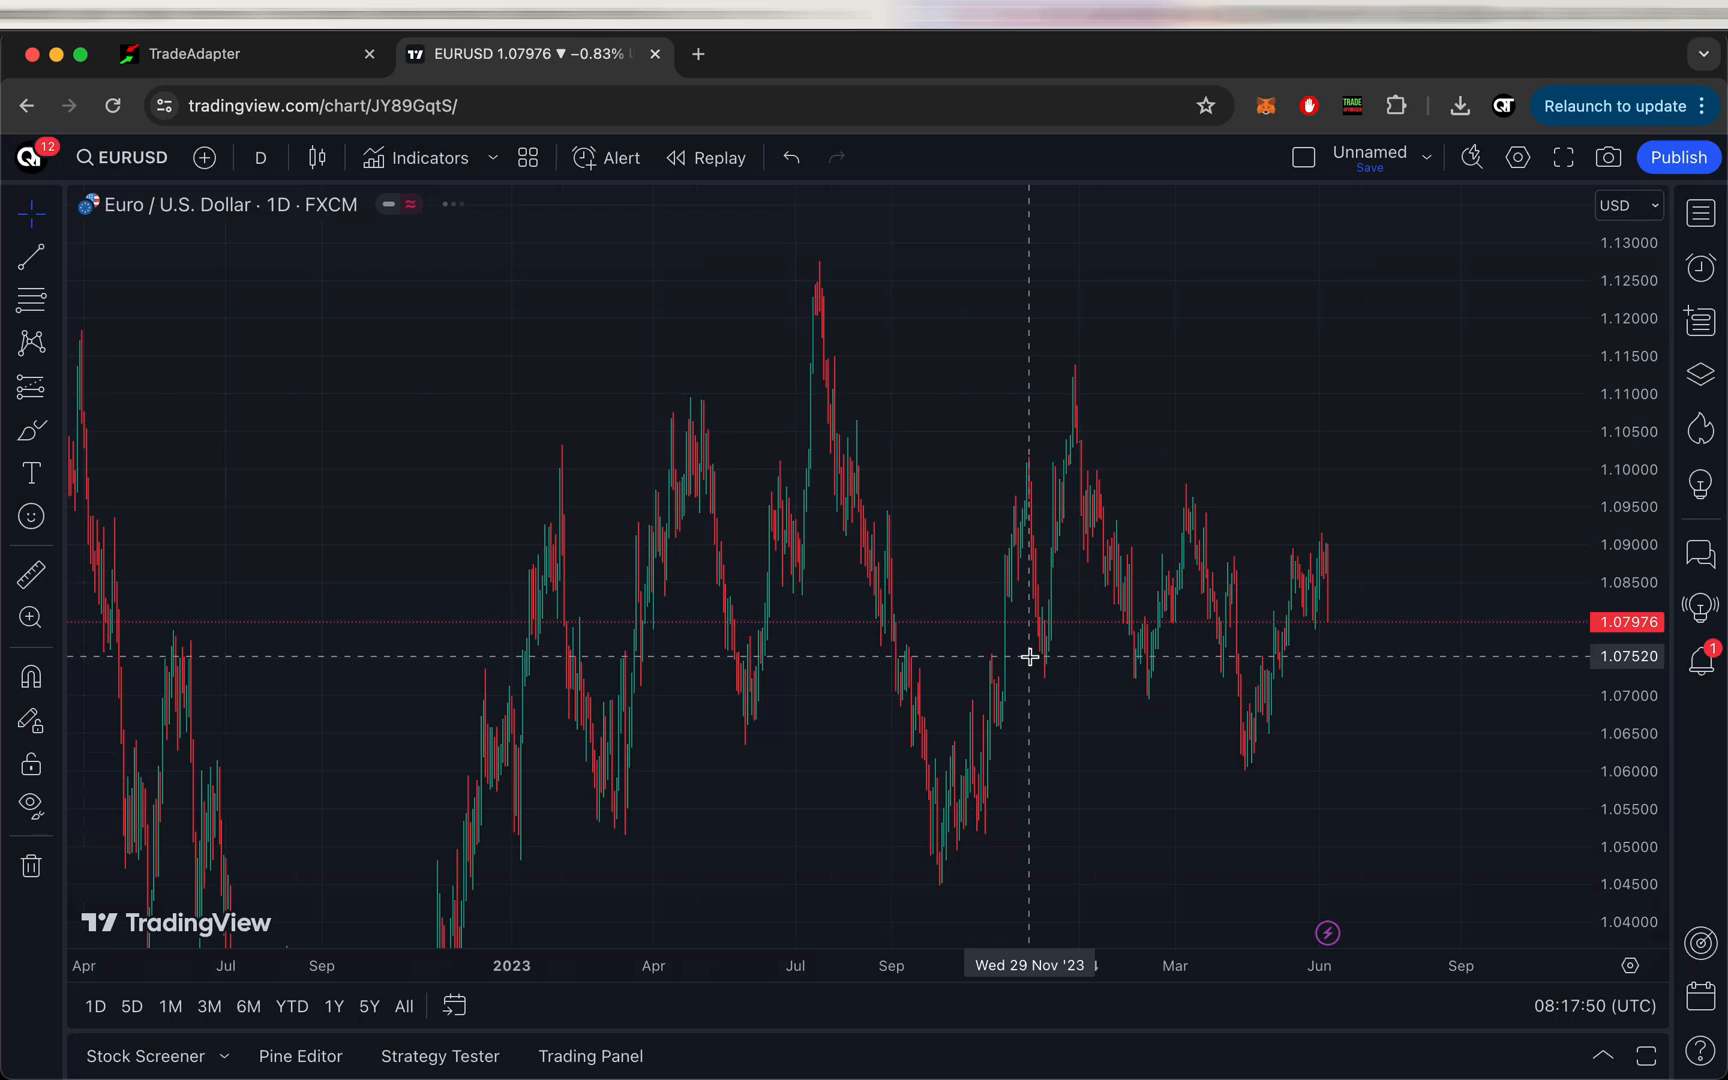
left_click_drag(1030, 656, 1176, 694)
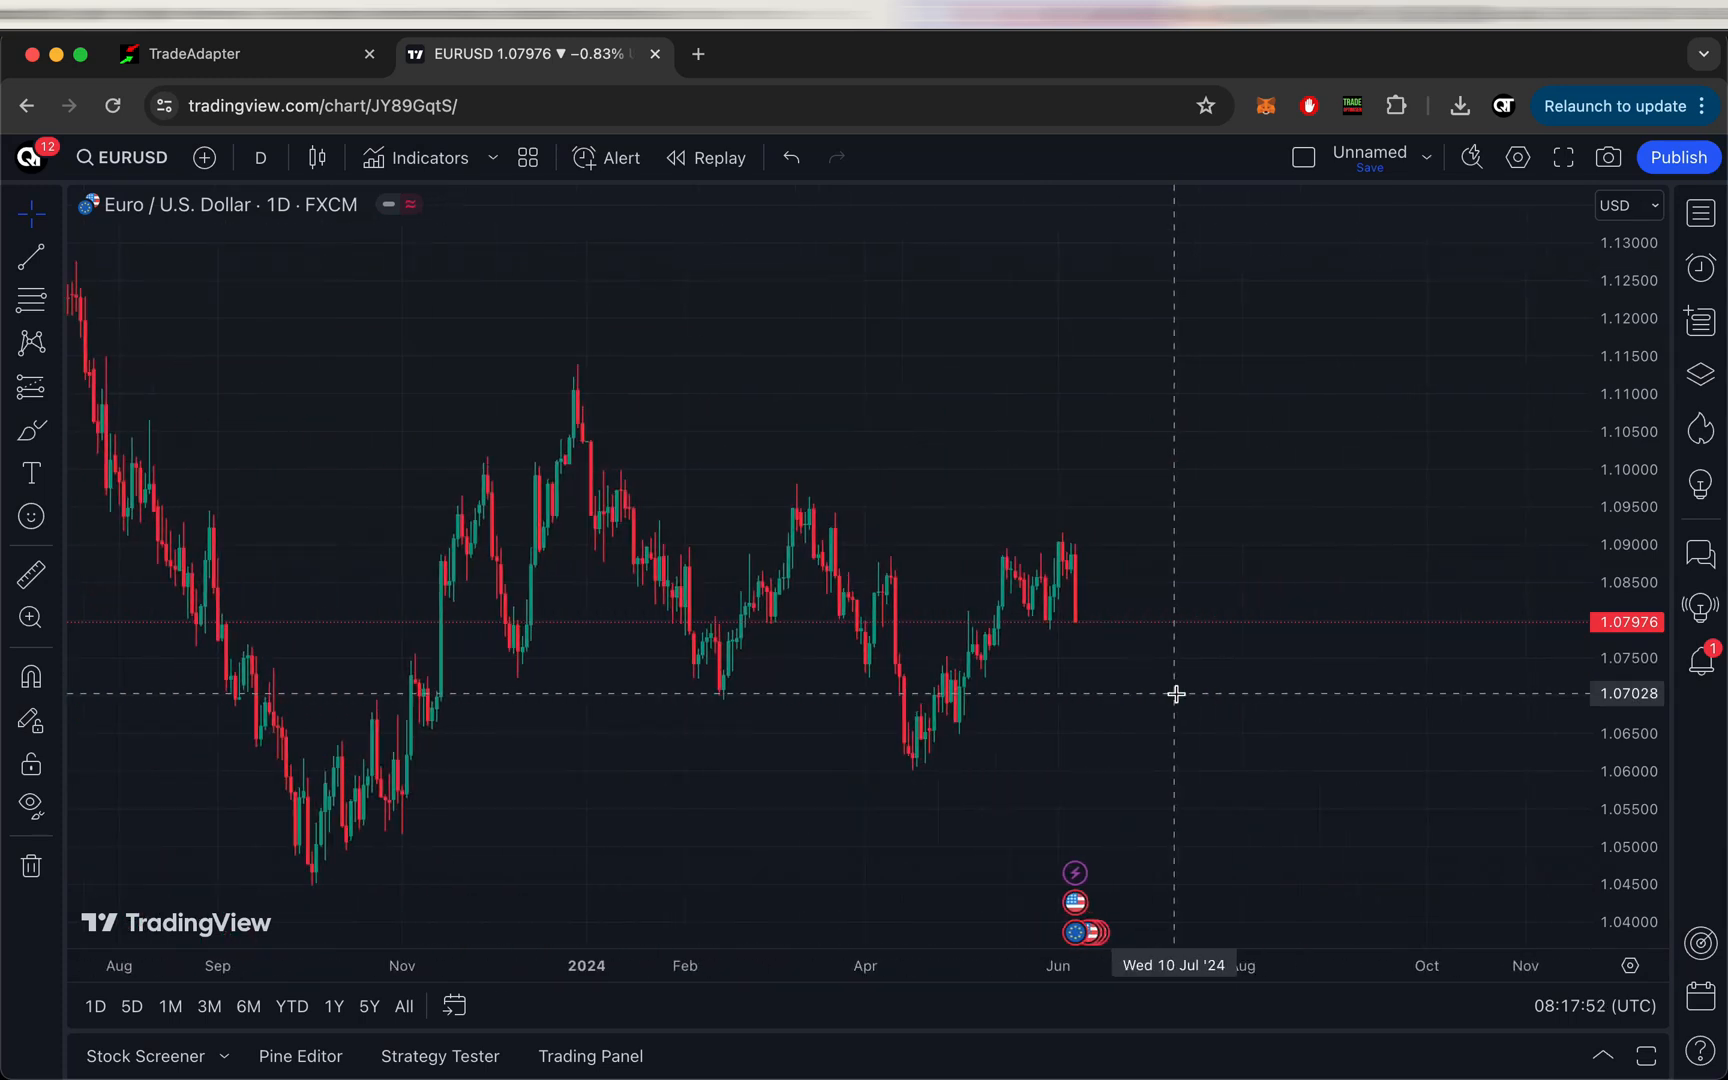
left_click_drag(1174, 694, 668, 934)
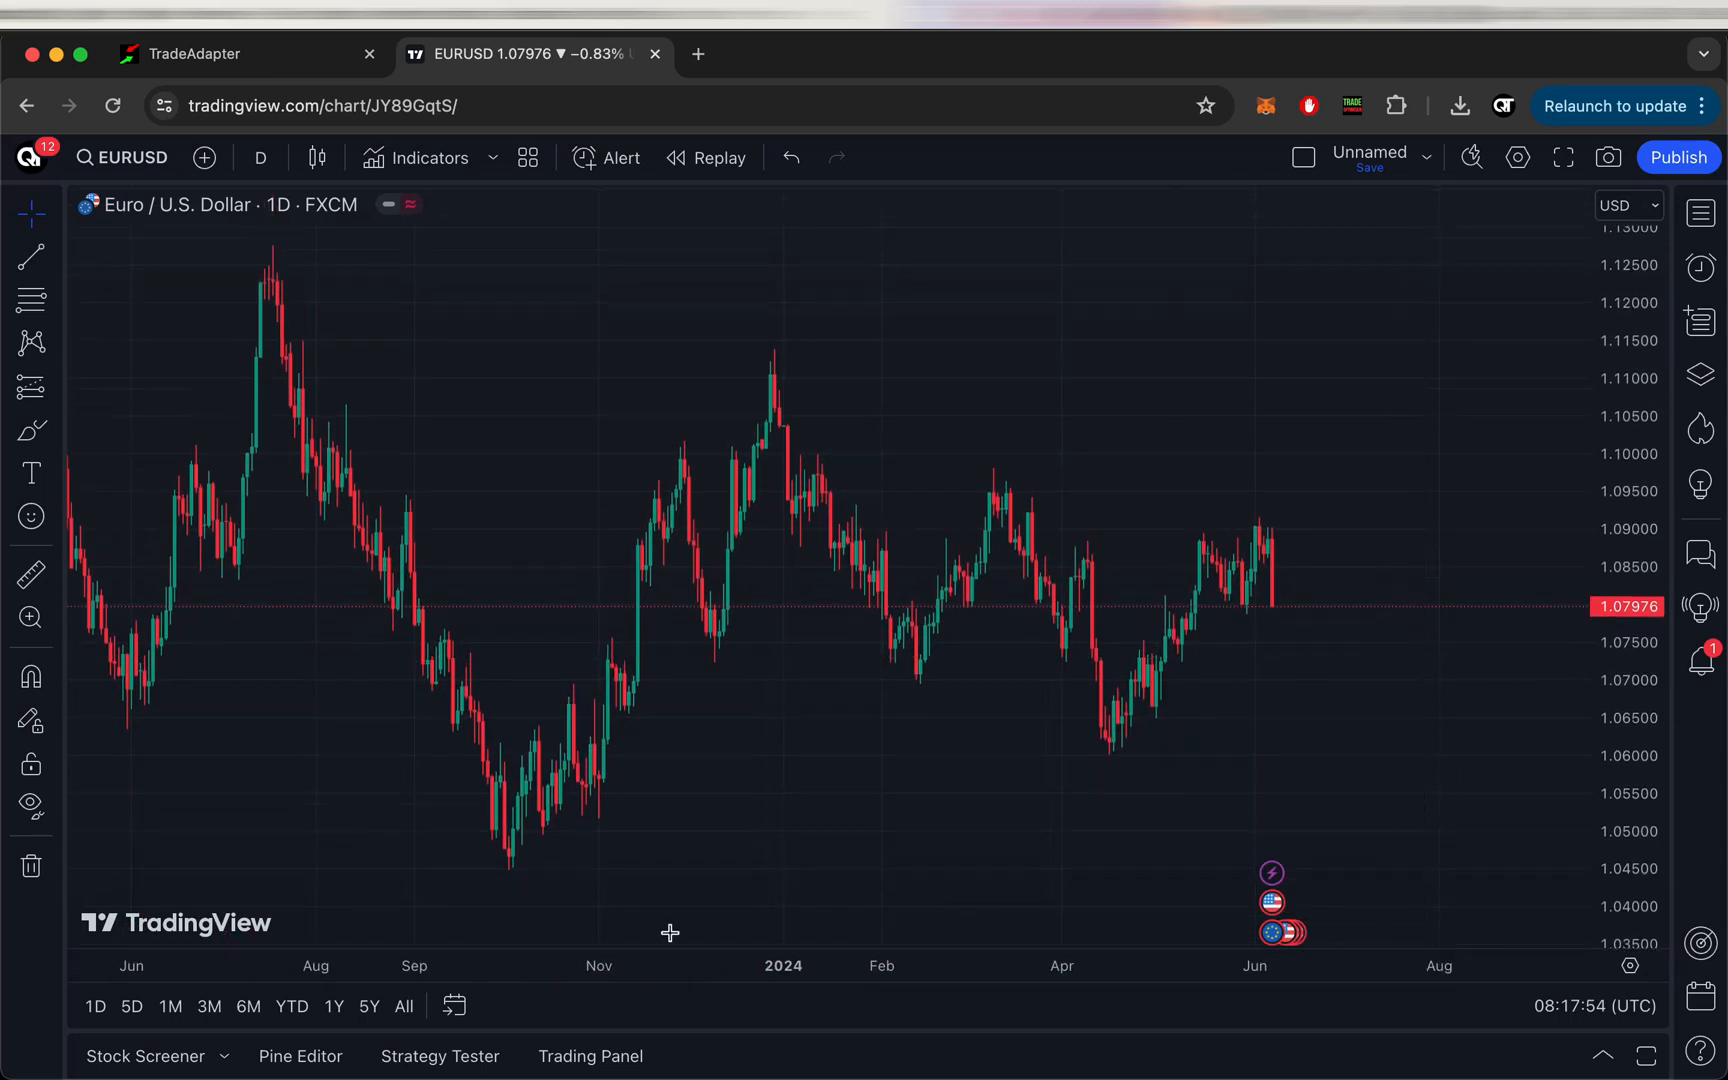
mouse_move(300, 1056)
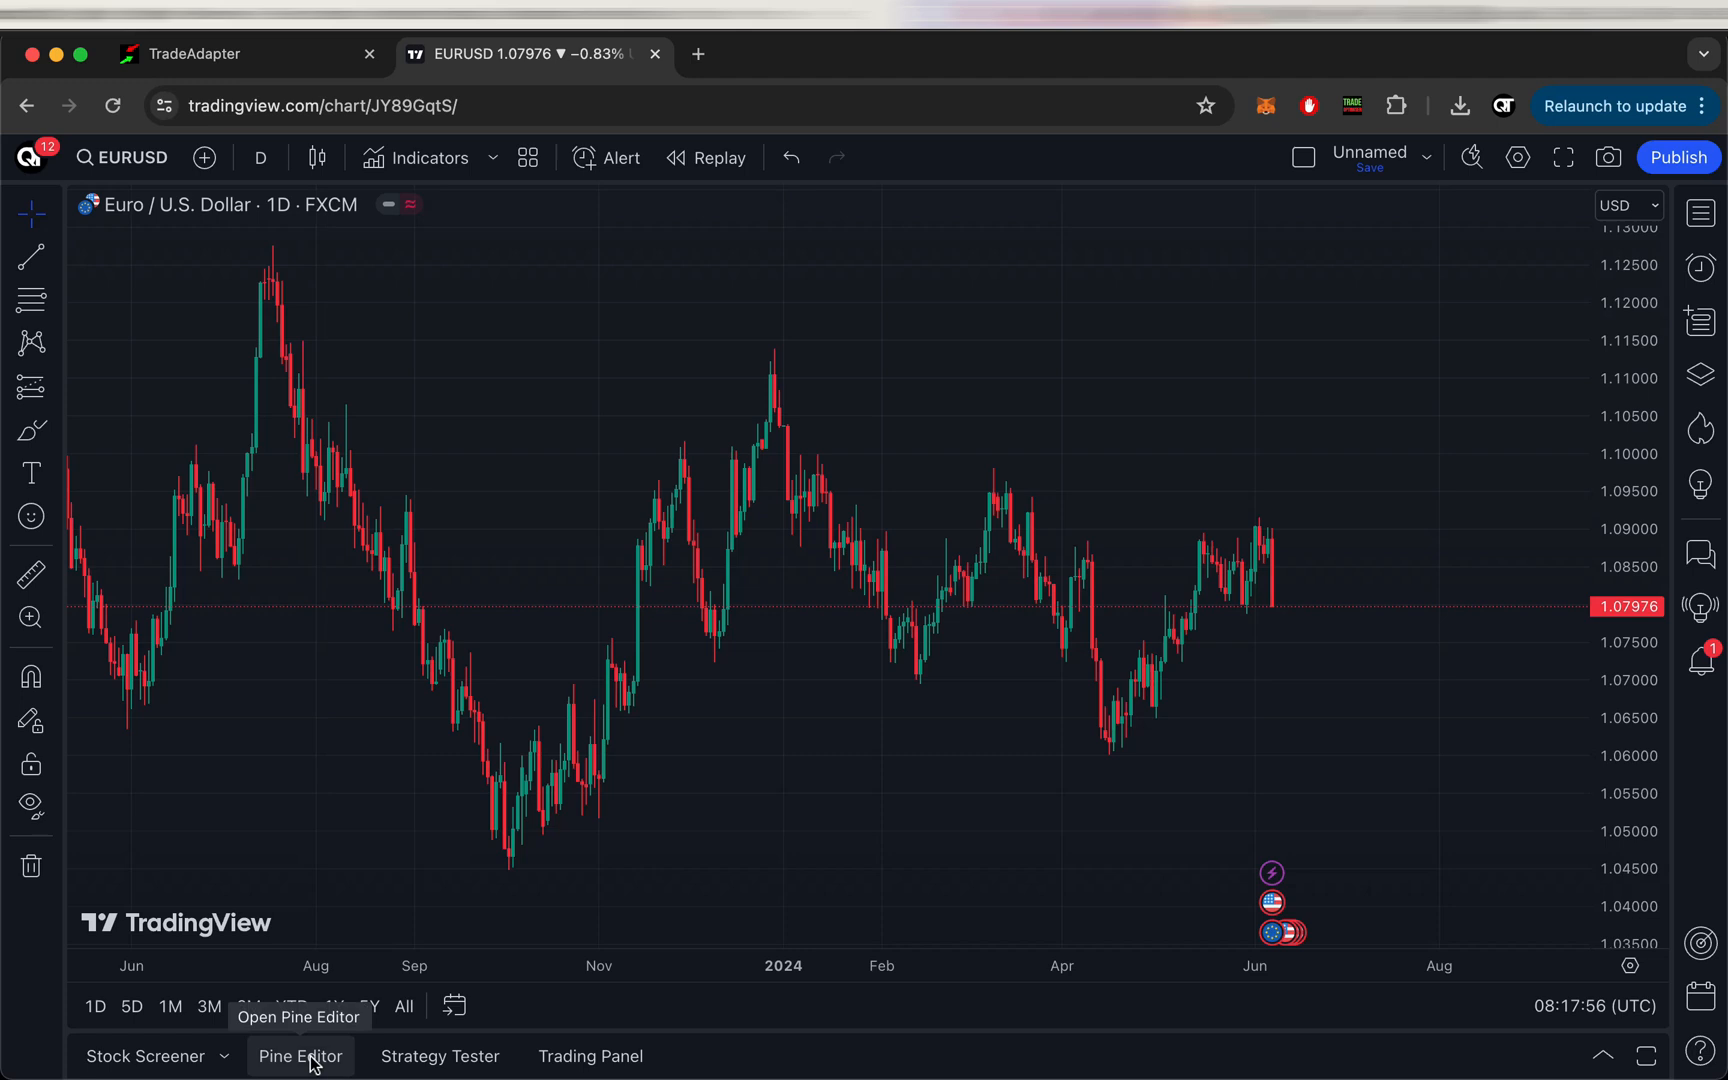
Step: Start a new strategy script in Pine Editor, answering the unsaved-changes prompt
left_click(300, 1056)
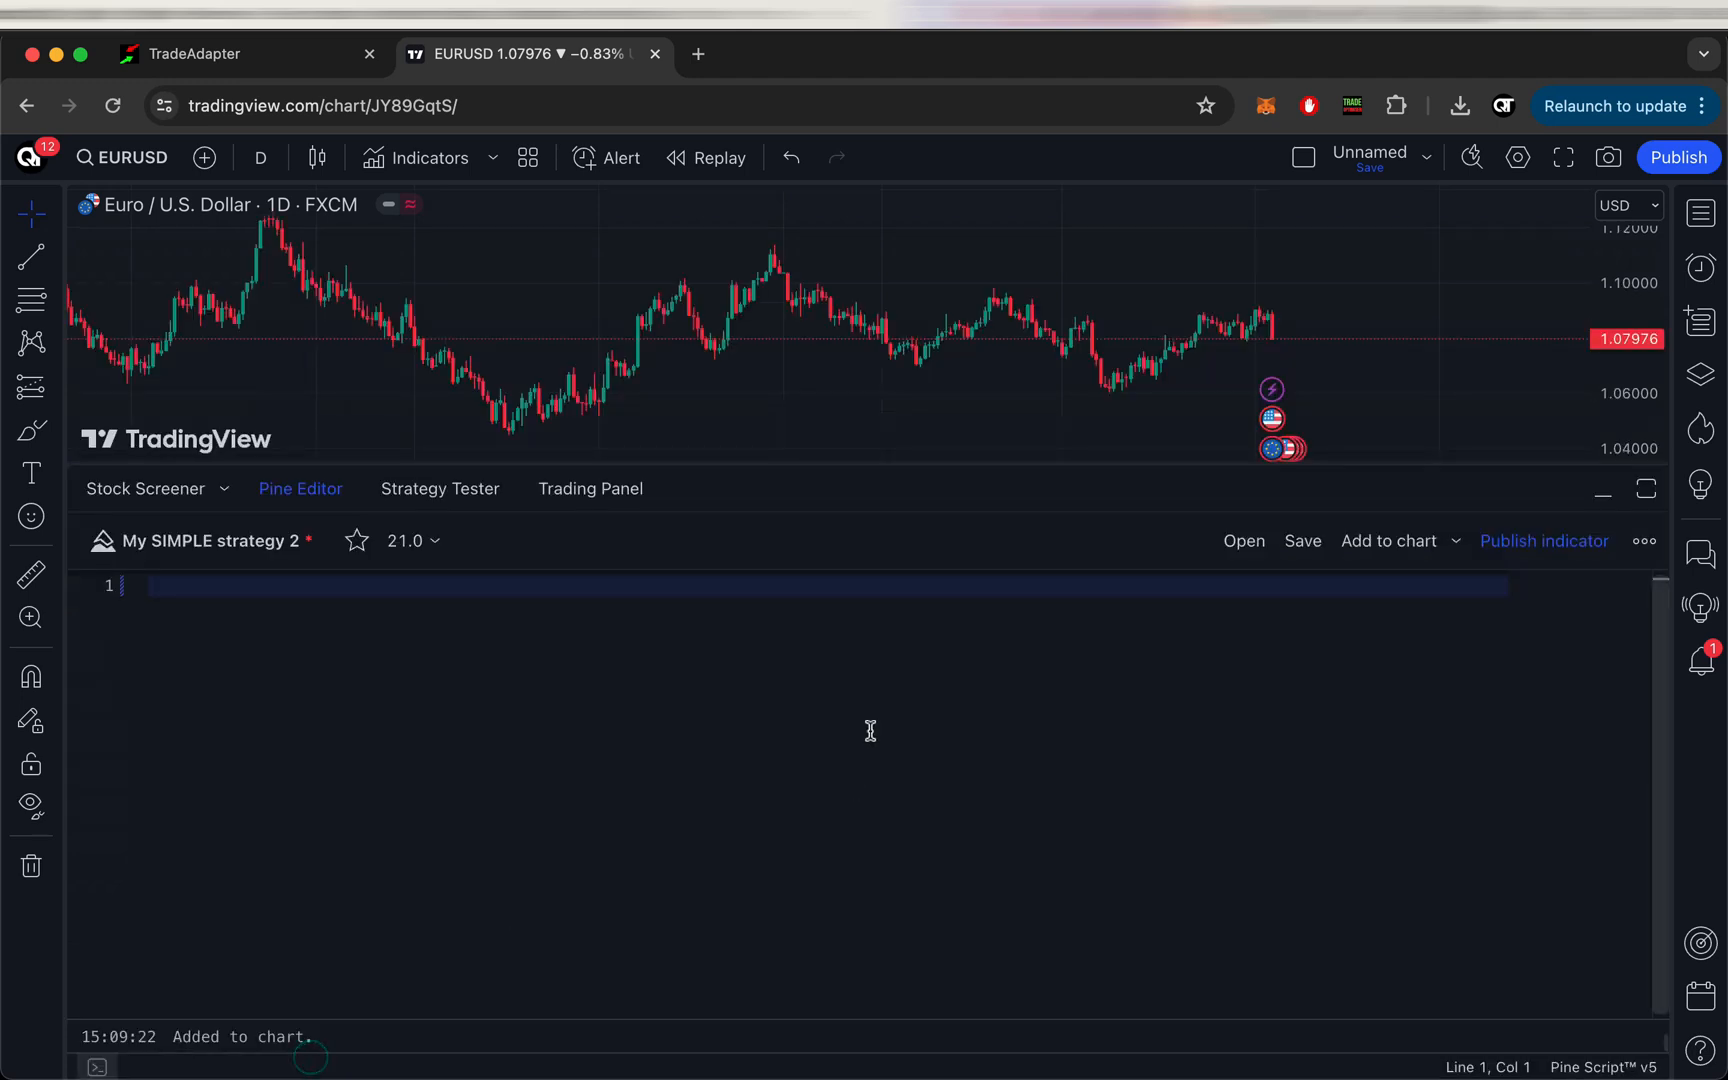
left_click(1244, 540)
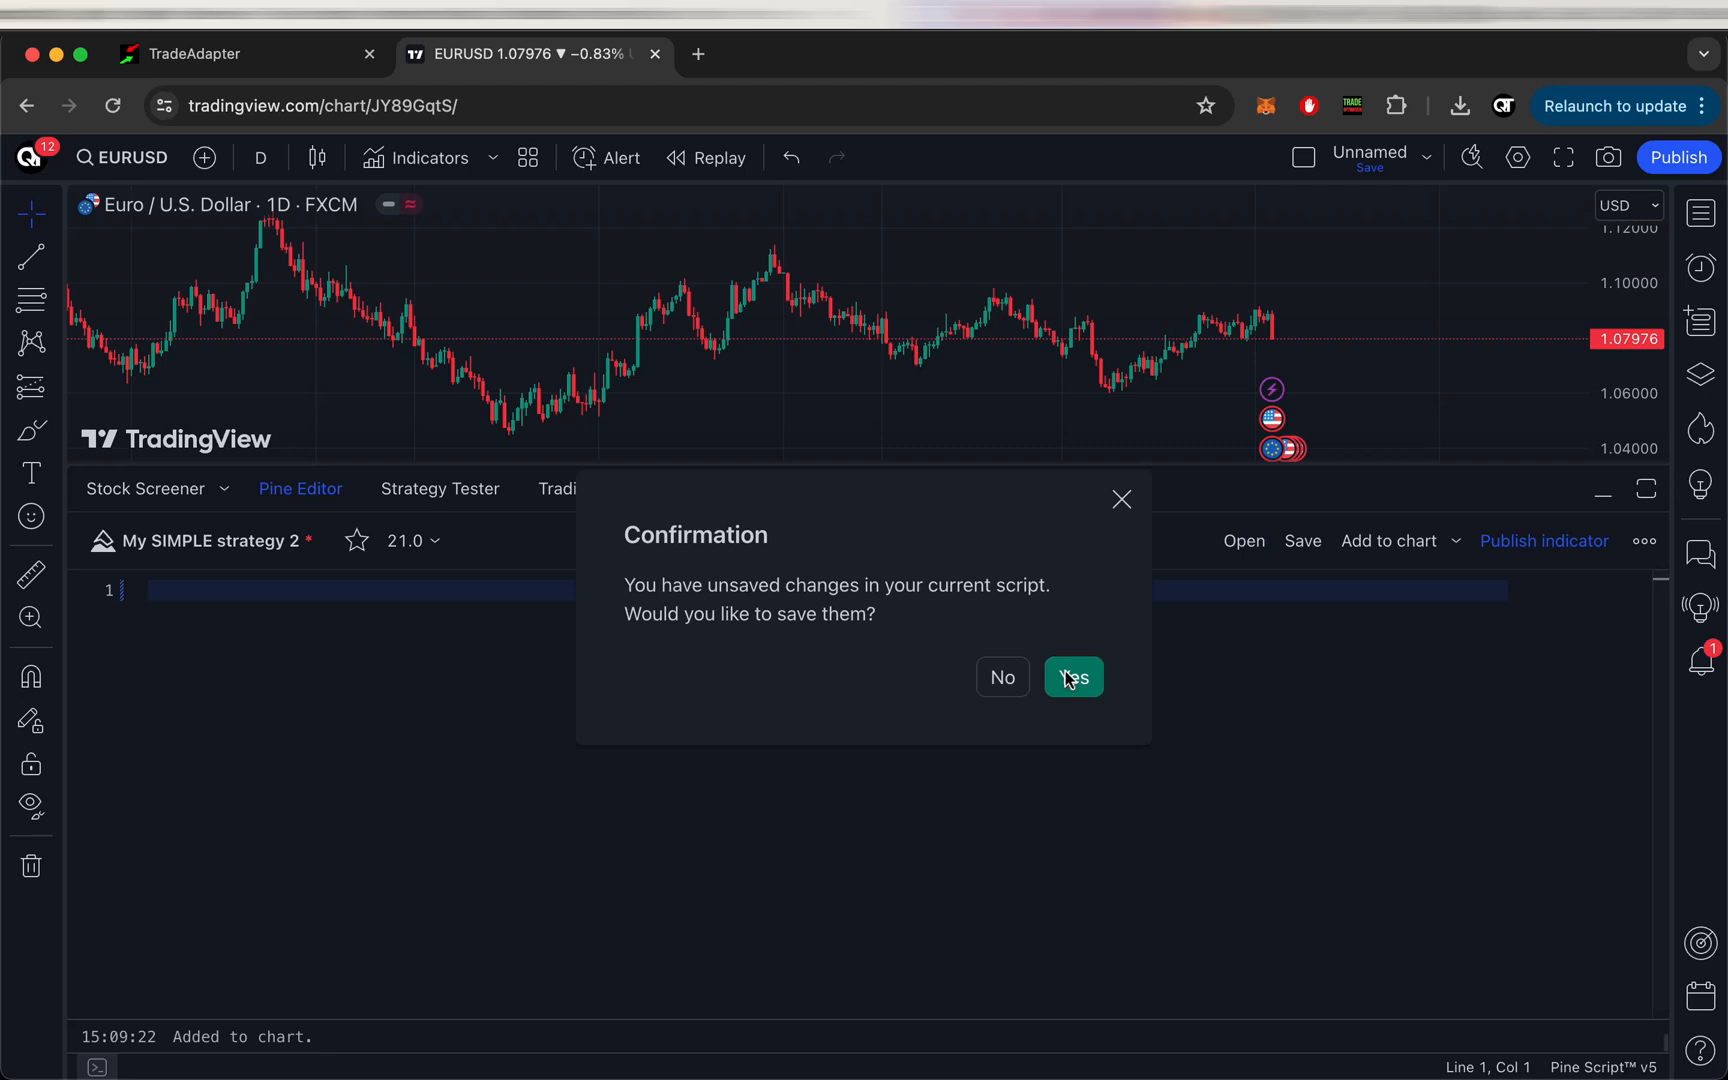
left_click(1072, 676)
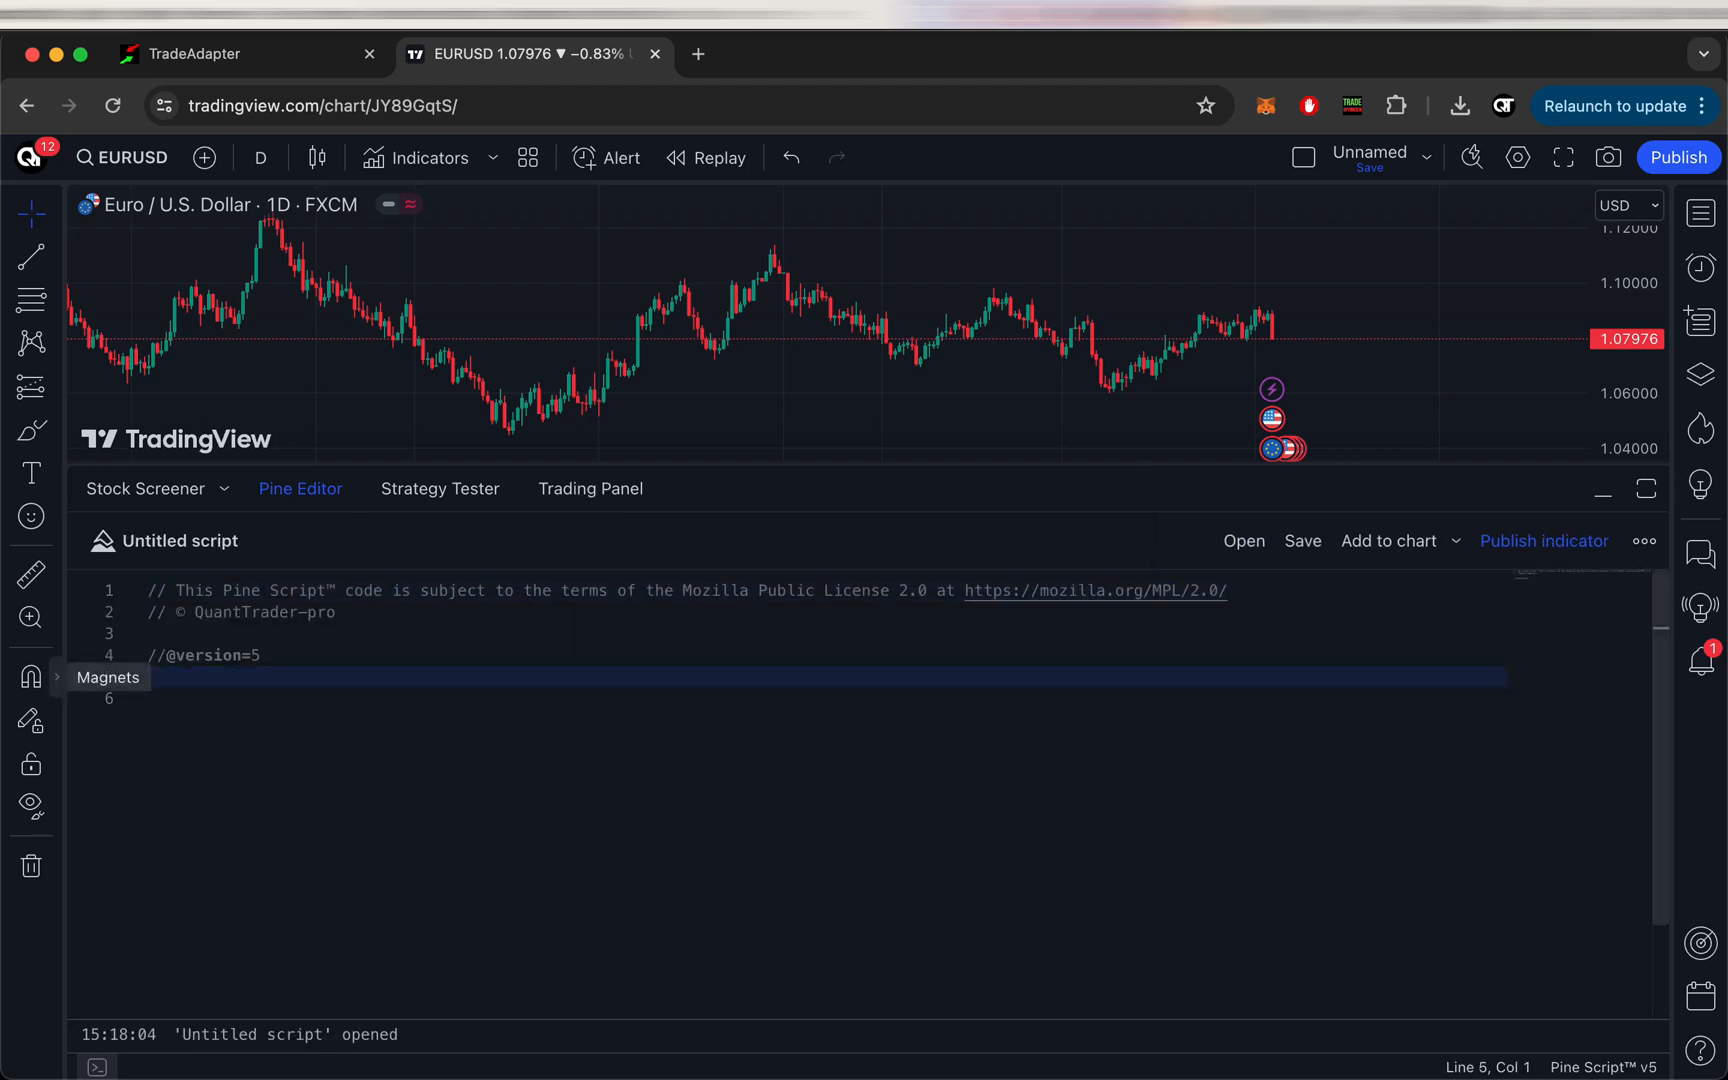
Step: Write the EURUSD Strategy code with Supertrend settings and buy/sell signals, then save it
type("strategy(\"EURUSD Strategy\", overlay=true, initial_capital = 1000, default_qty_type = strategy.percent_of_equity, default_qty_value = 100)")
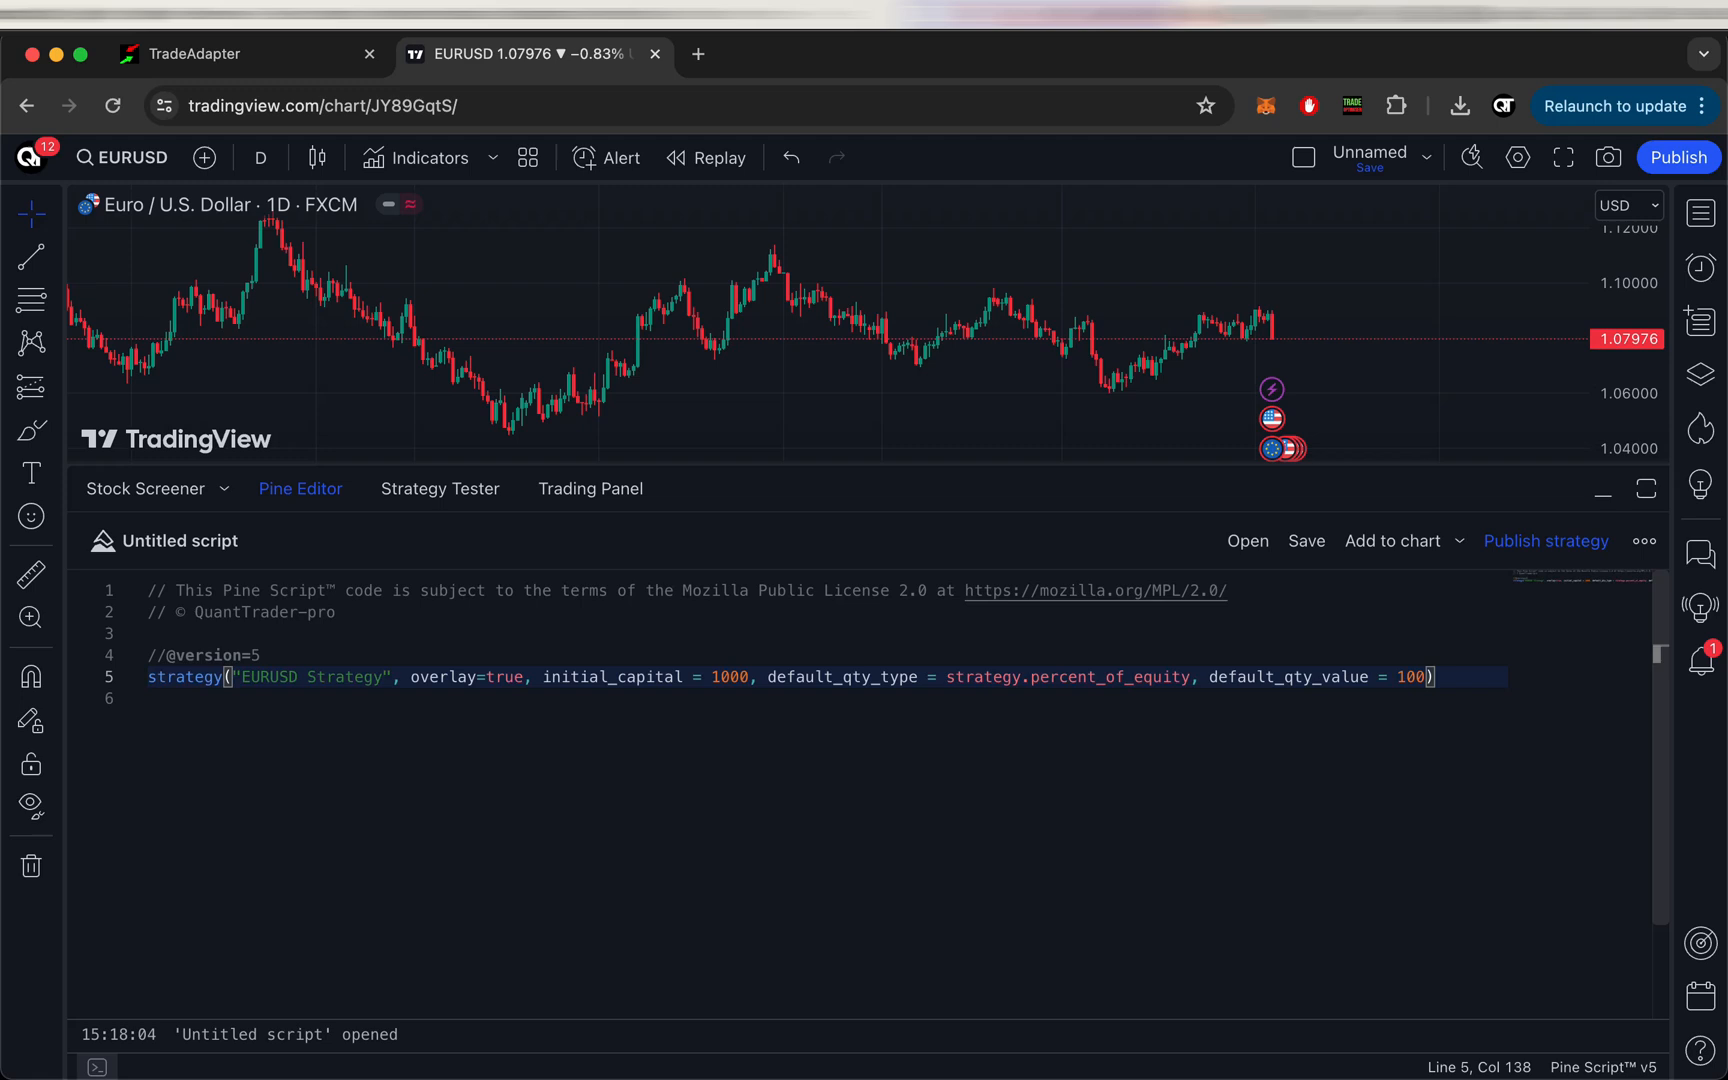
type("// Supertrend settings")
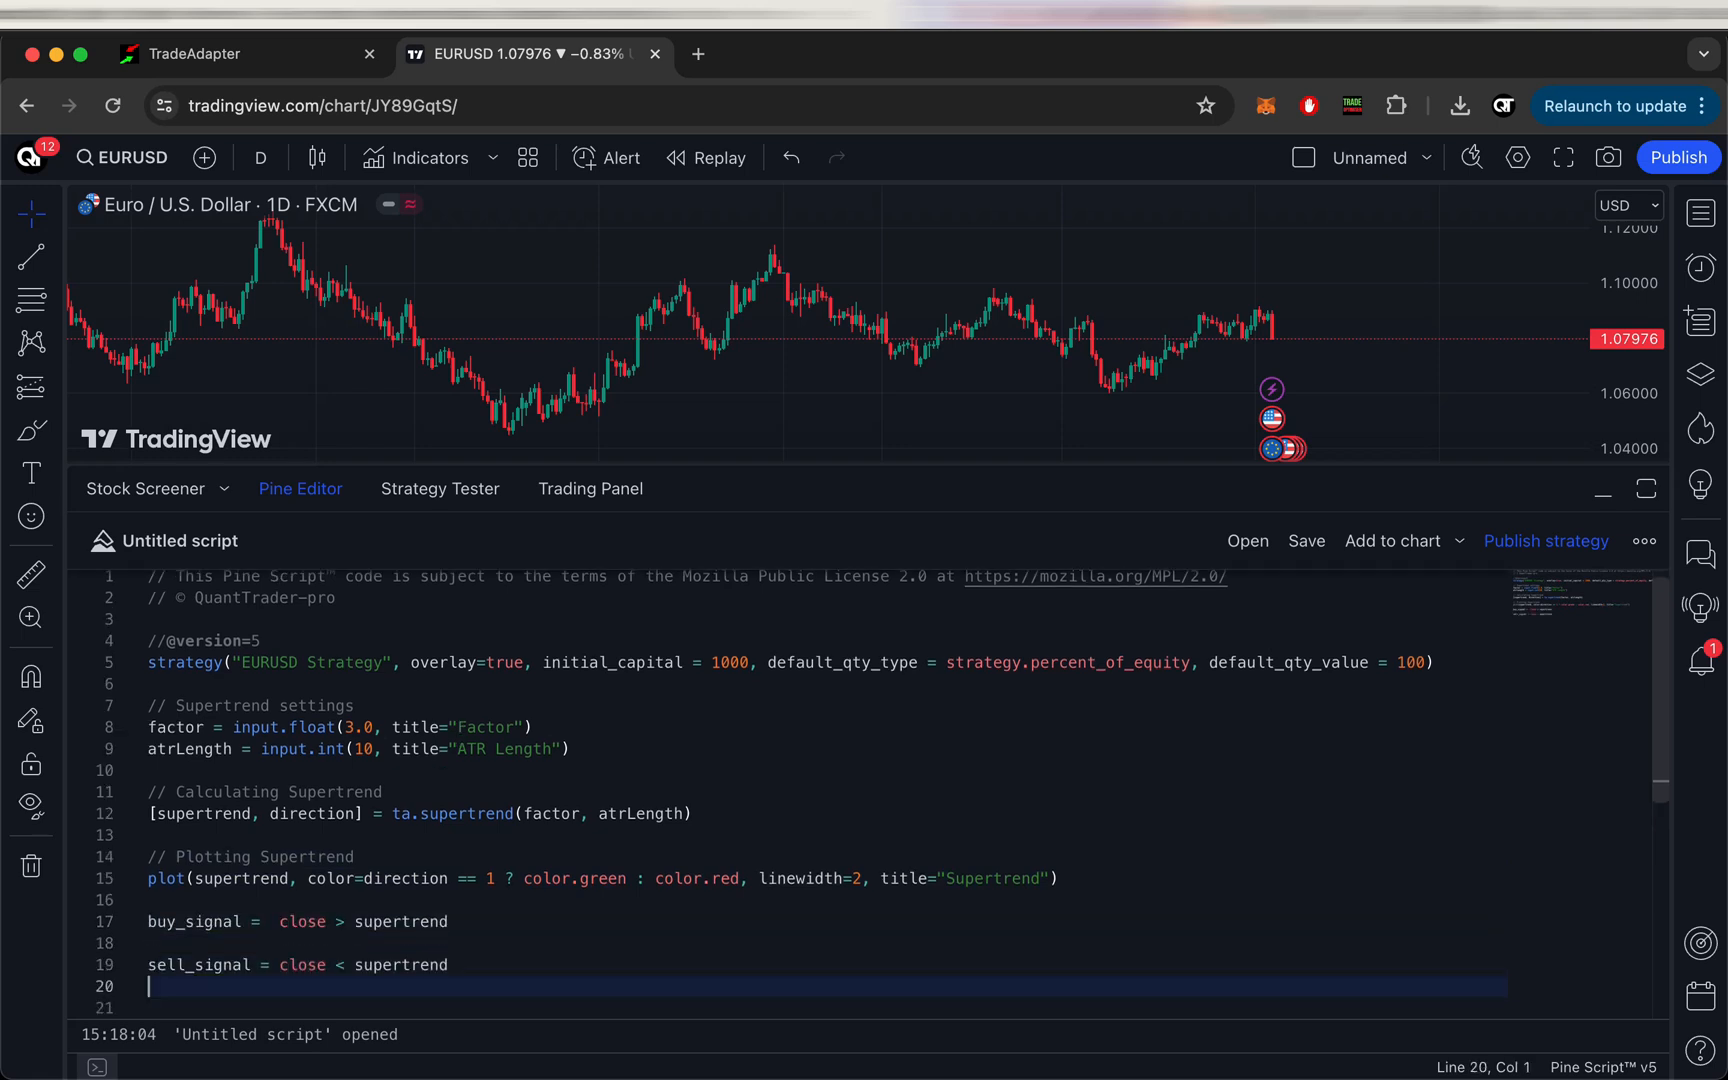
type("if (buy_signal)")
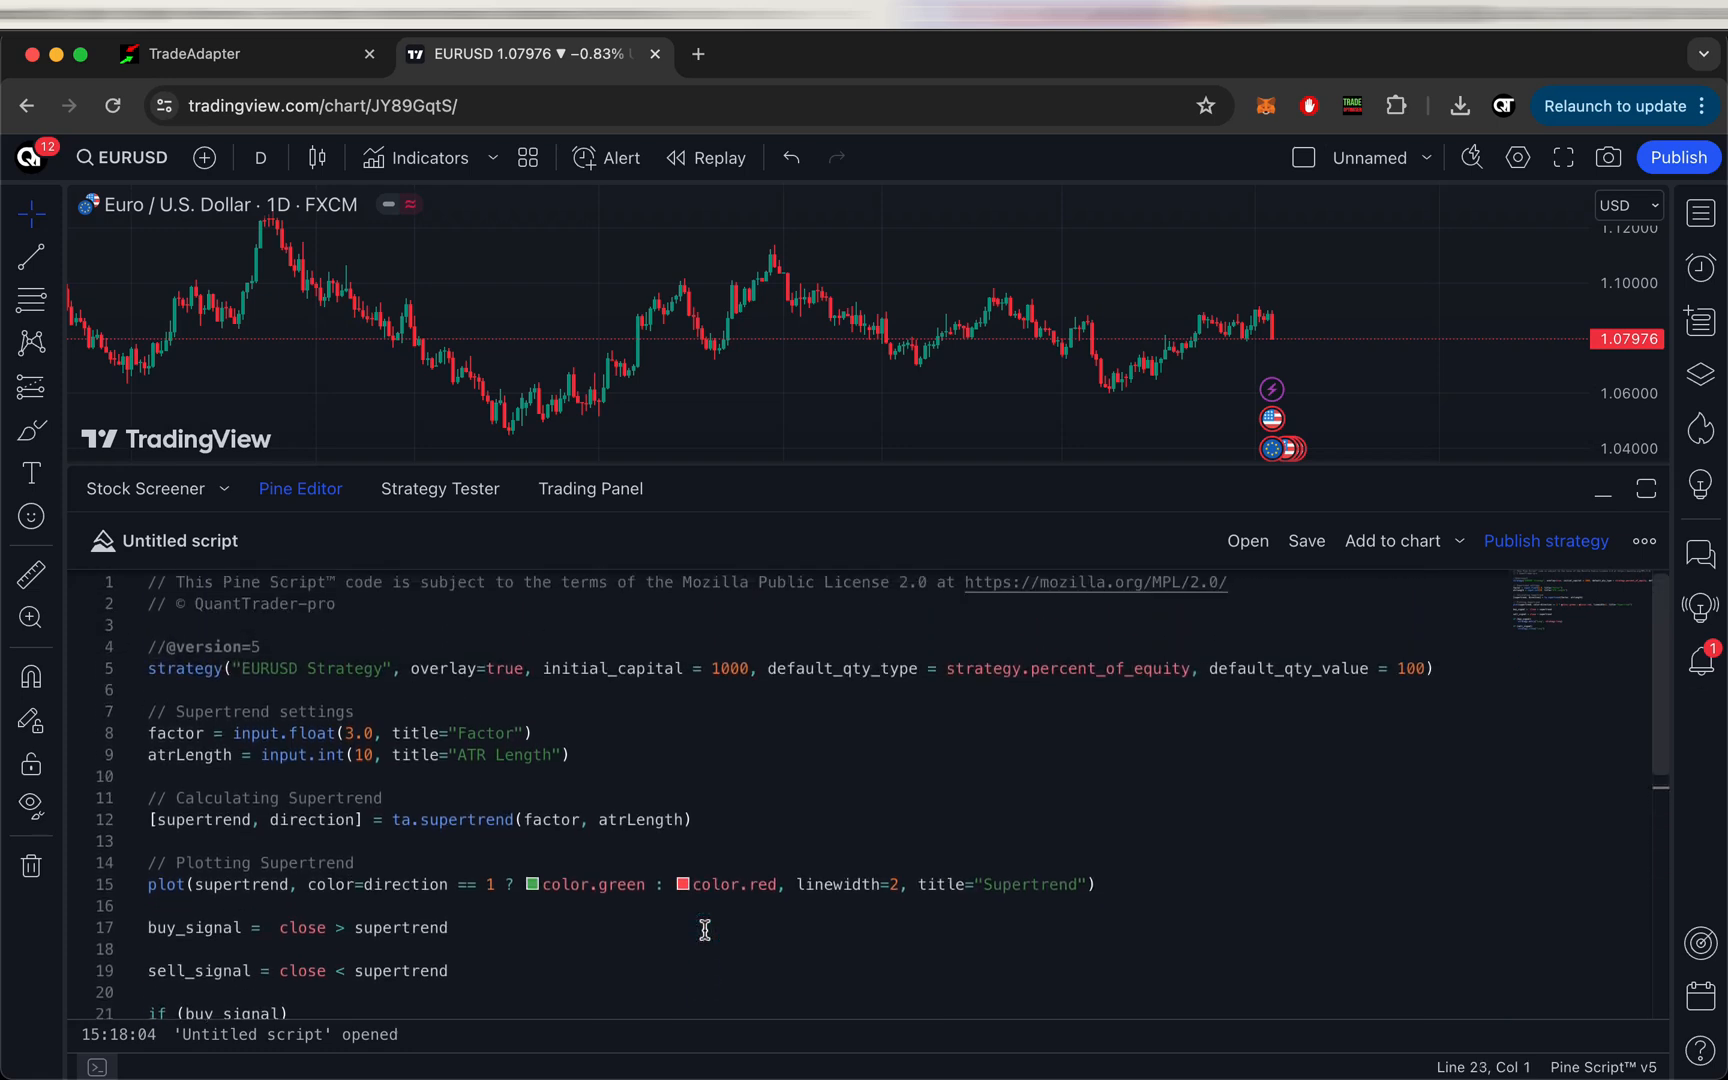
left_click(1304, 540)
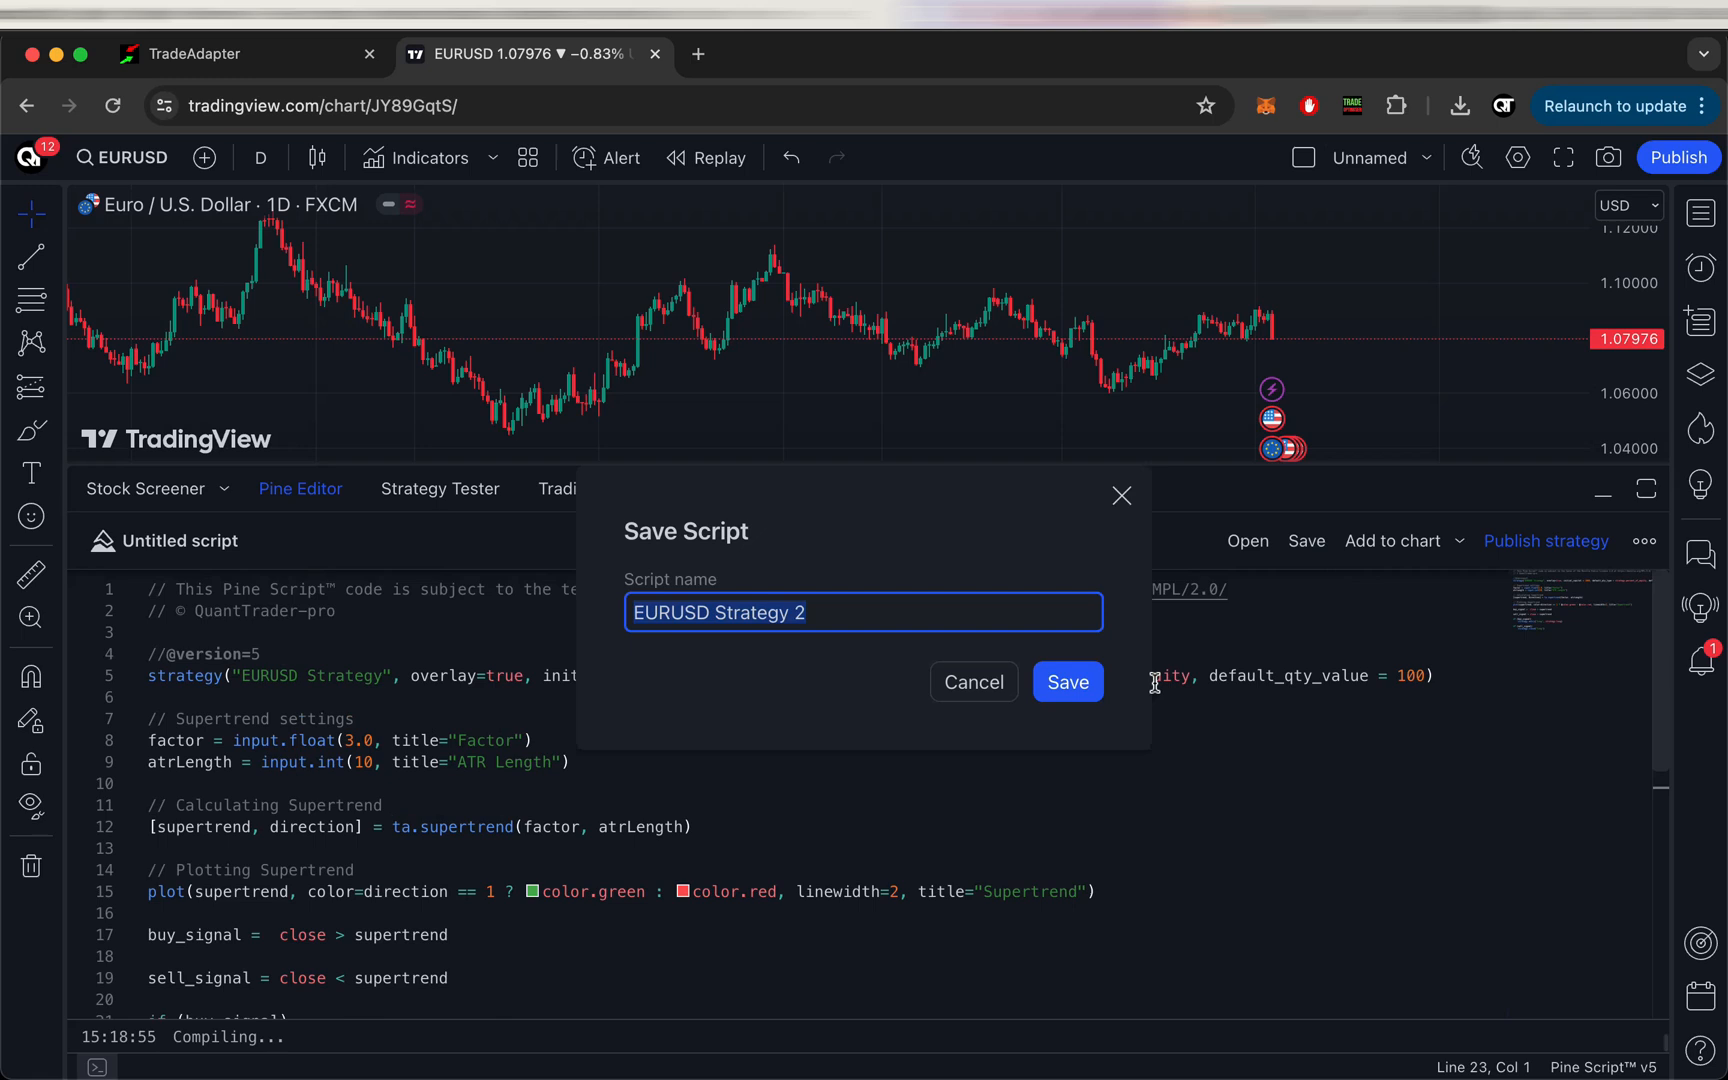
Step: Save as EURUSD Strategy 2, add it to the chart with backtest results, and start an alert
left_click(1064, 682)
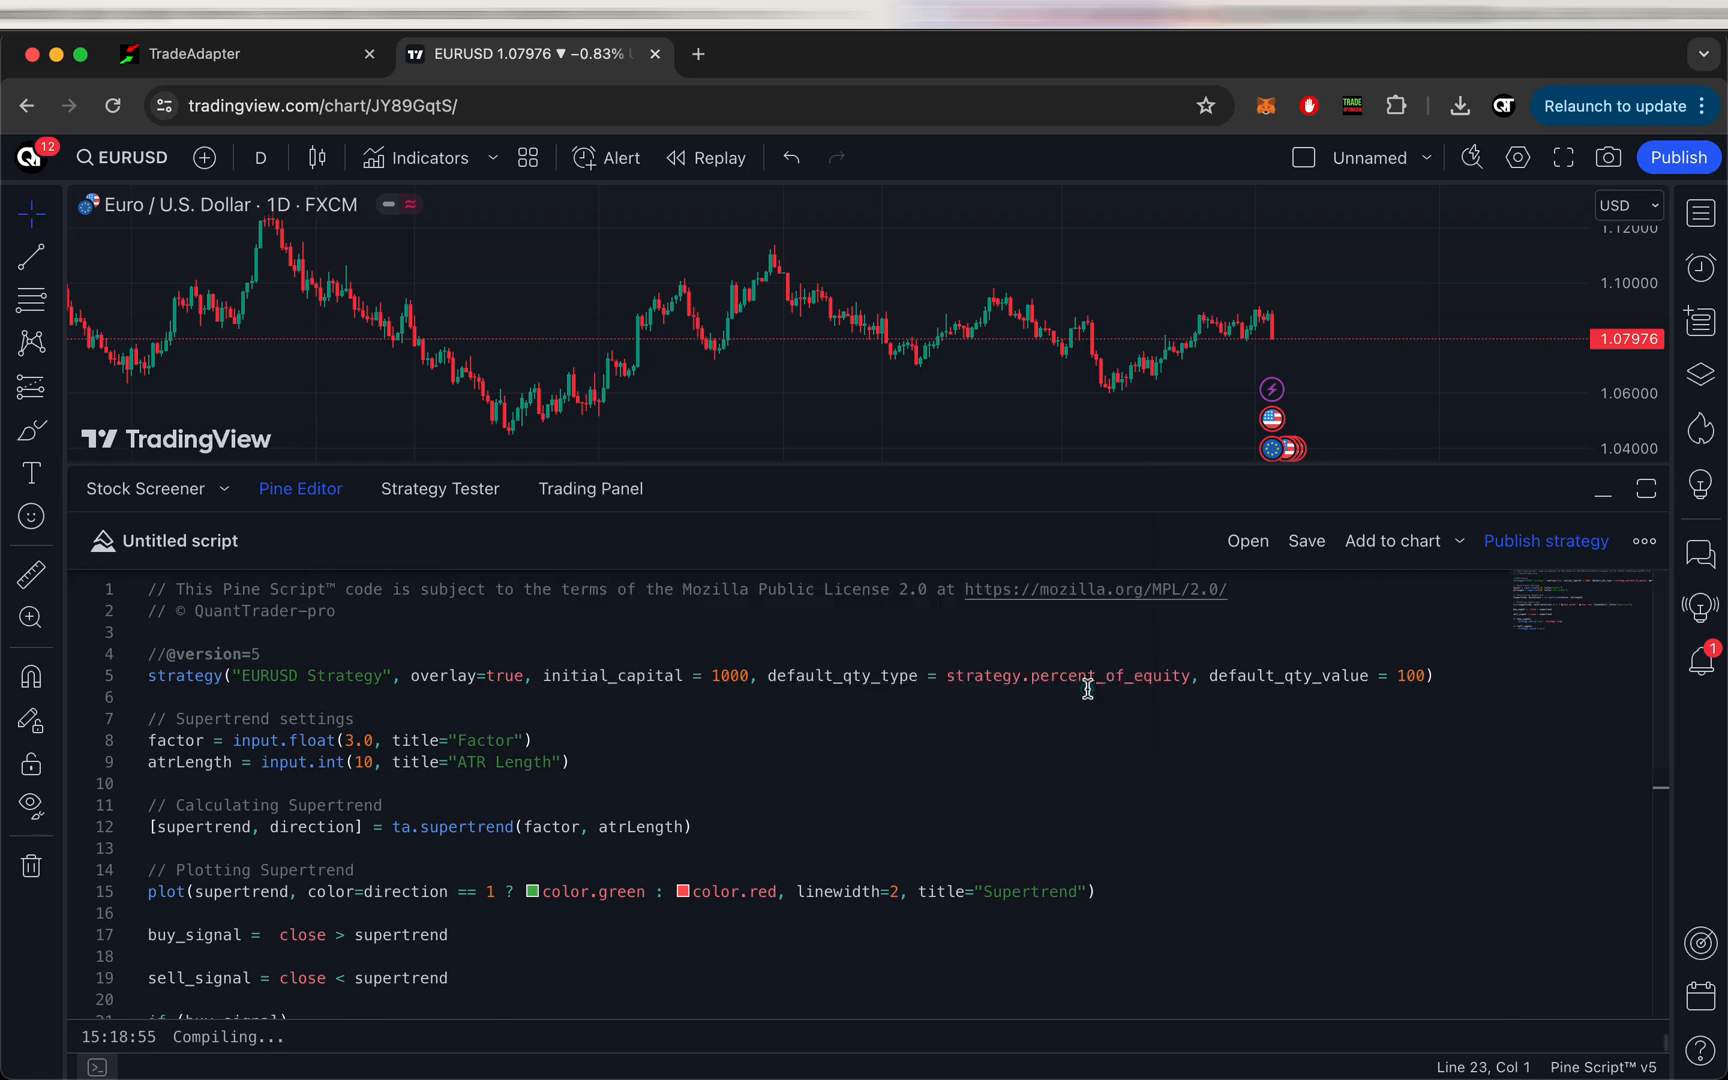
left_click(1390, 542)
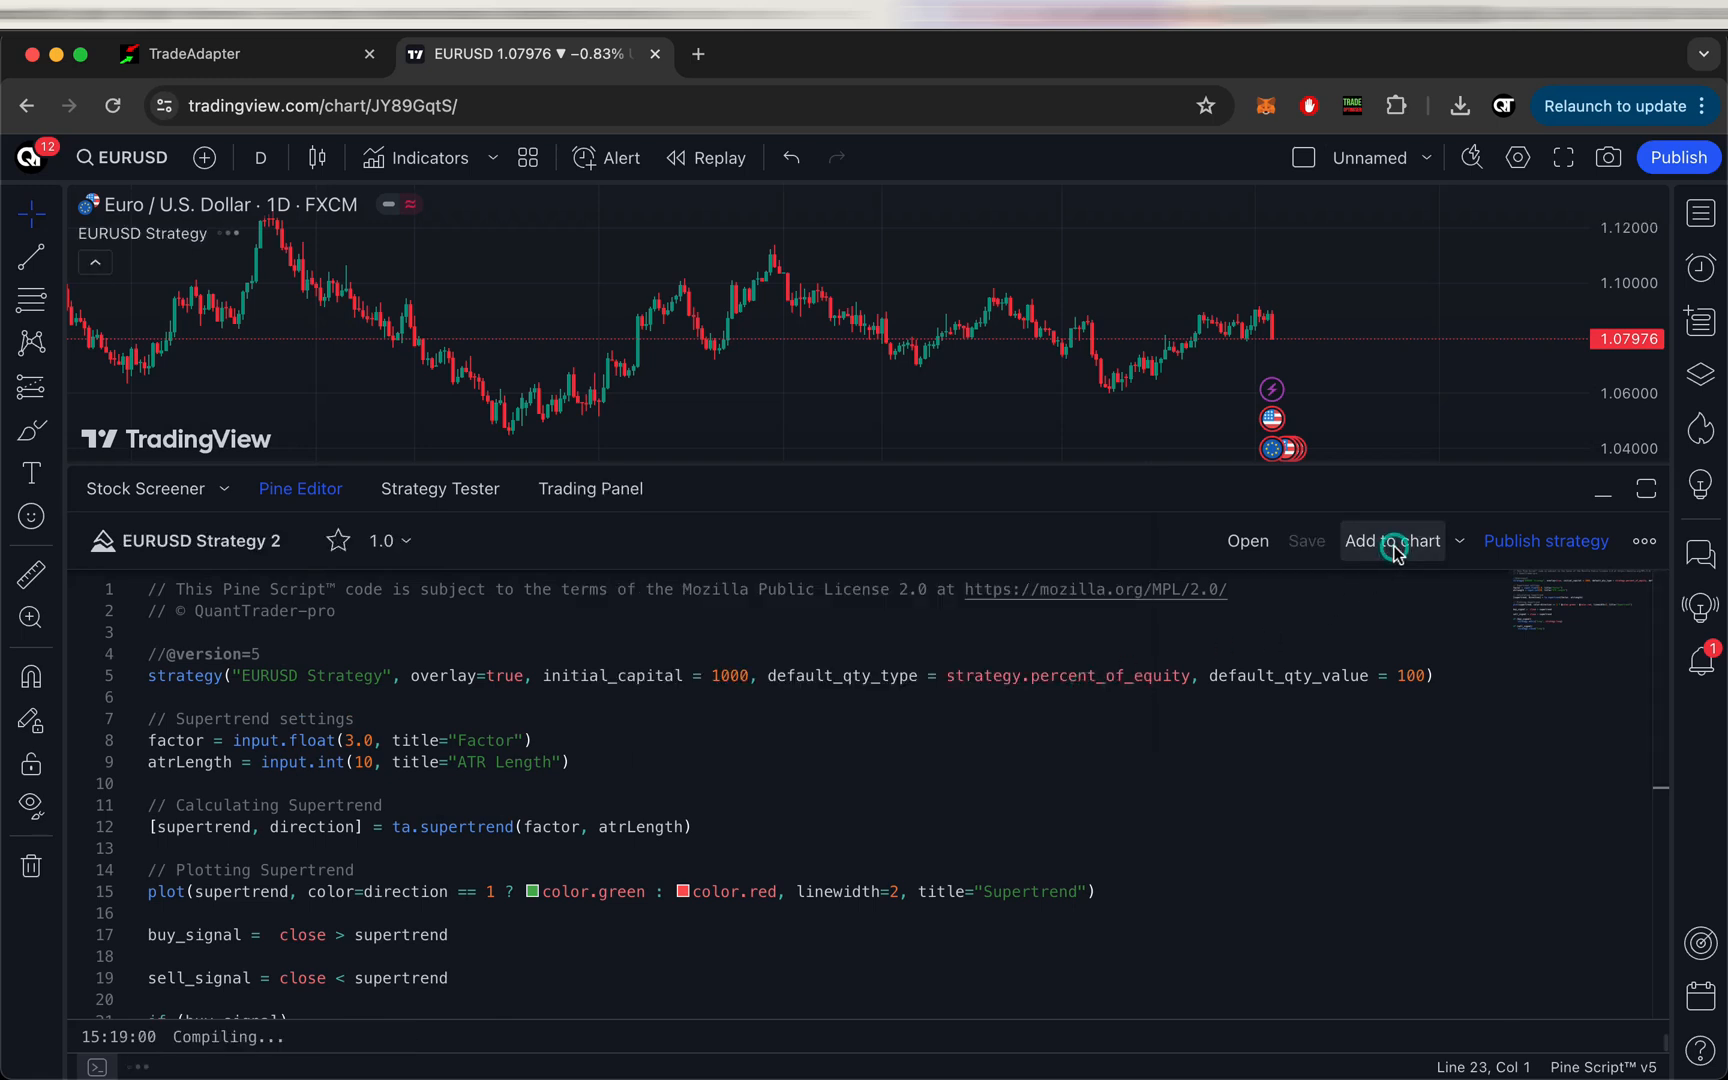
left_click(1390, 542)
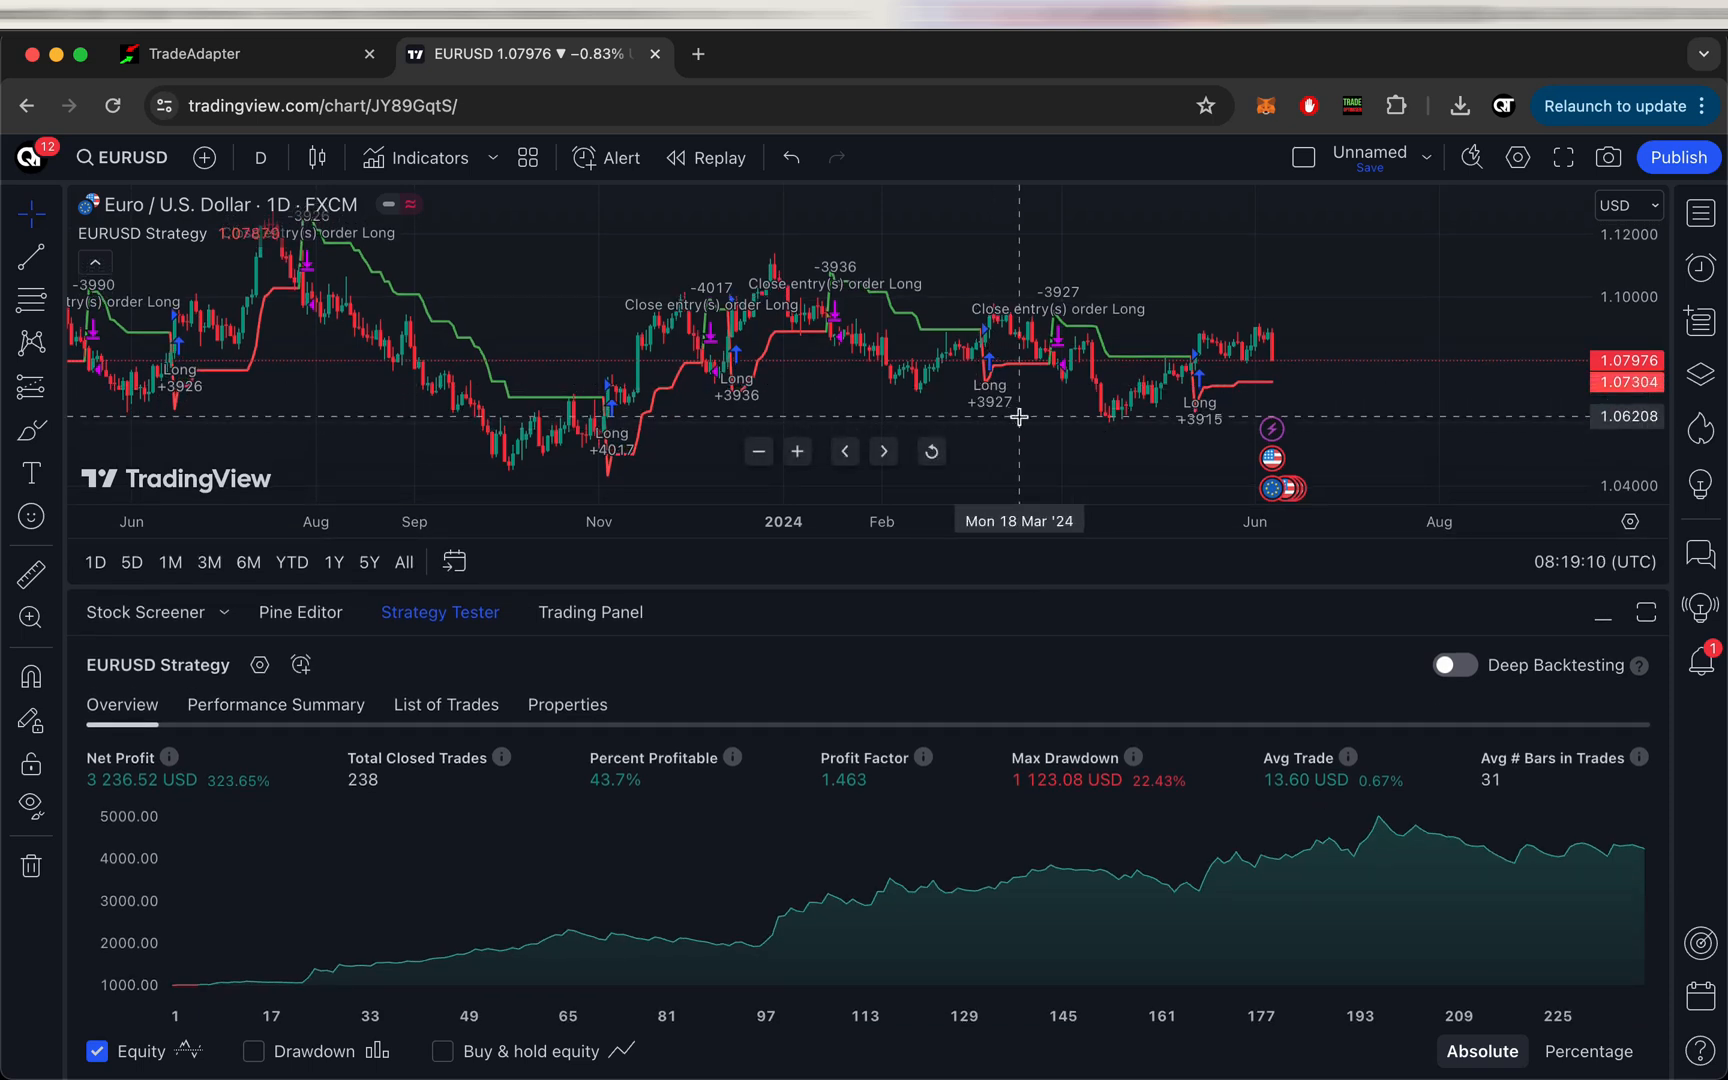
mouse_move(1186, 484)
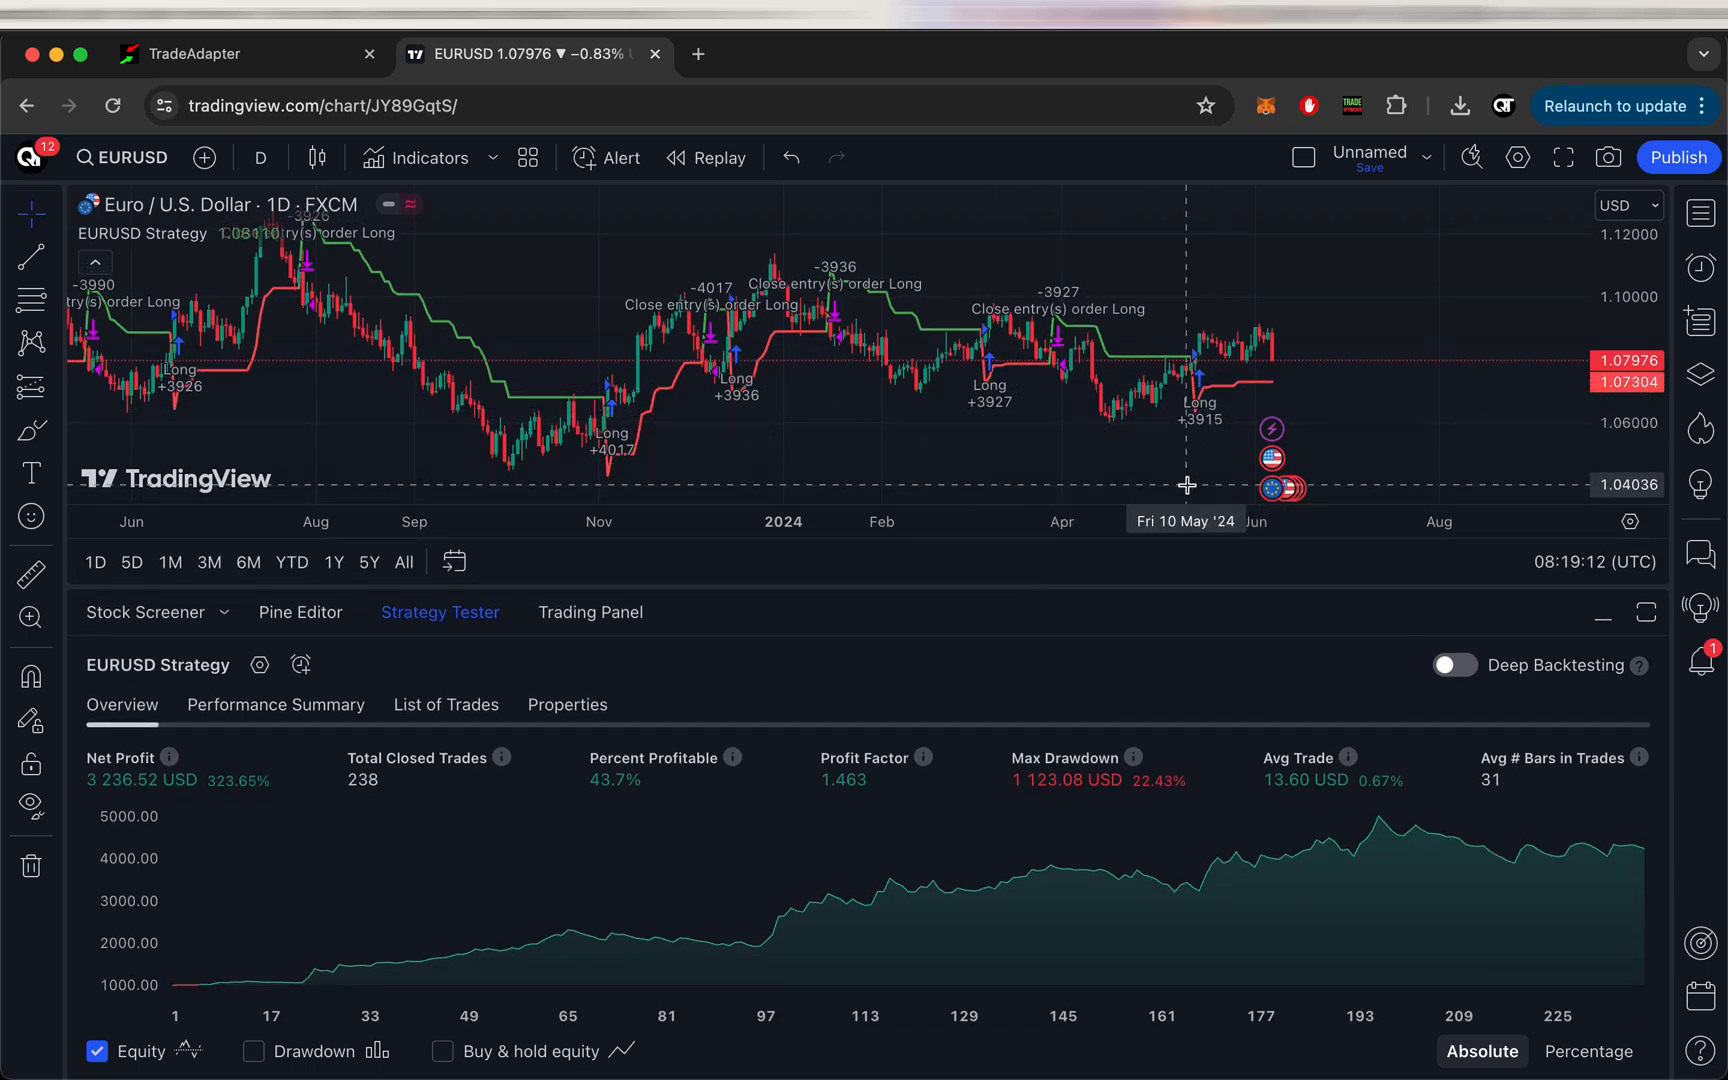
mouse_move(1014, 730)
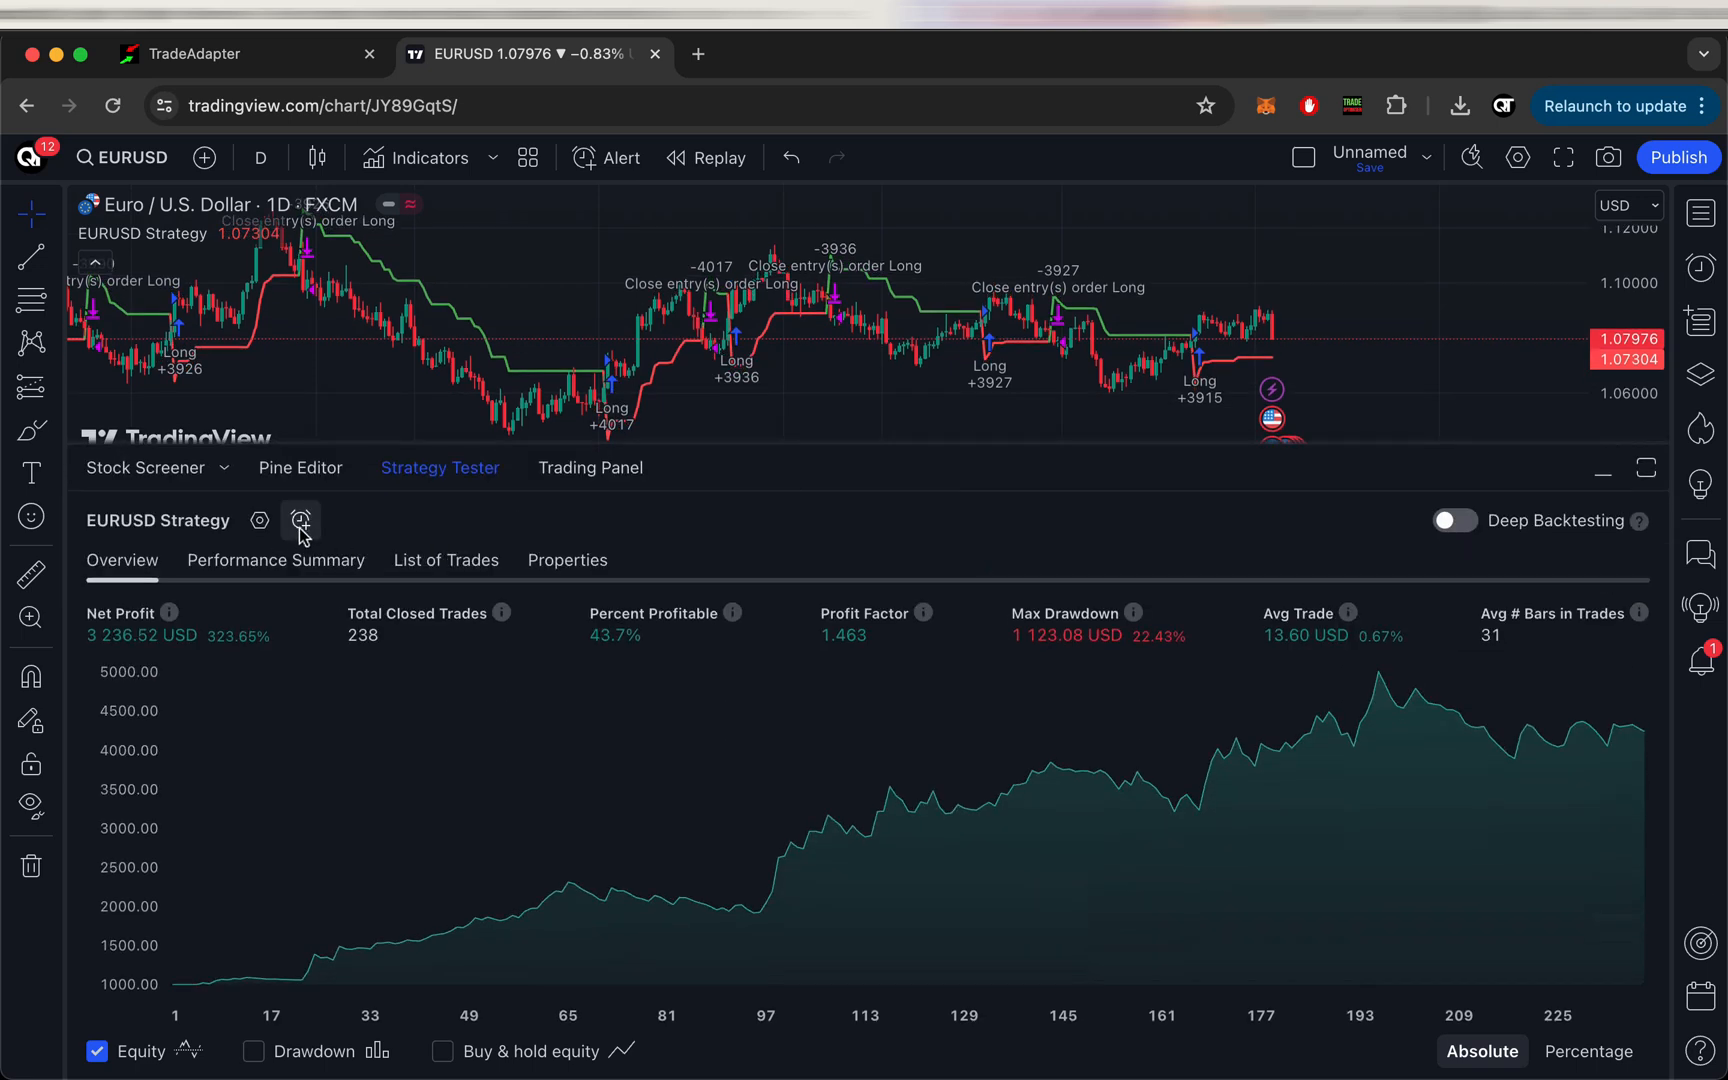
left_click(298, 520)
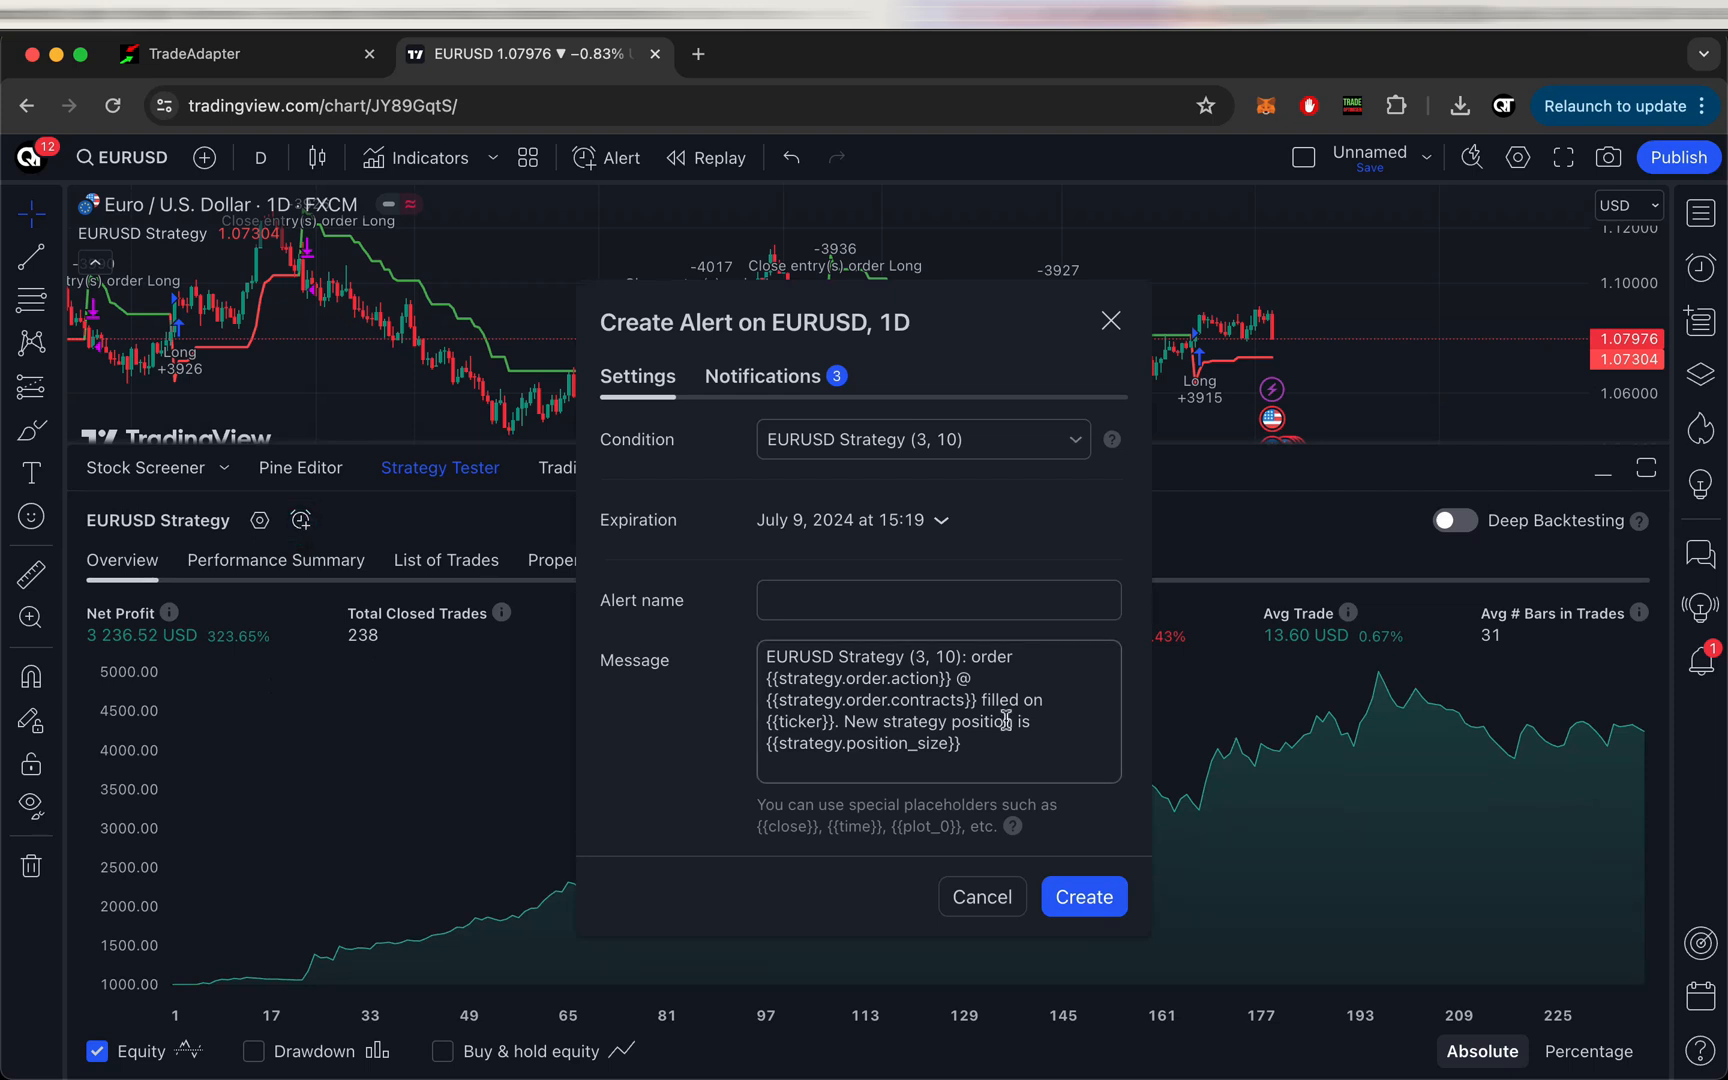
mouse_move(370, 232)
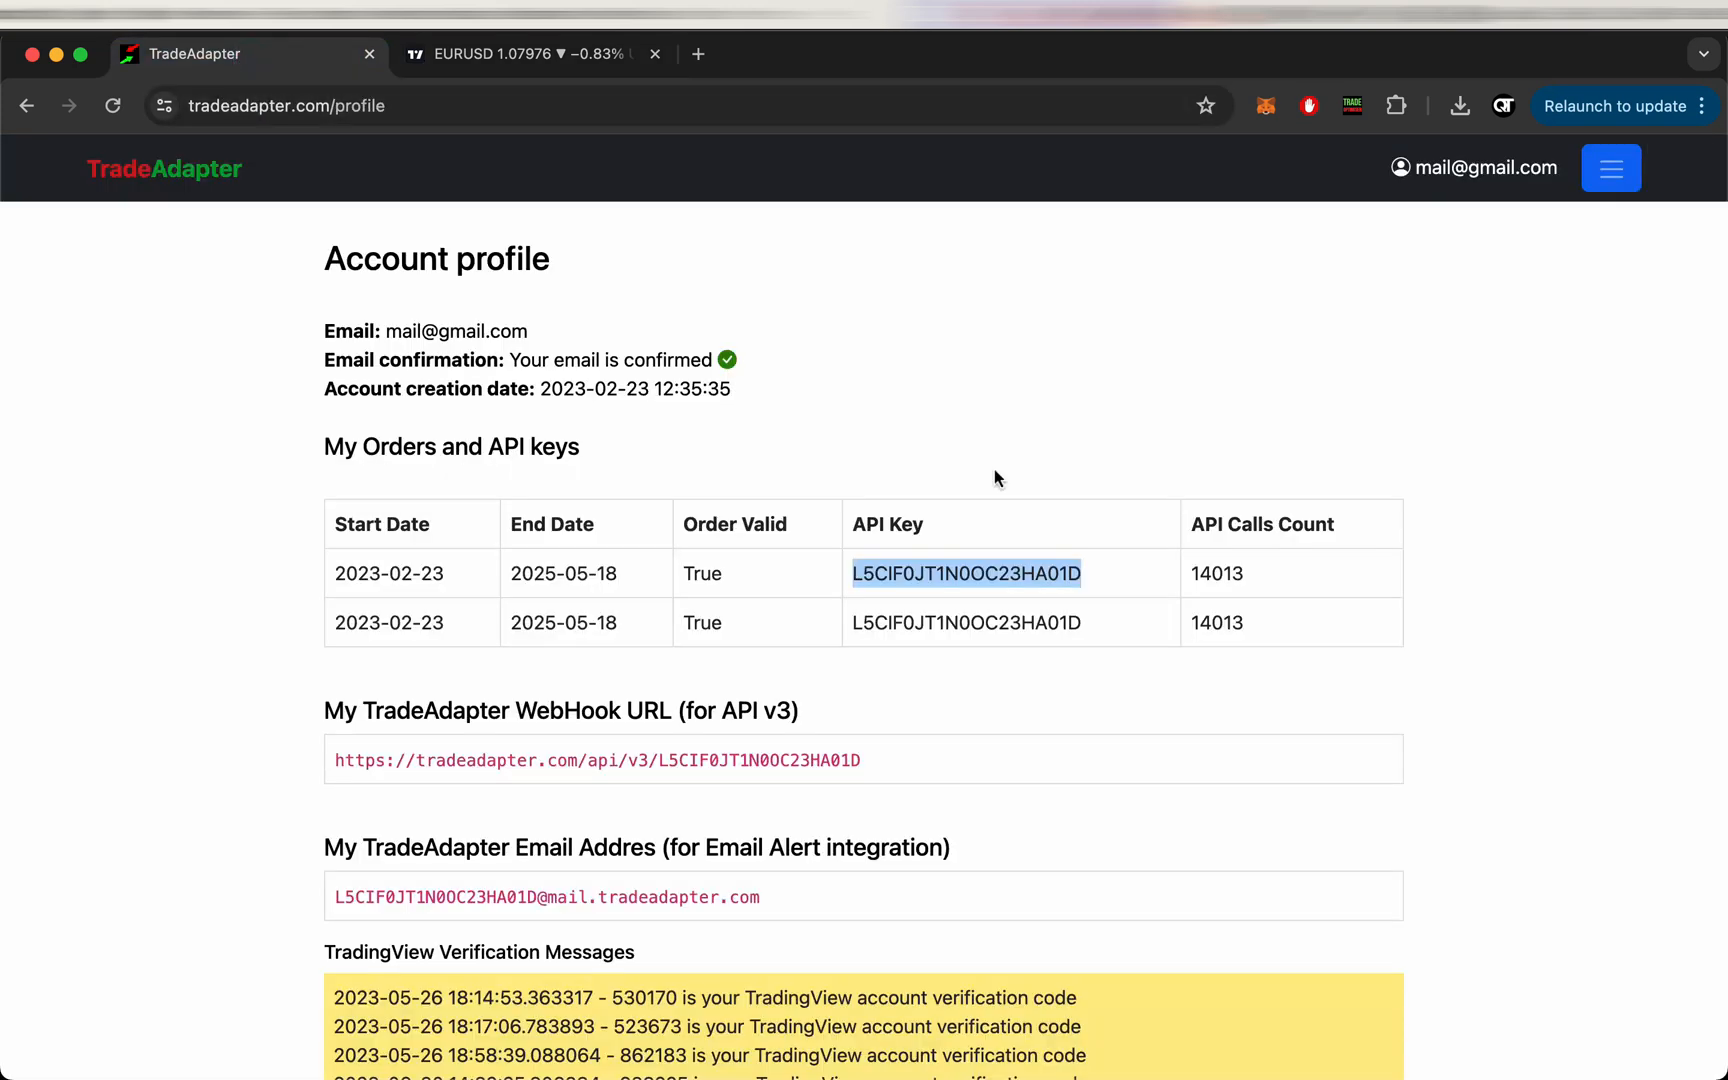
Step: From the instructions page, open the MetaTrader message generator
left_click(1610, 168)
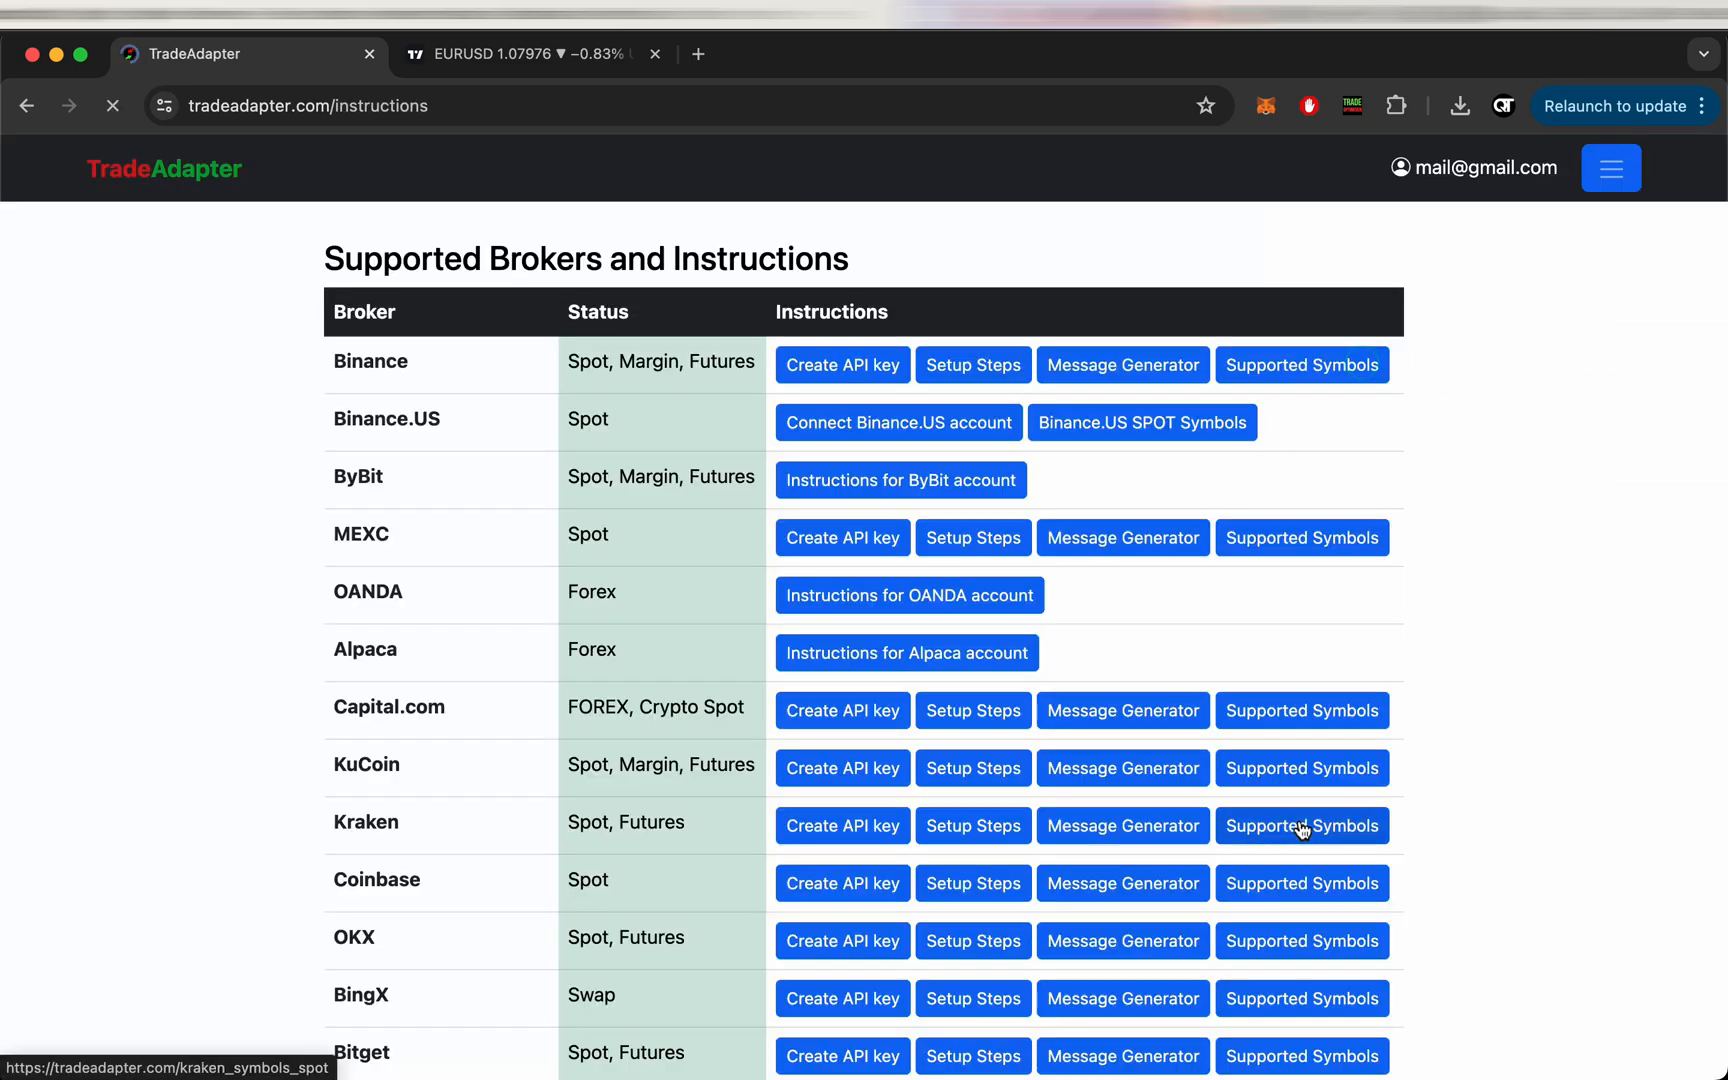
scroll("down", 3)
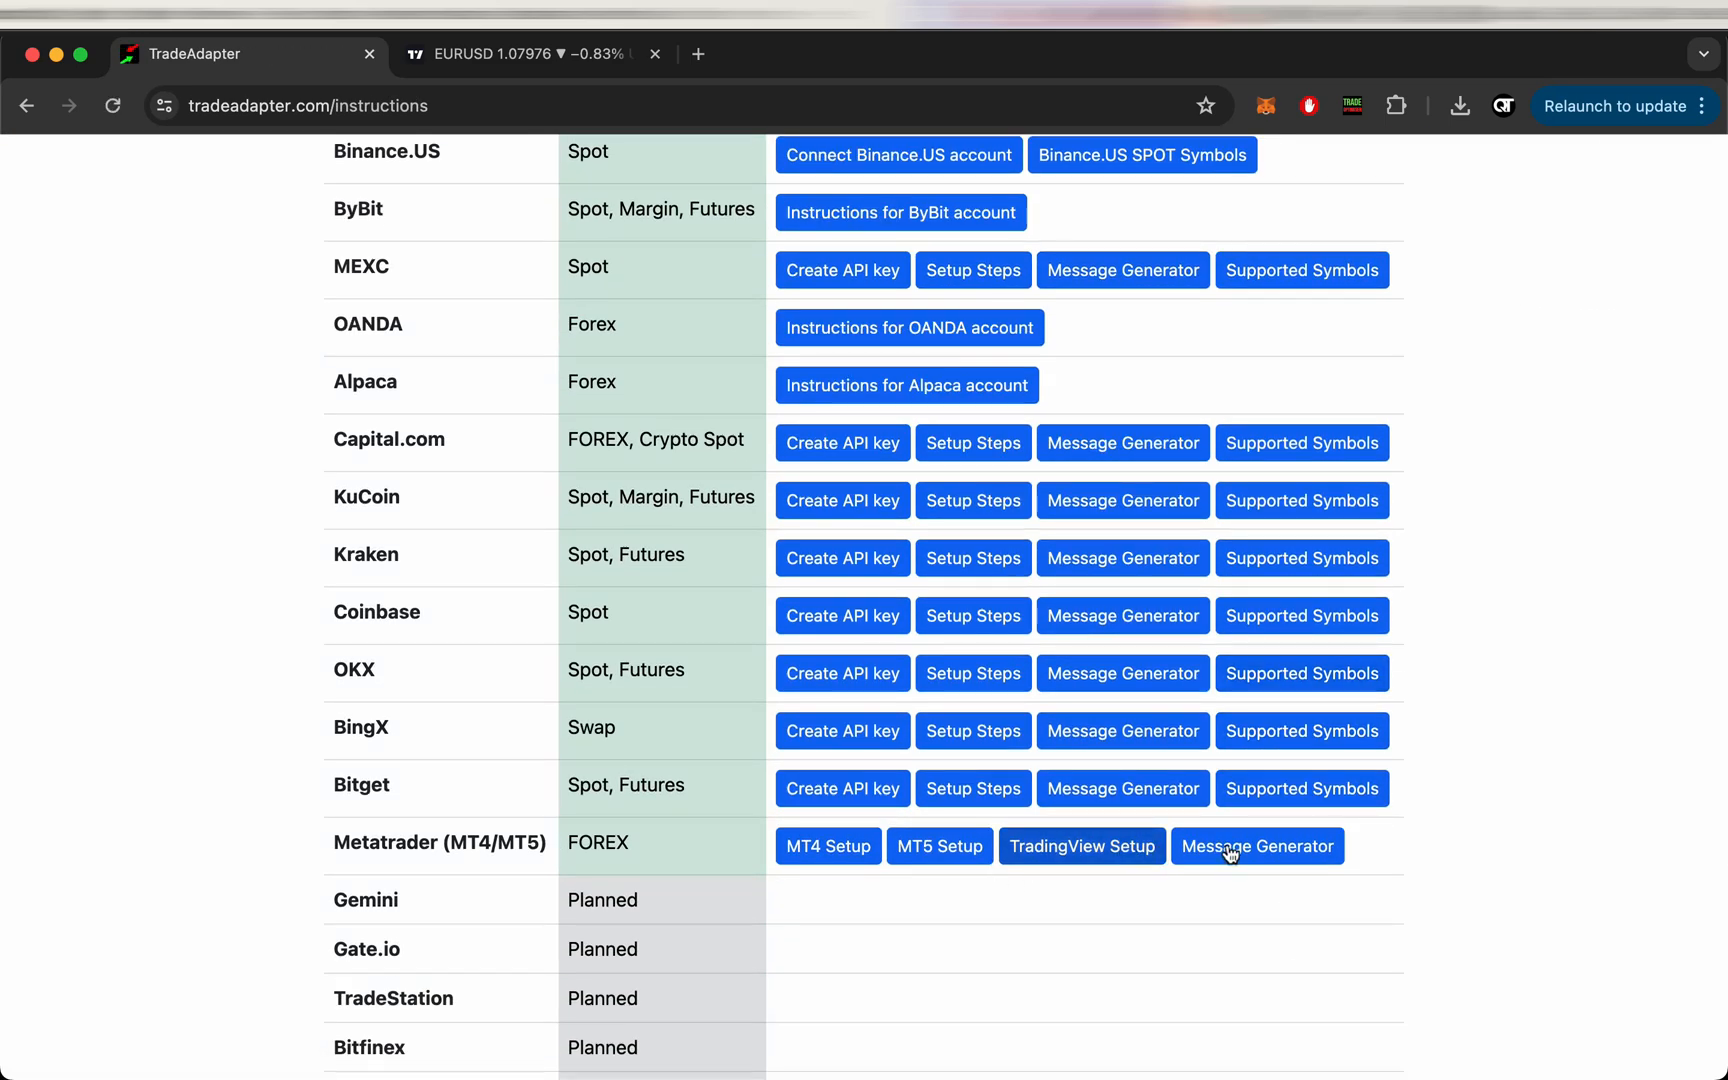
left_click(1256, 846)
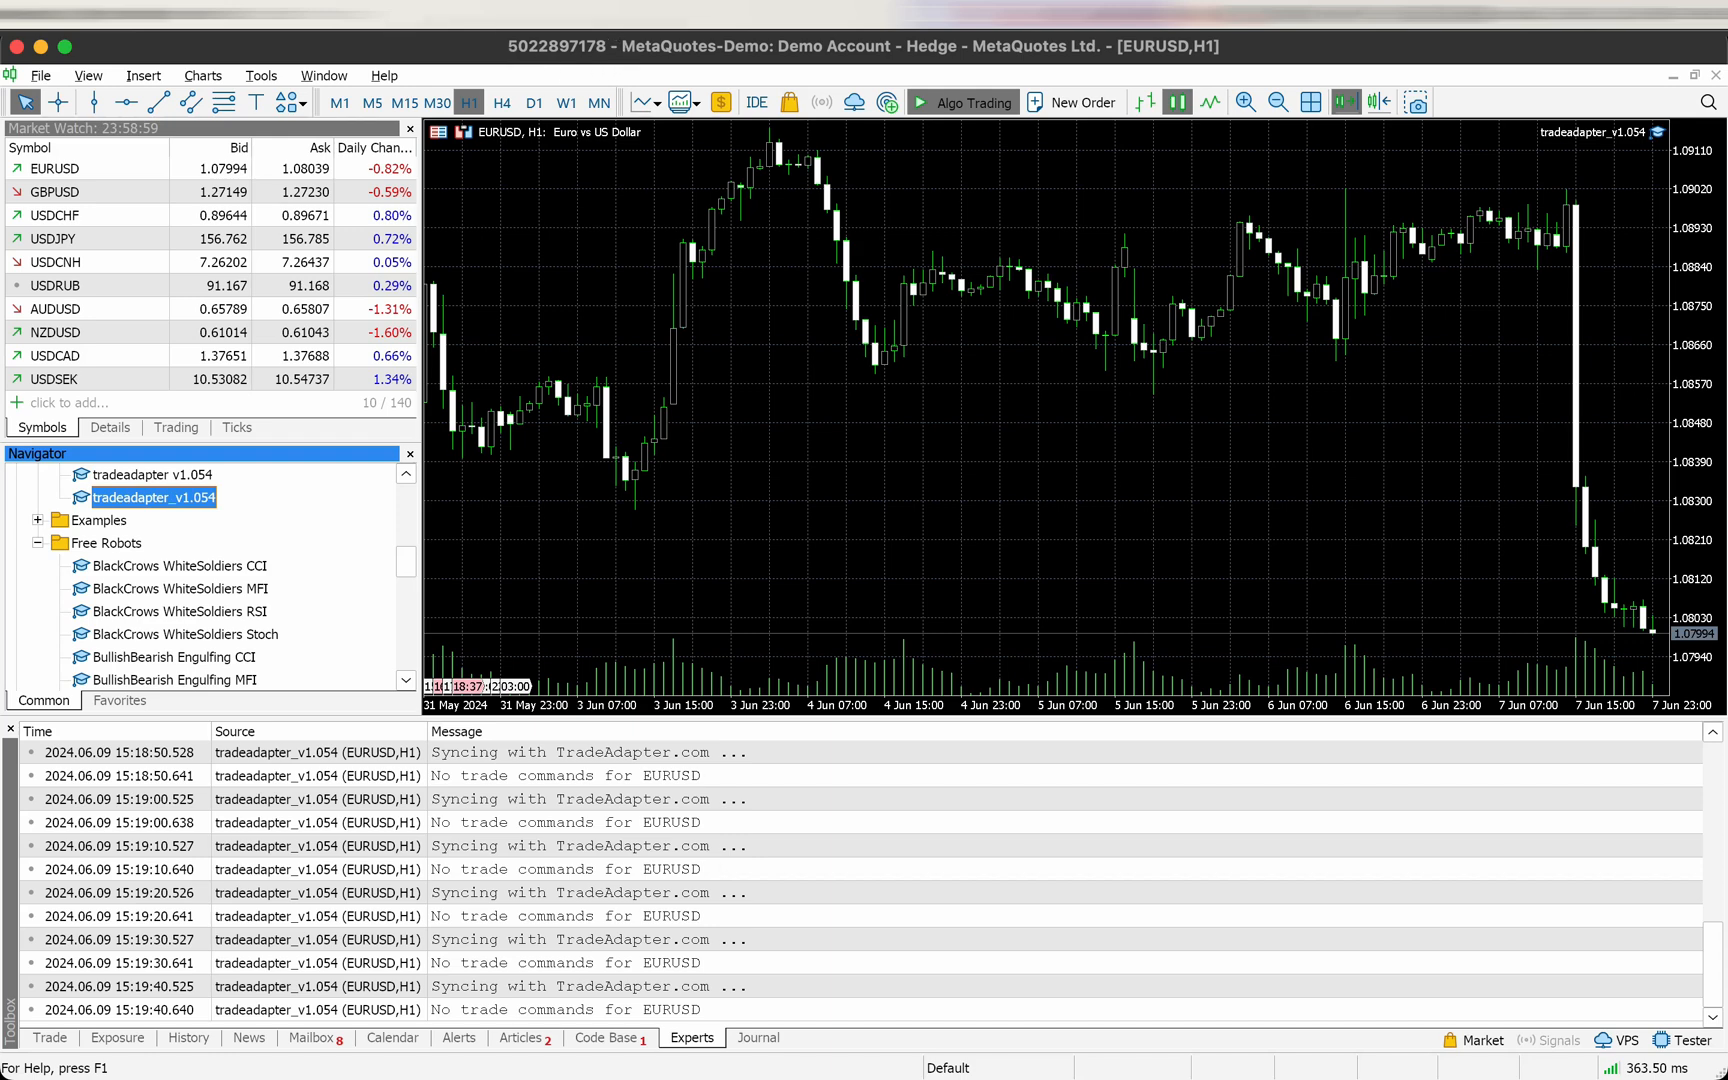
mouse_move(602, 74)
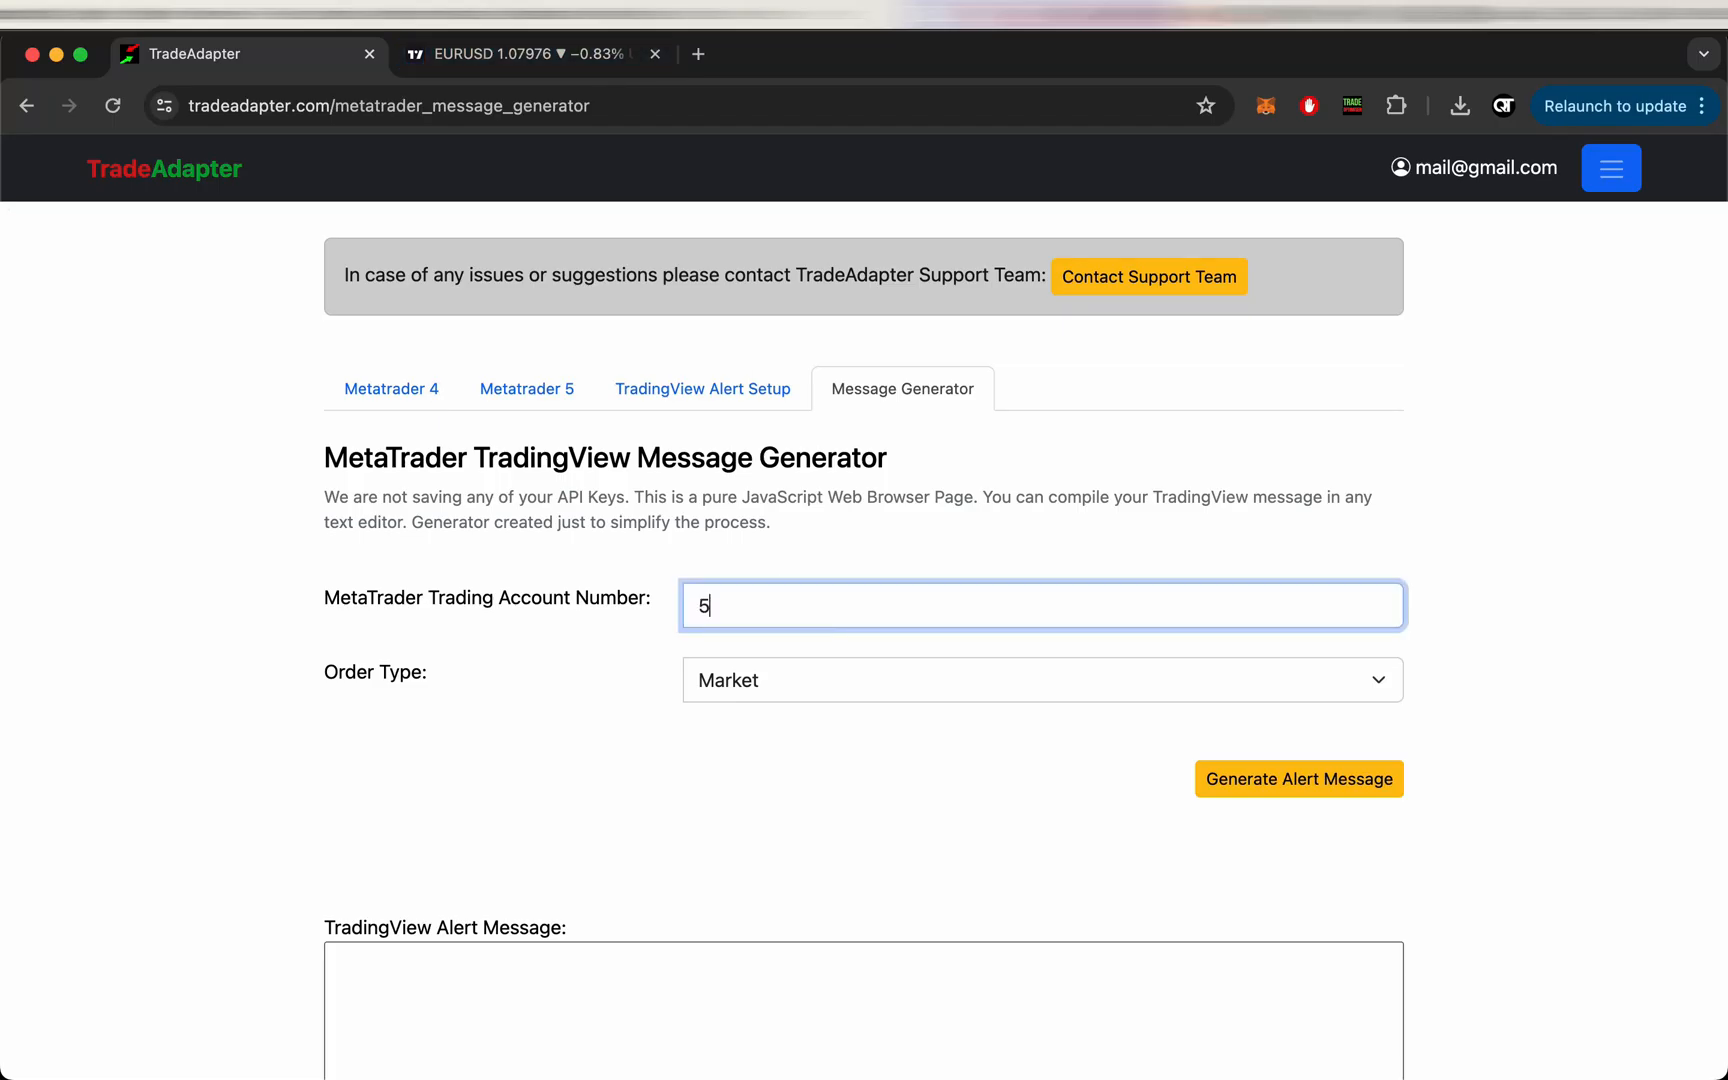
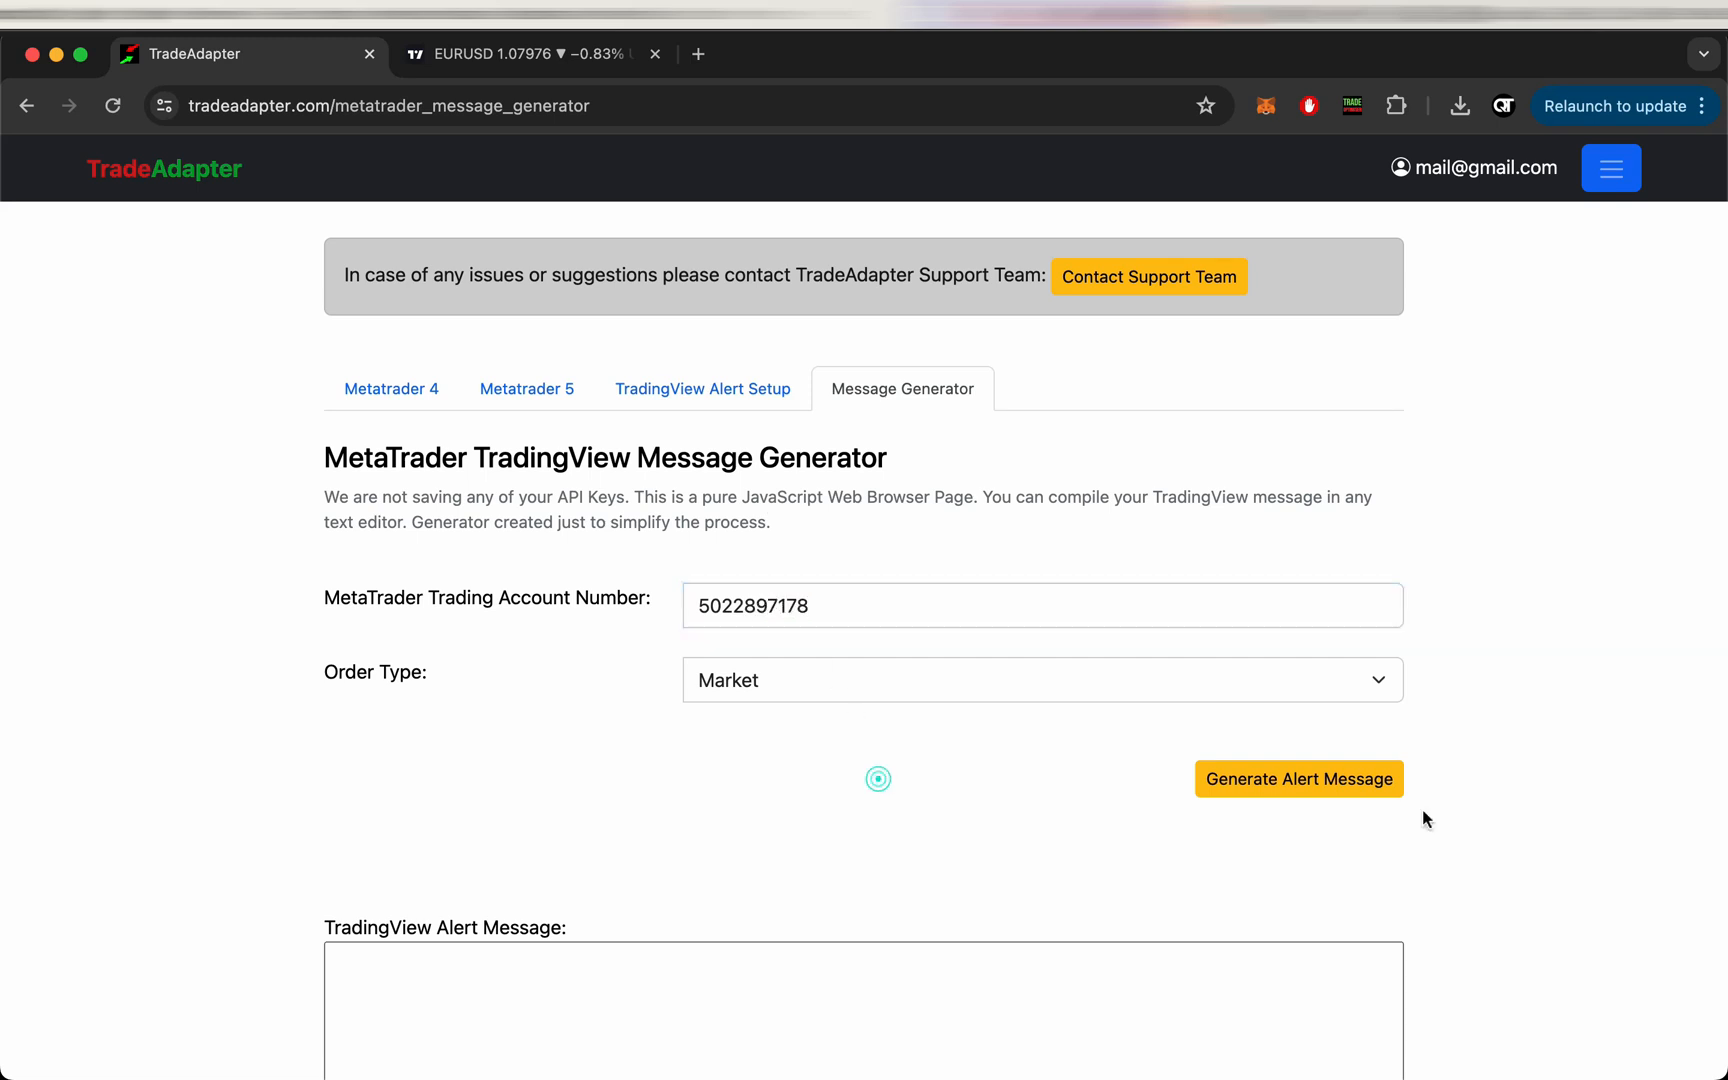
left_click(1298, 780)
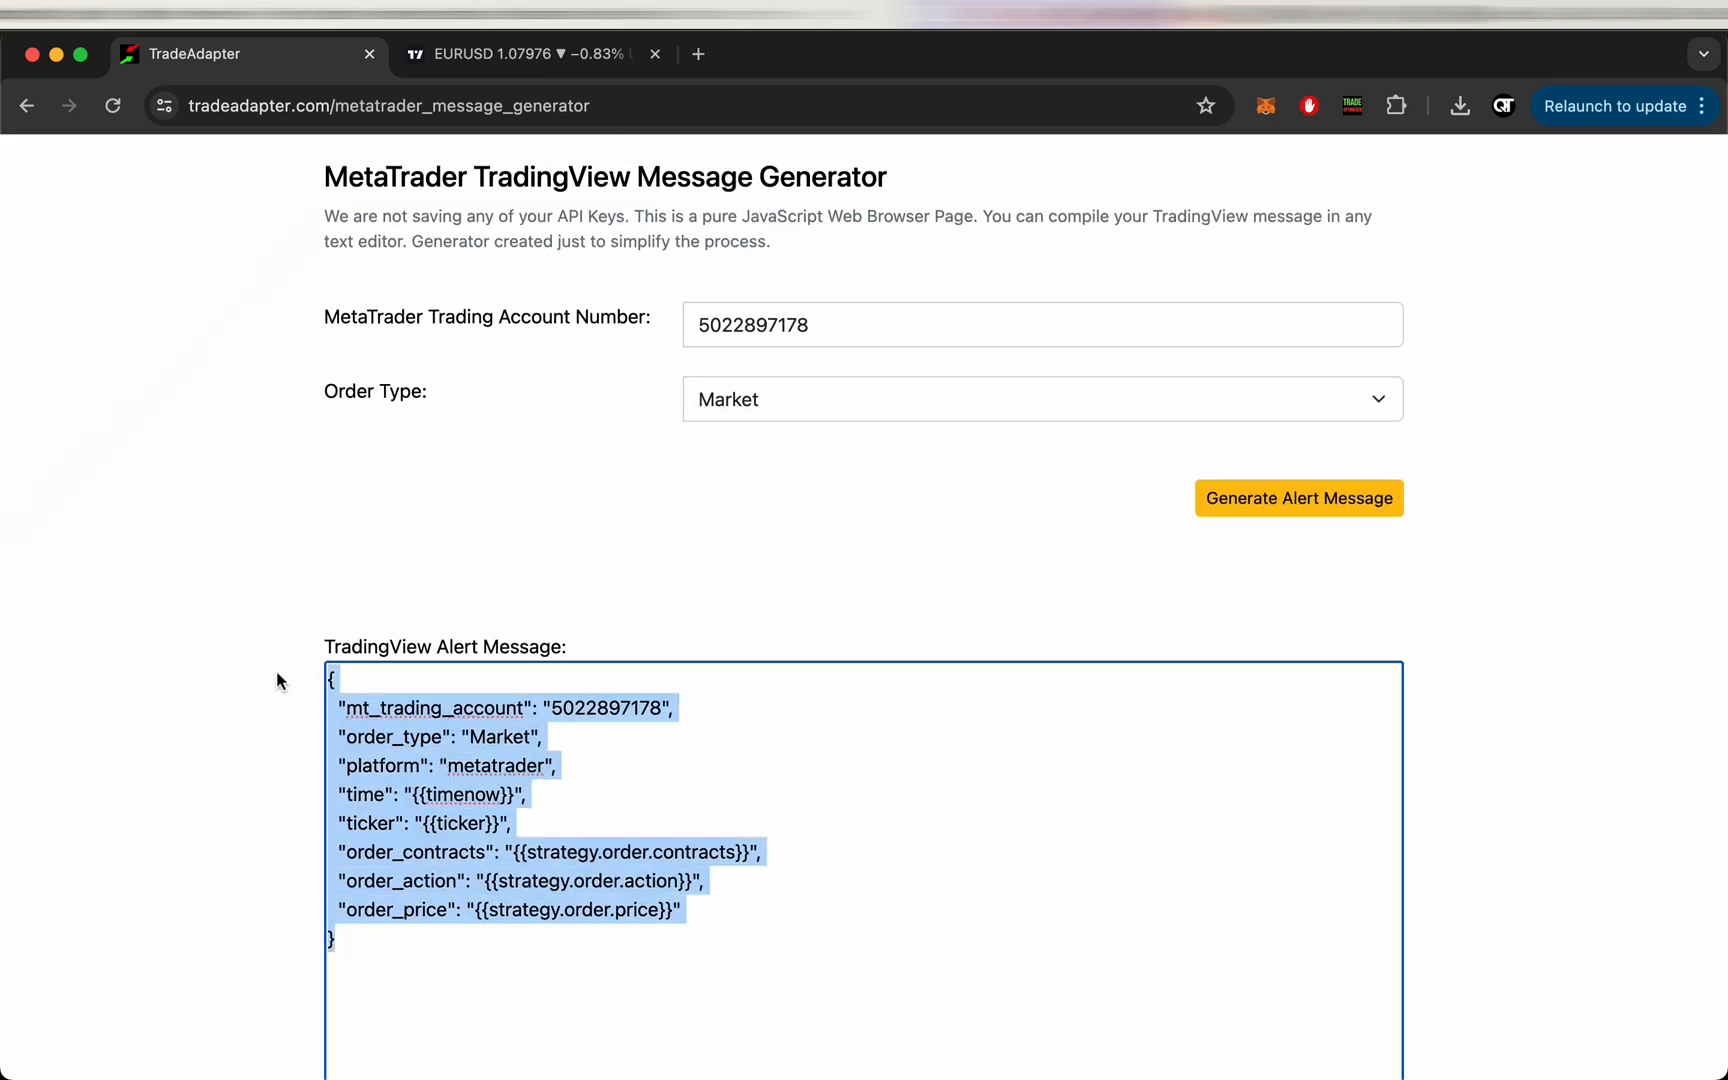
mouse_move(736, 828)
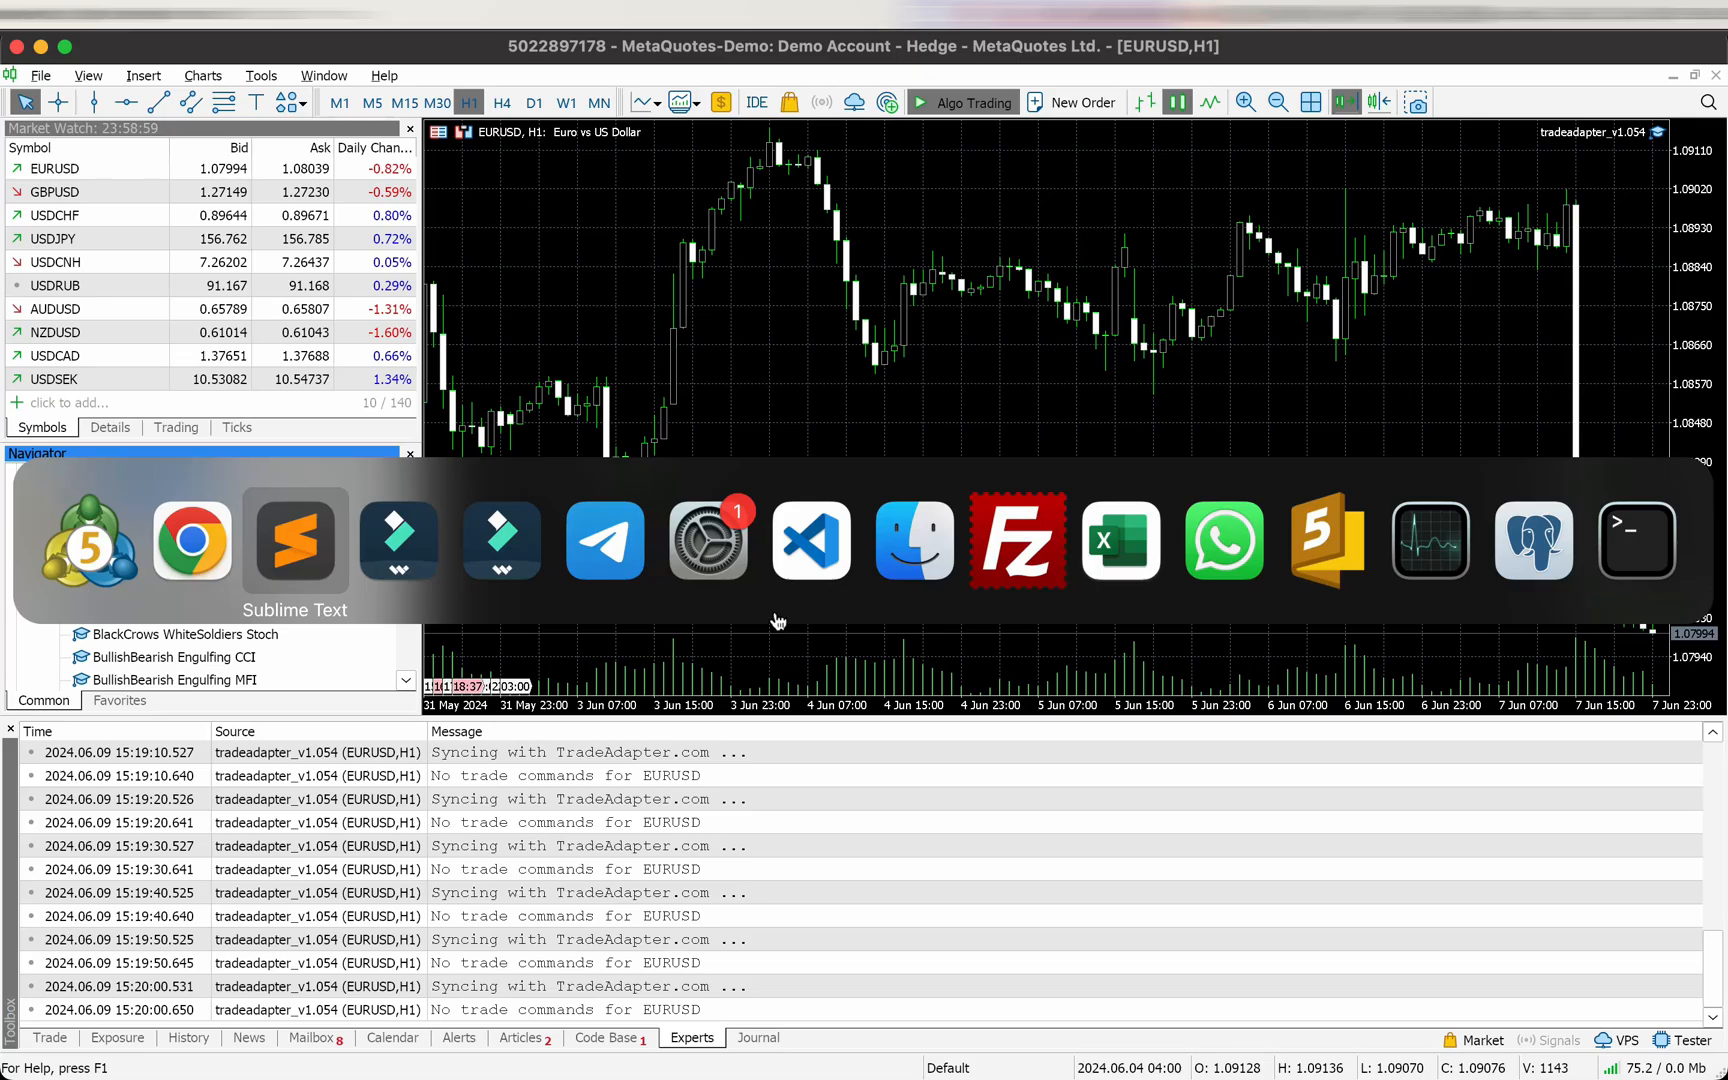
Step: Enable Send email in the alert's Notifications, then switch to the TradeAdapter profile page
left_click(190, 542)
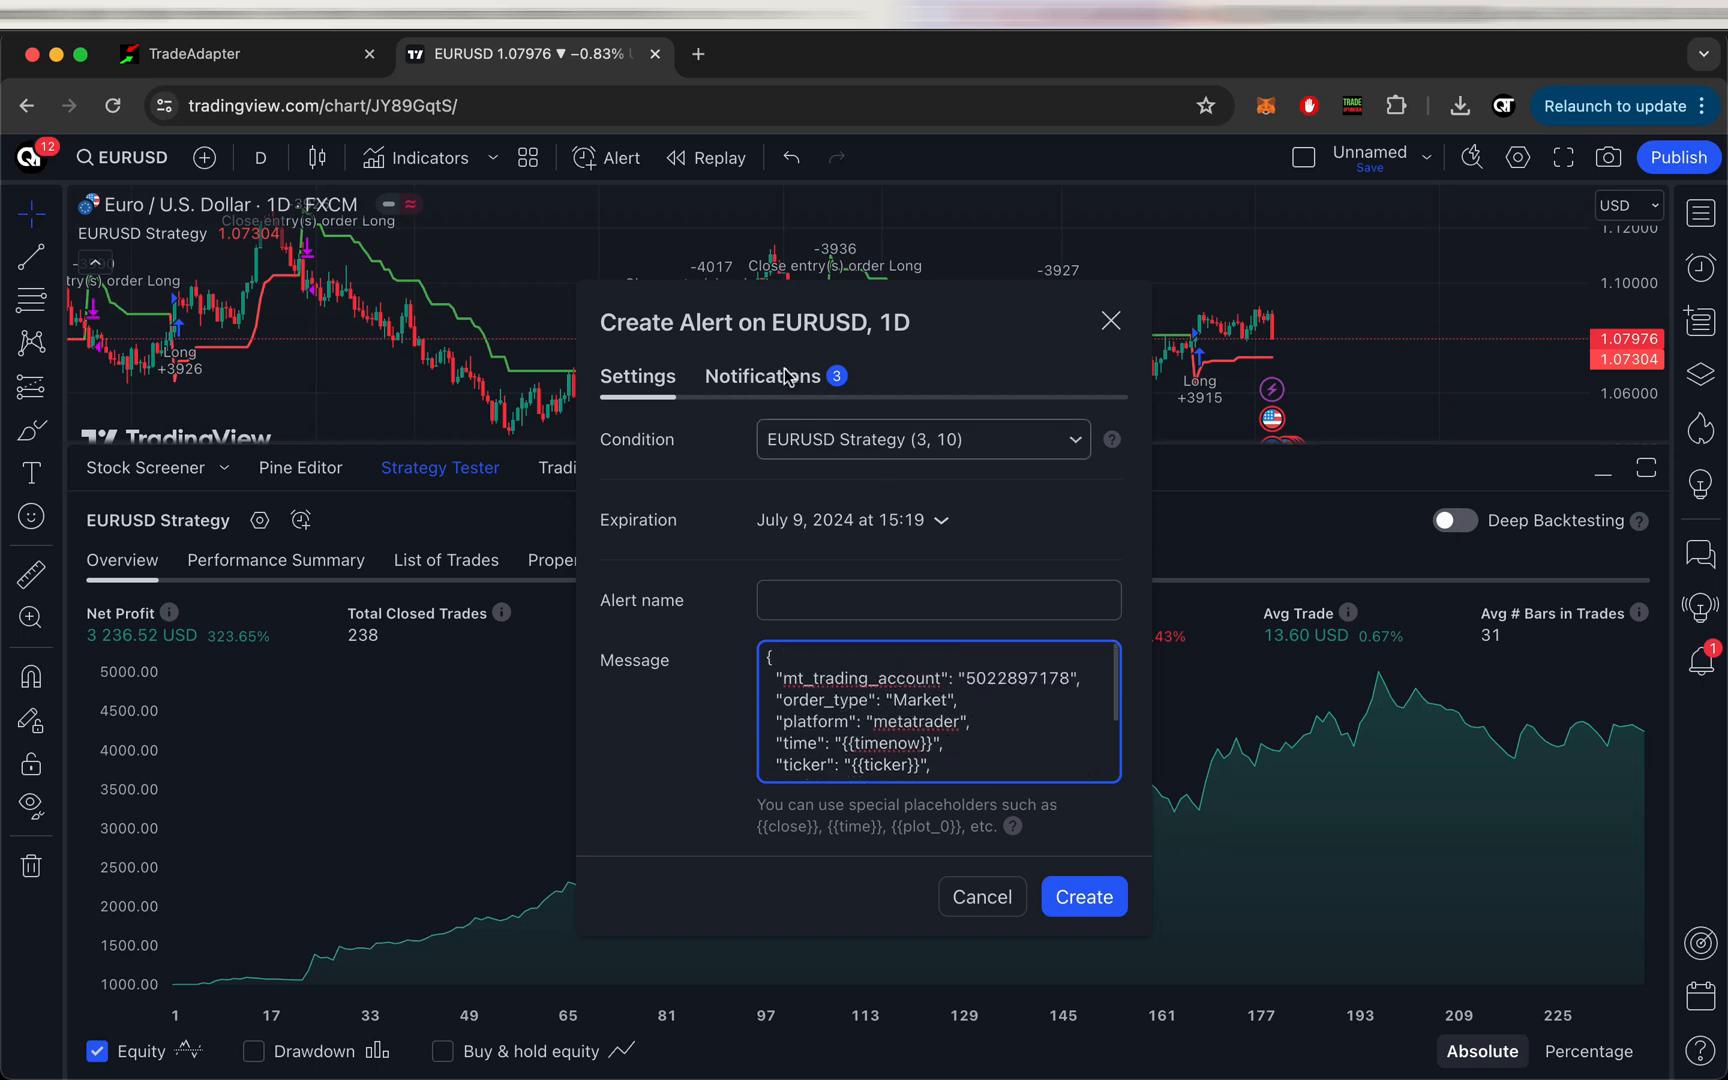
left_click(762, 374)
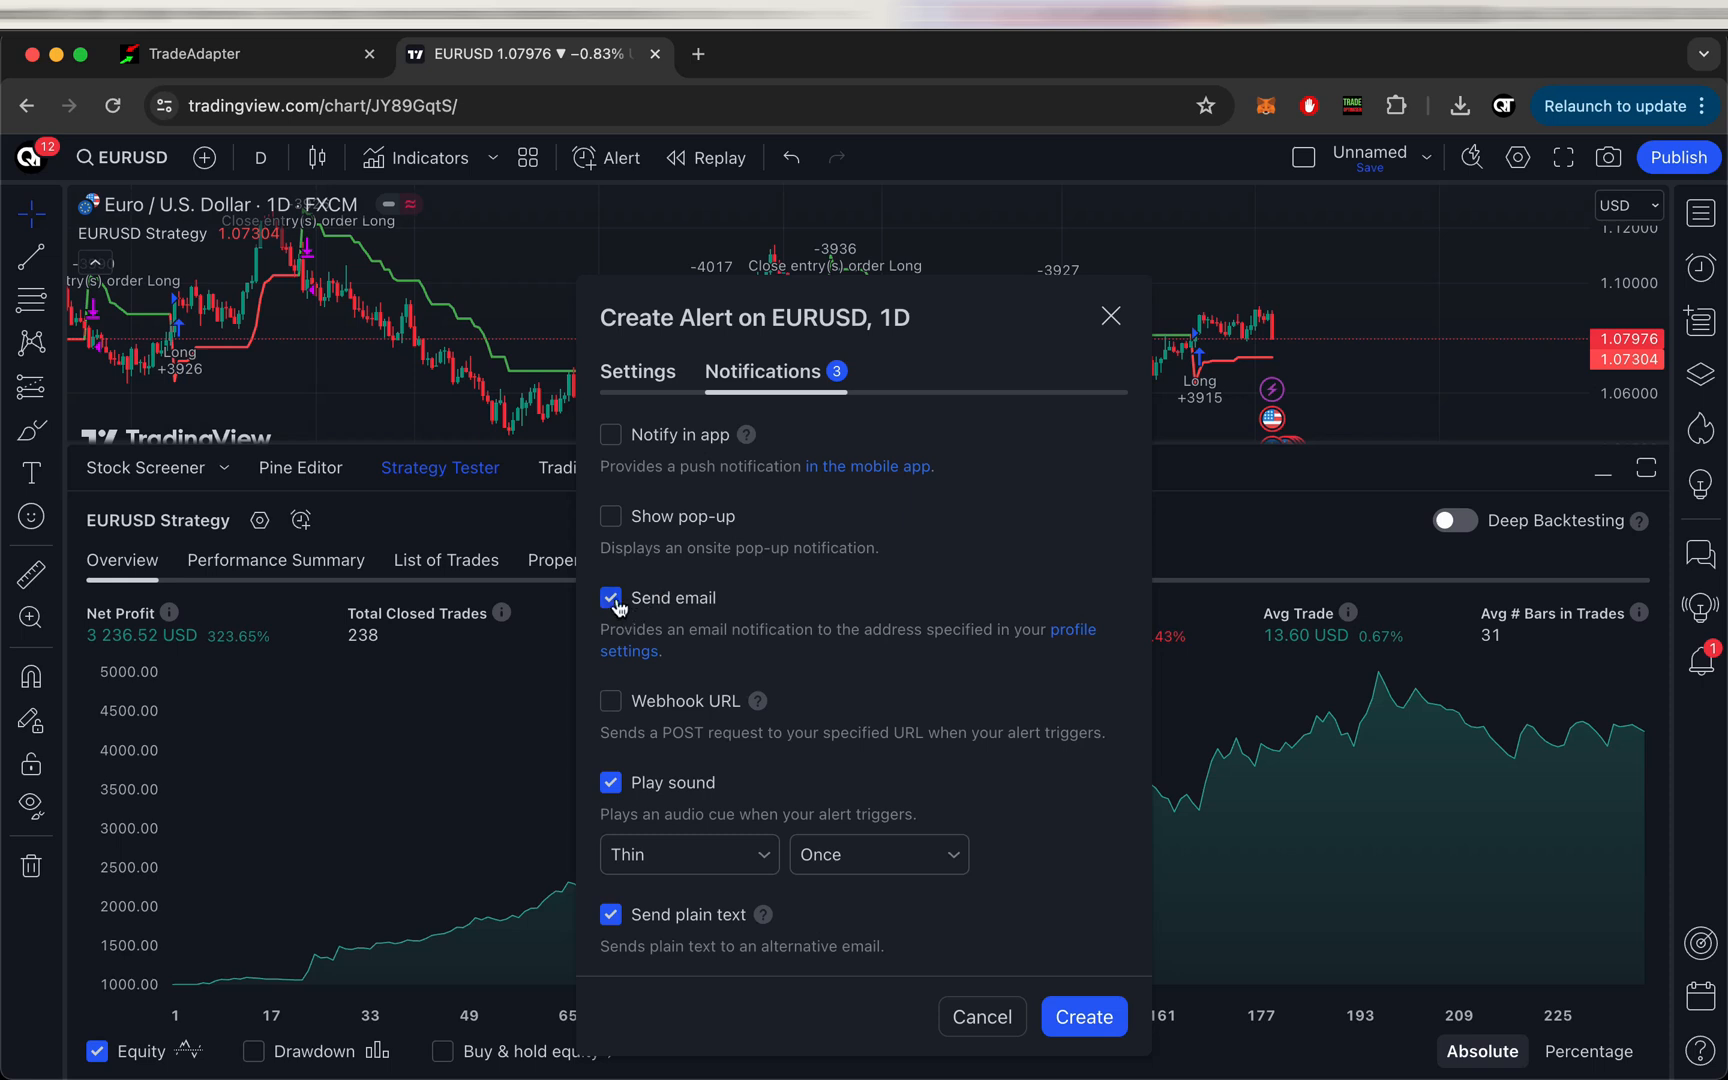
left_click(610, 598)
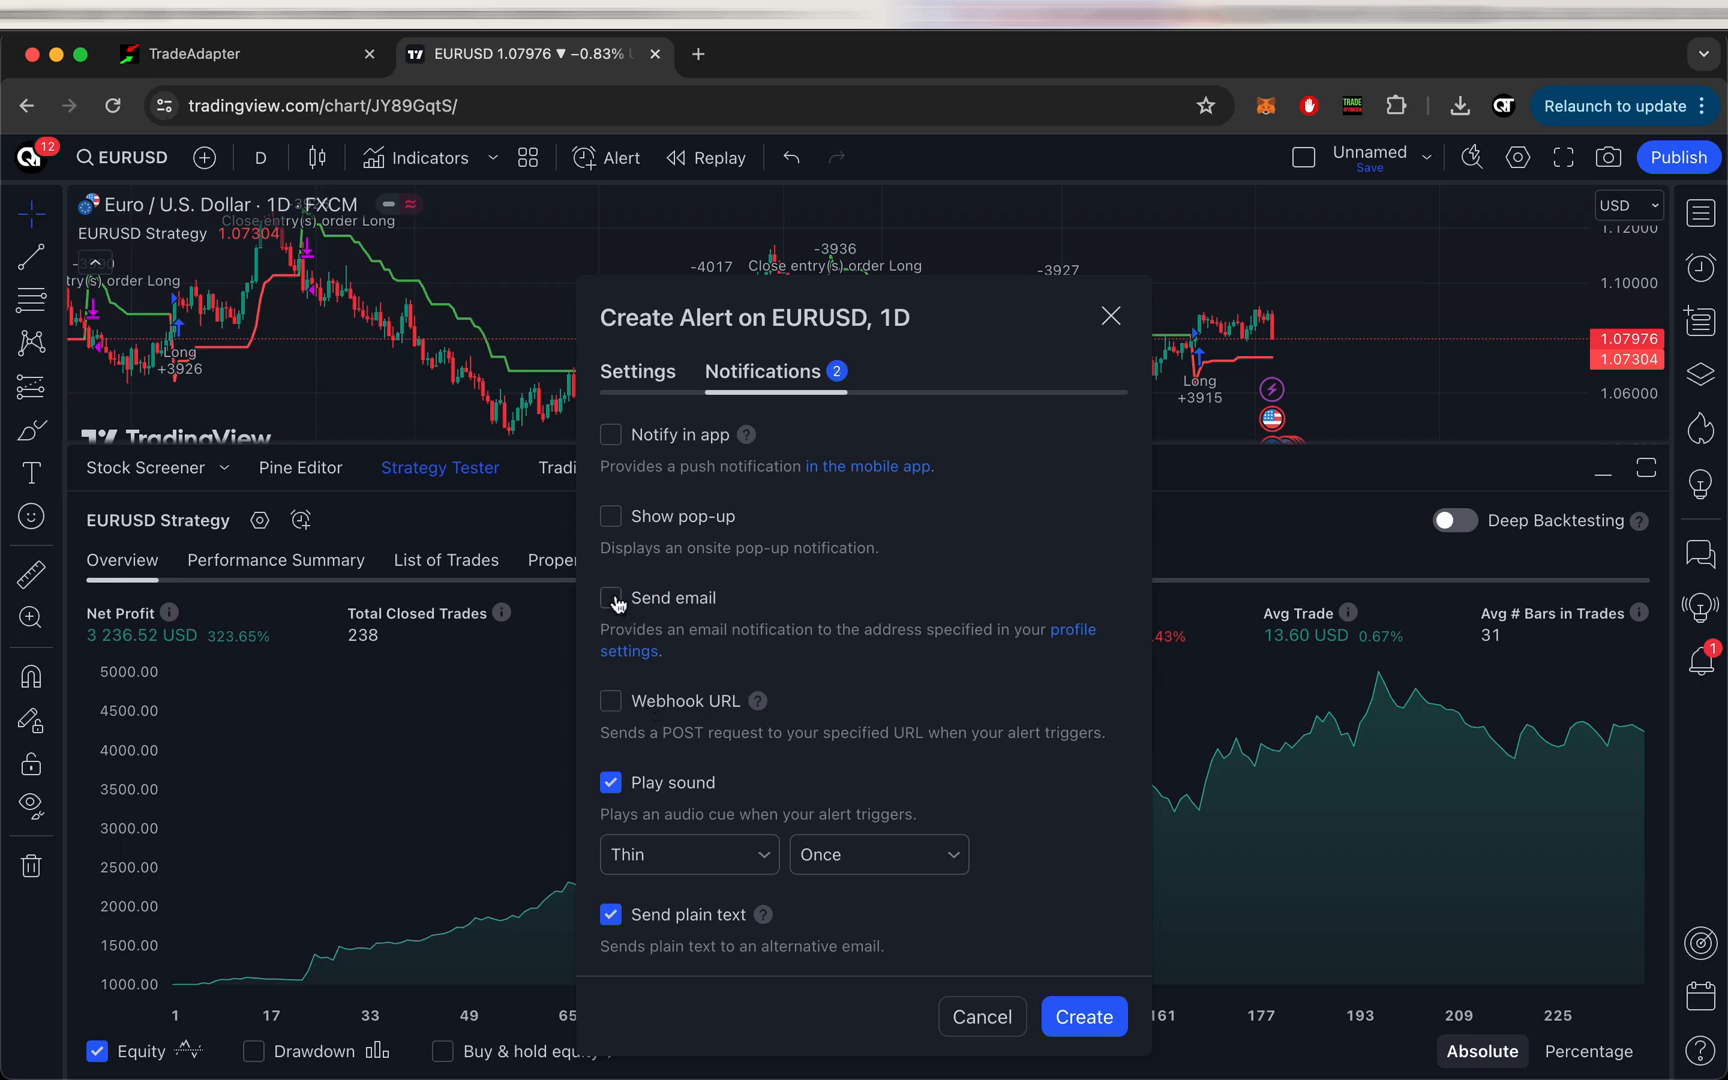
left_click(610, 598)
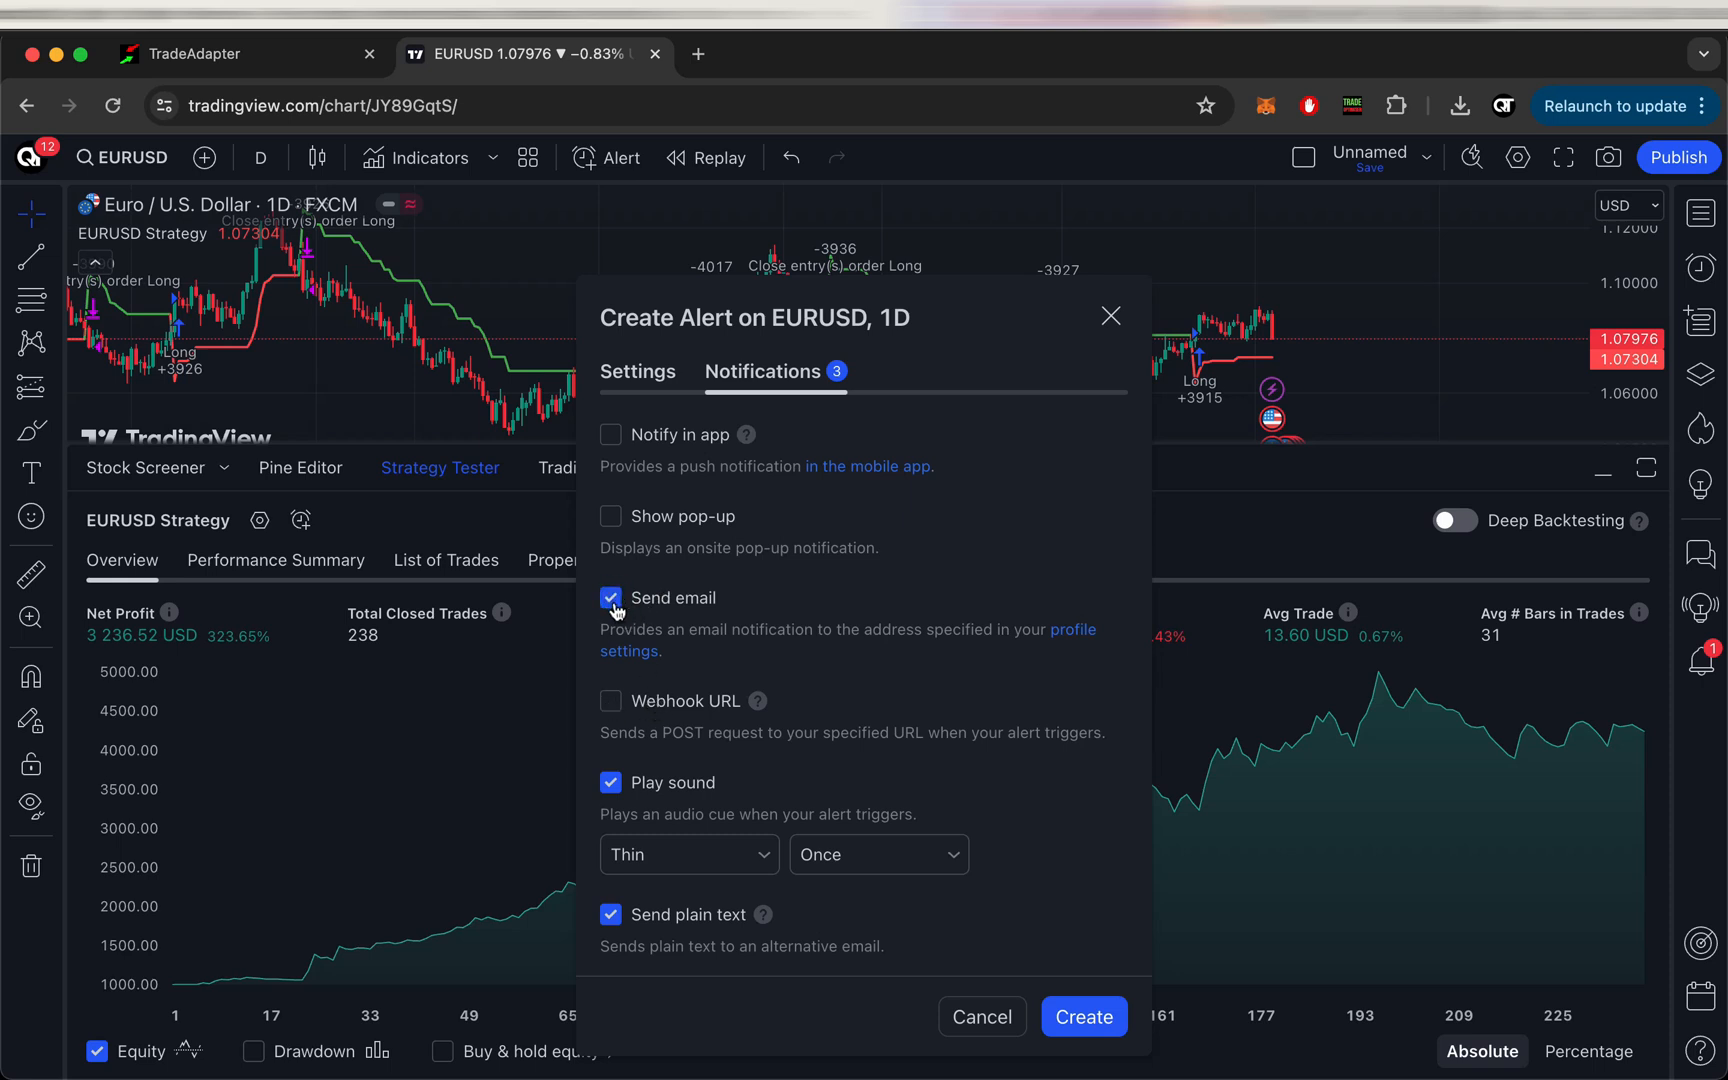
left_click(198, 52)
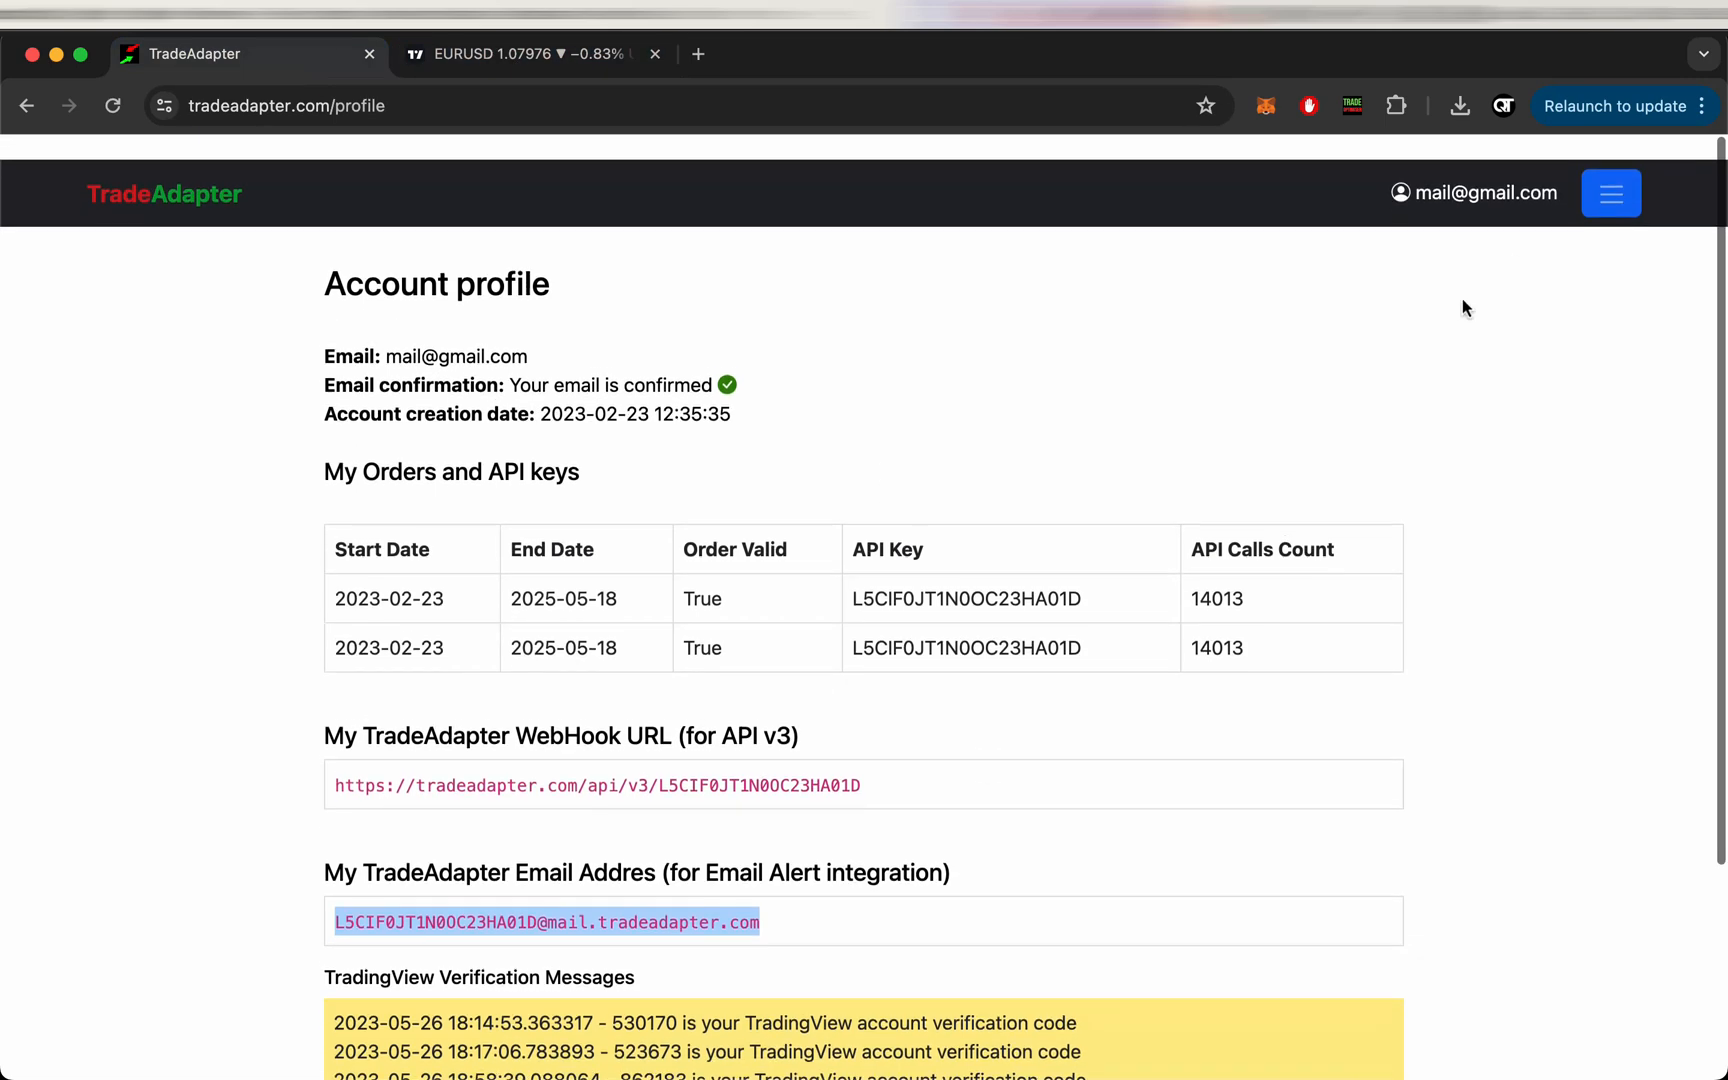
Step: Read the TradingView Email Alert Setup guide from TradeAdapter's FAQ and return to the TradingView alert
left_click(1610, 192)
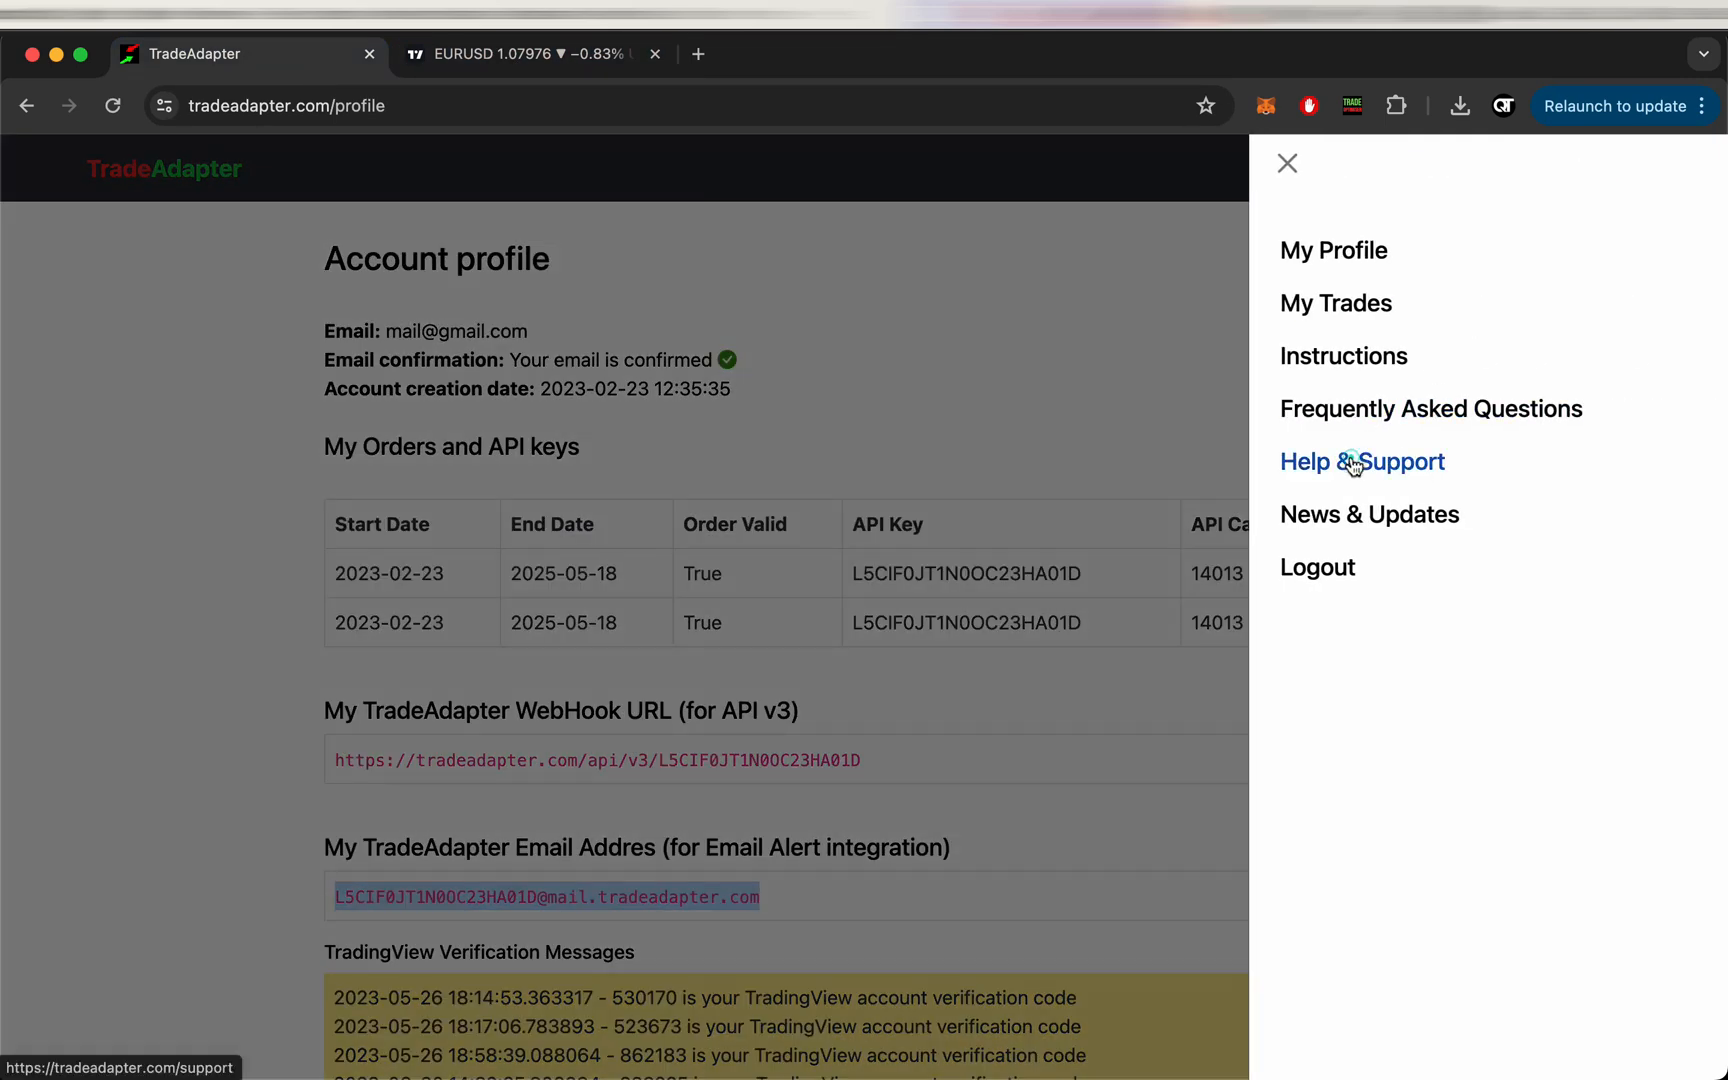
left_click(1430, 408)
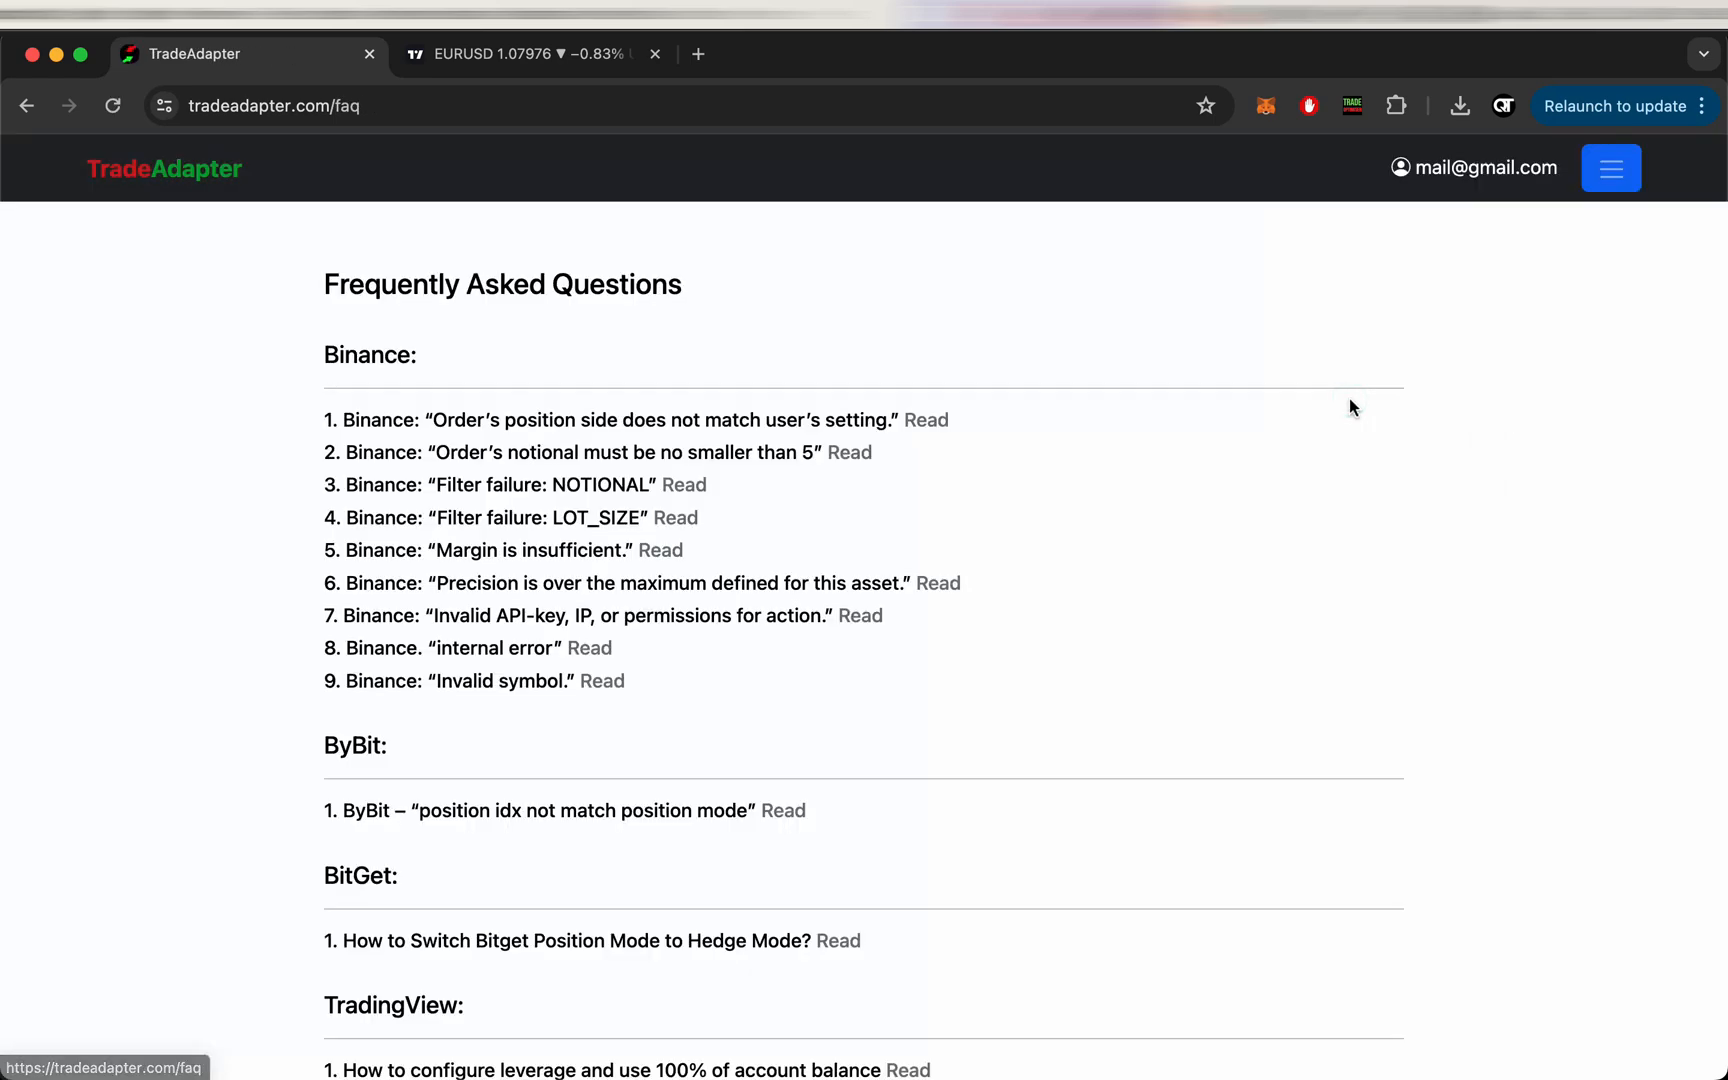
scroll("down", 3)
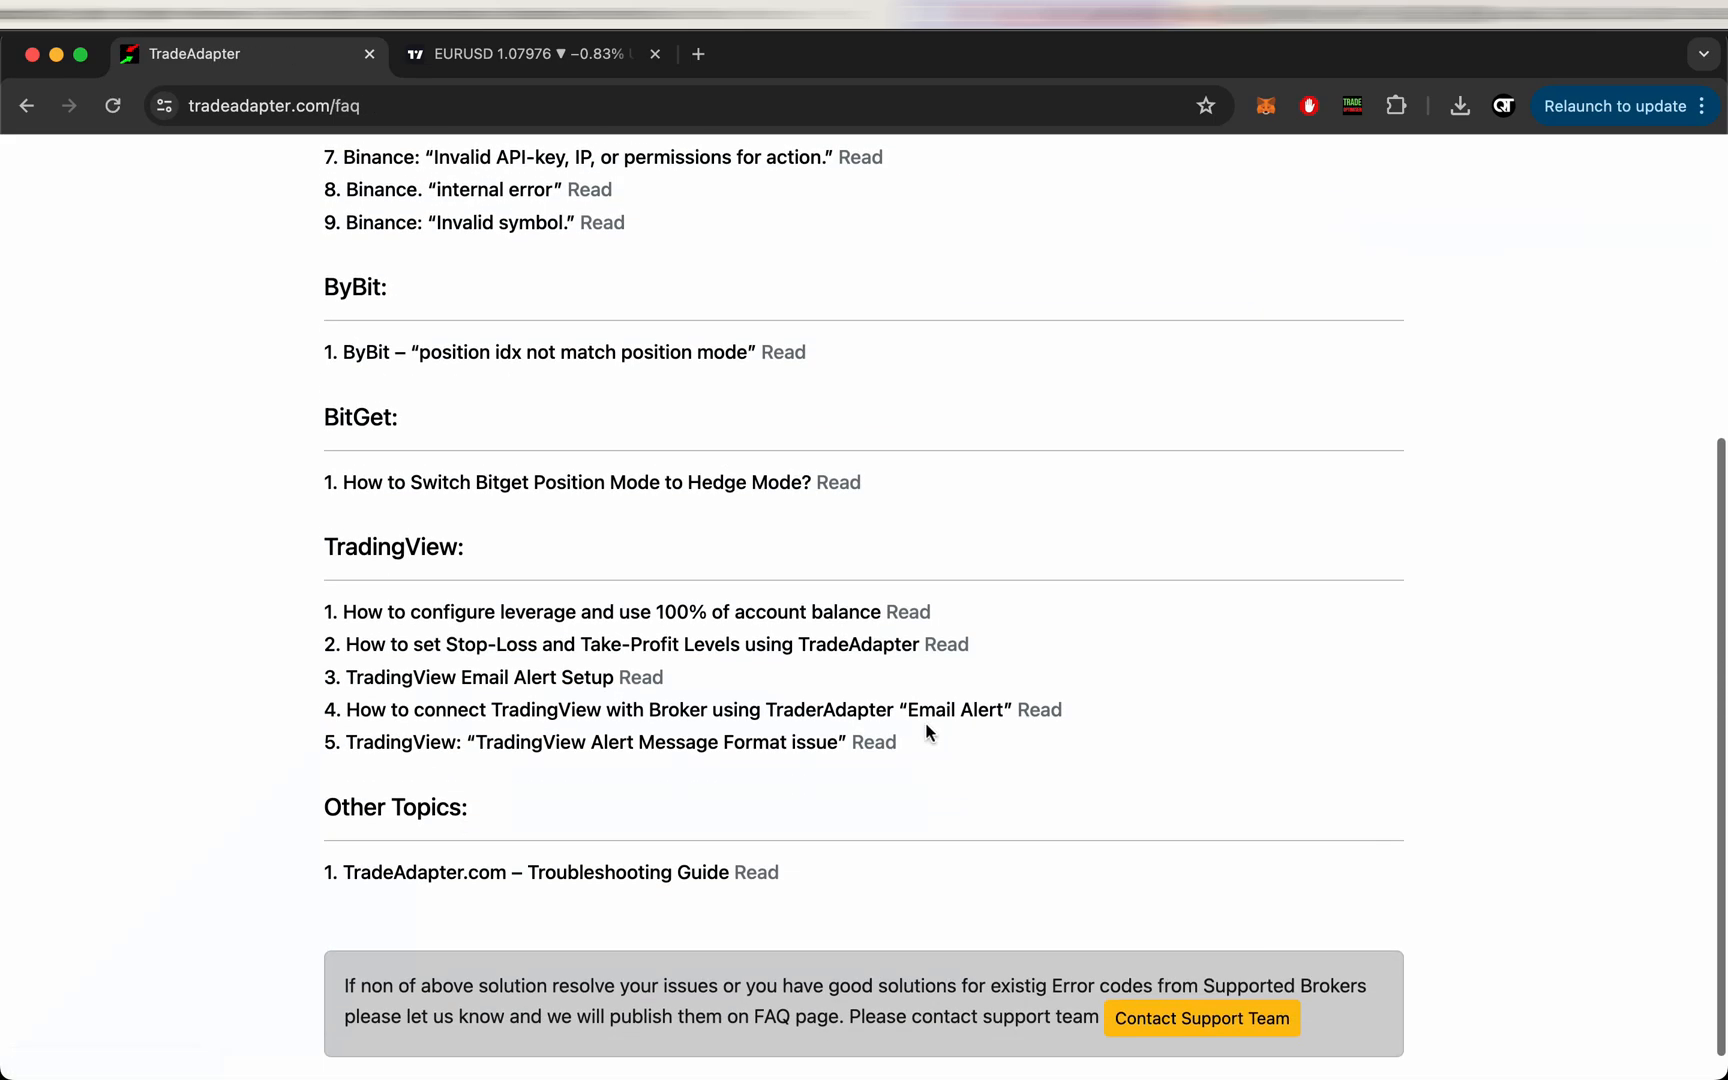
mouse_move(640, 692)
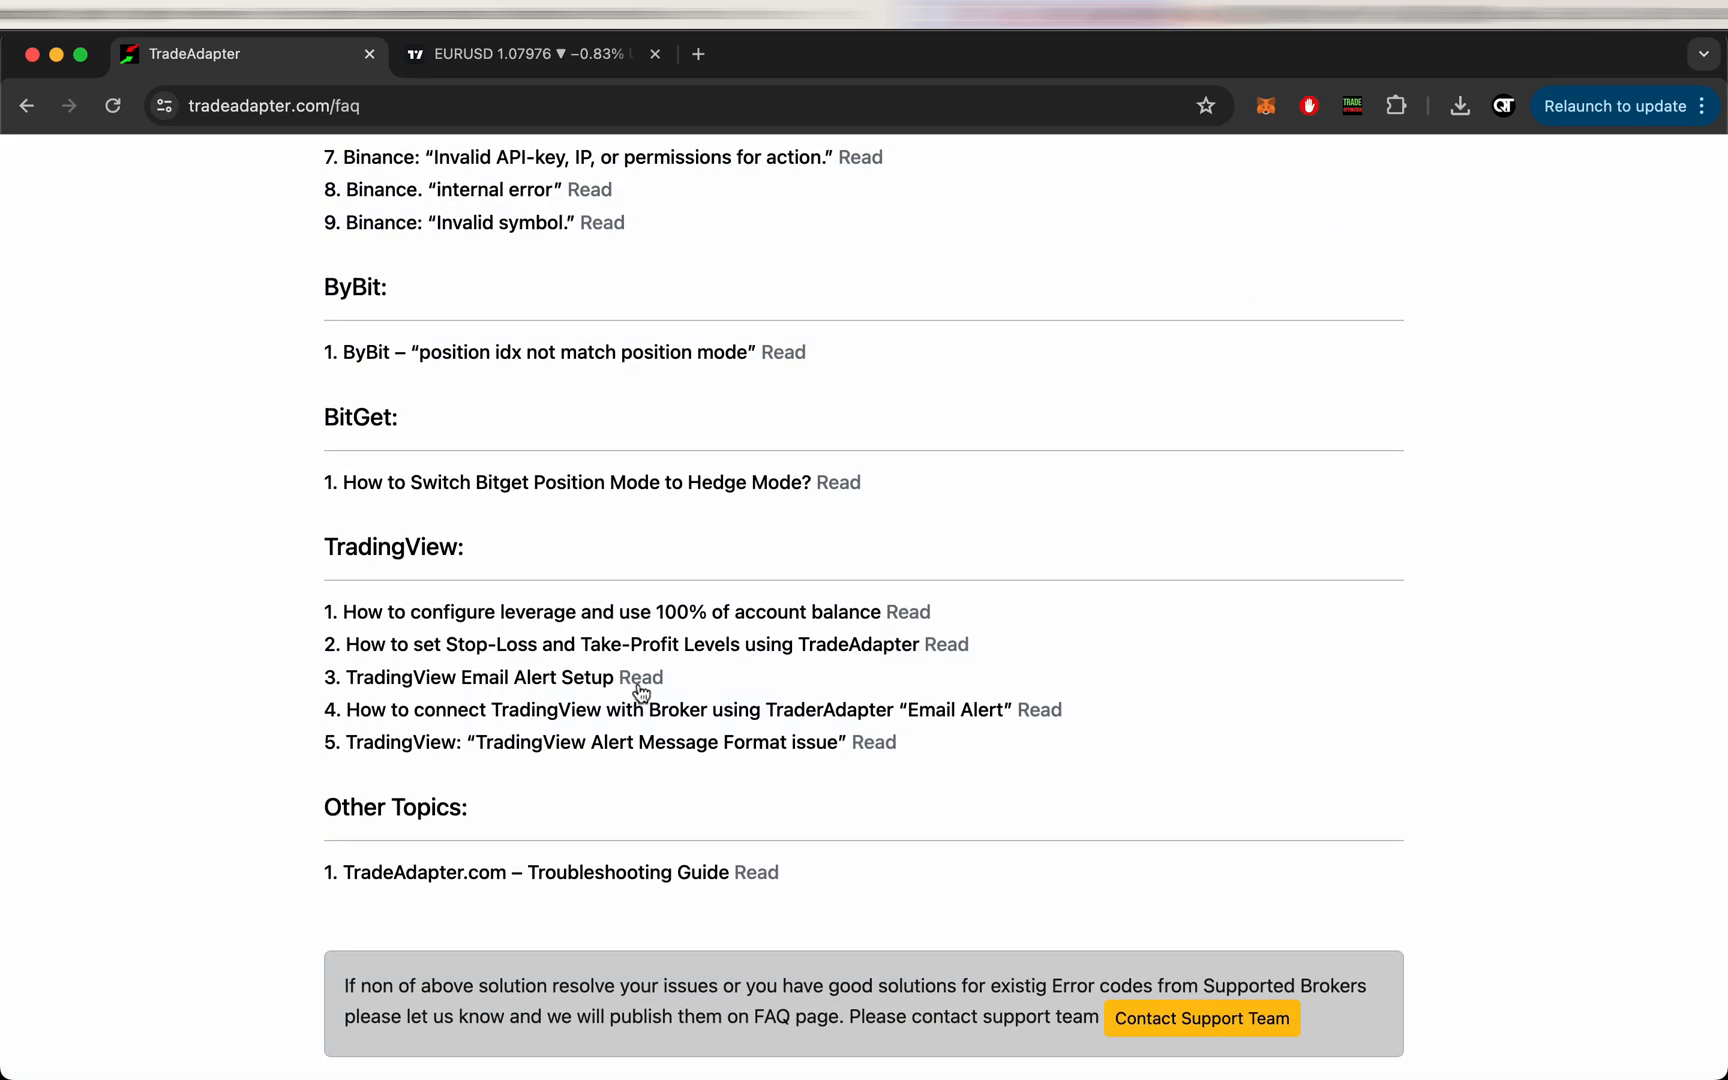
left_click(642, 676)
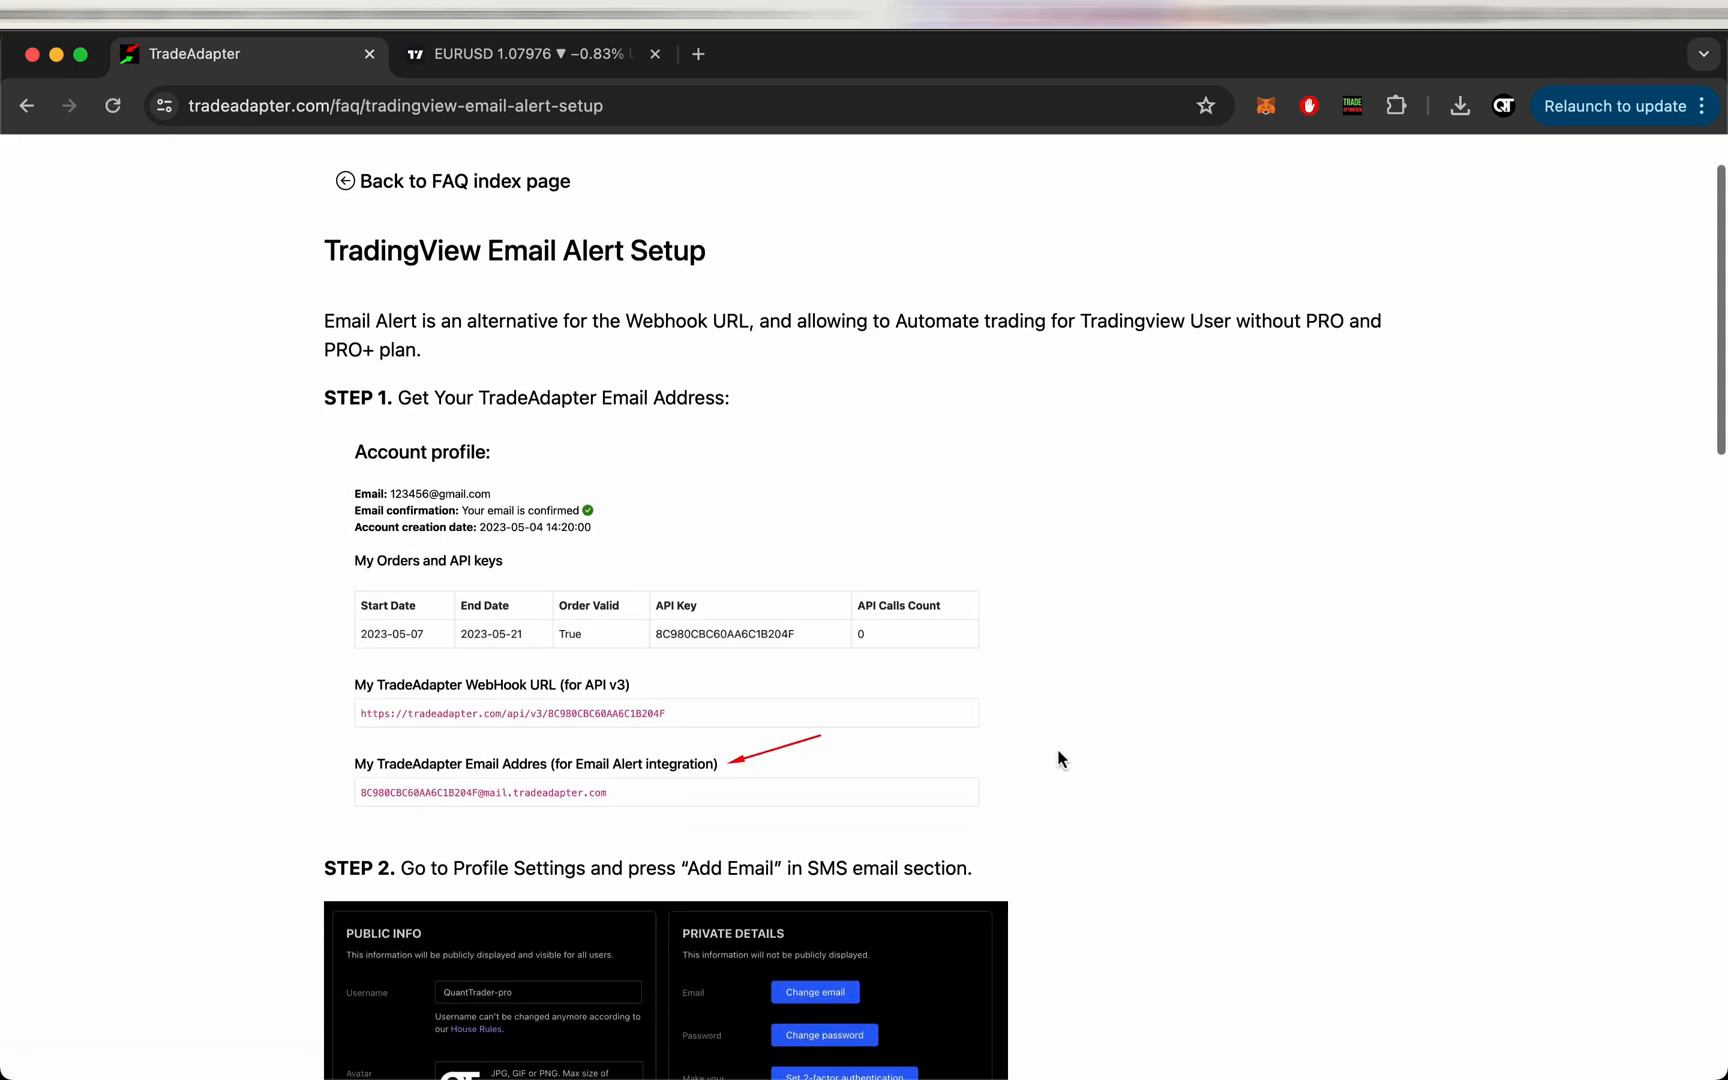
scroll("down", 3)
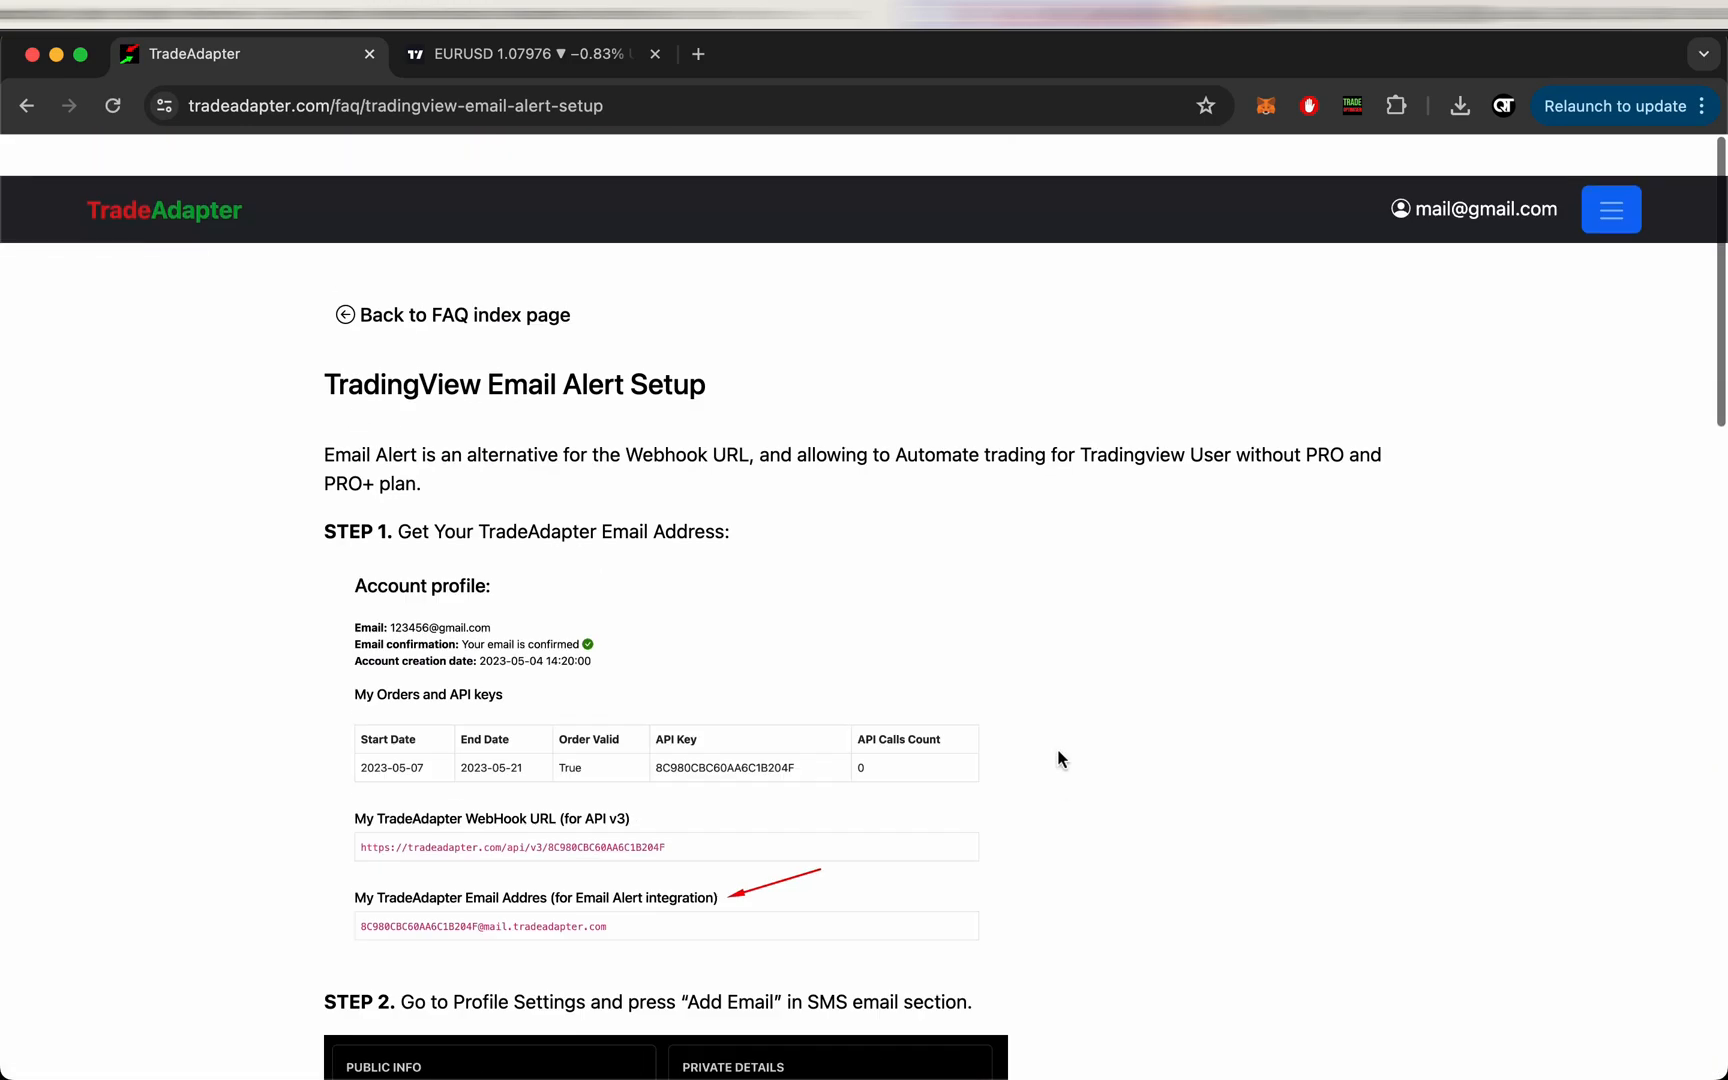
left_click(518, 54)
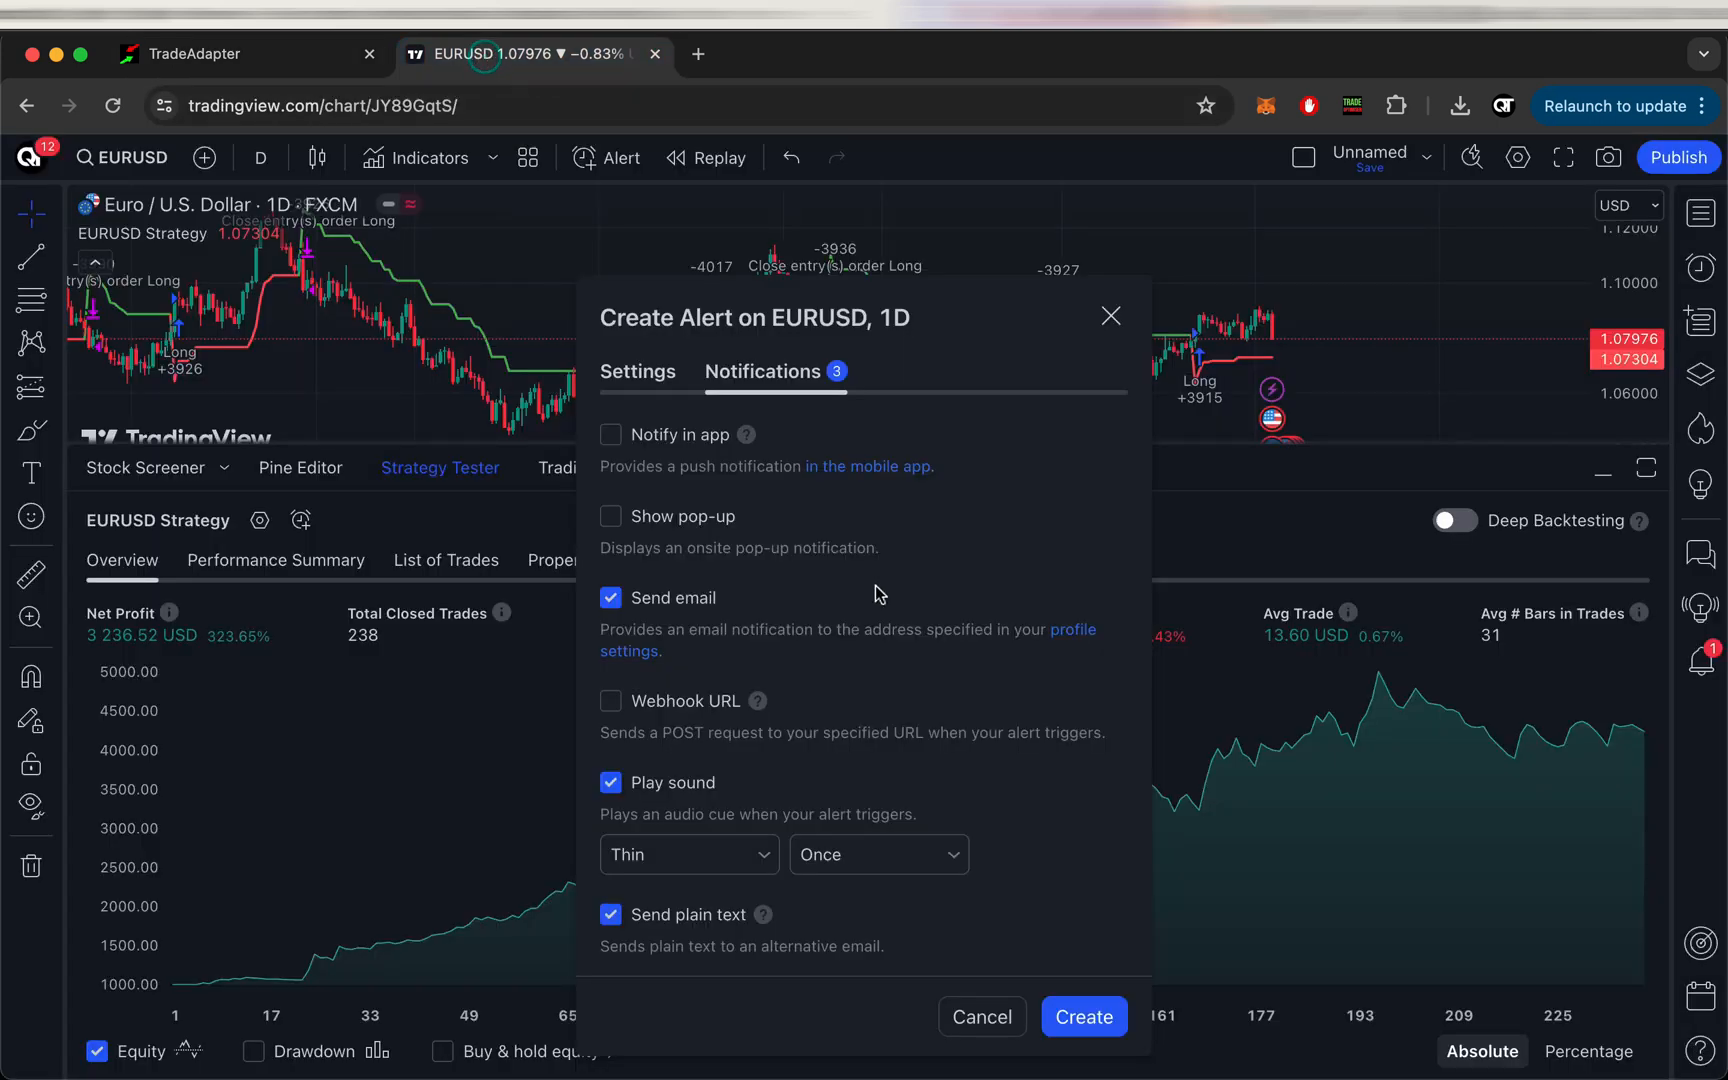
Step: Confirm creation of the EURUSD email alert and switch to MetaTrader 5
left_click(1084, 1016)
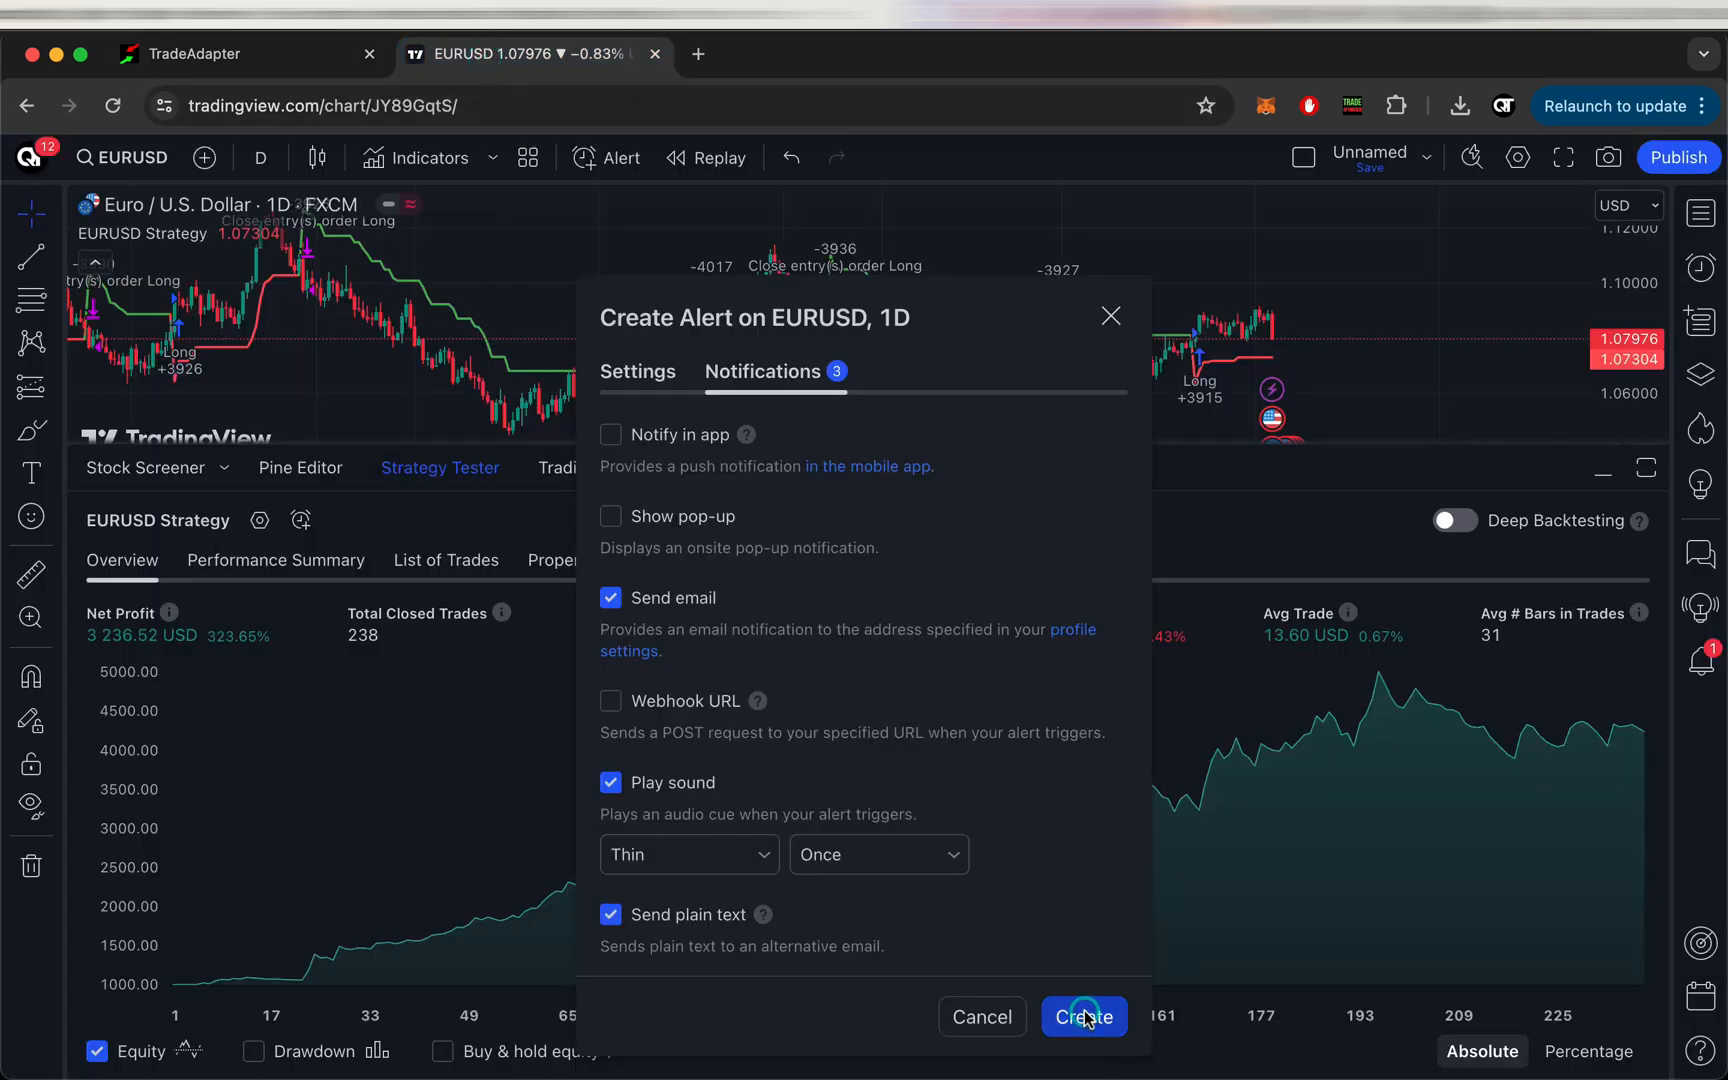
left_click(1084, 1016)
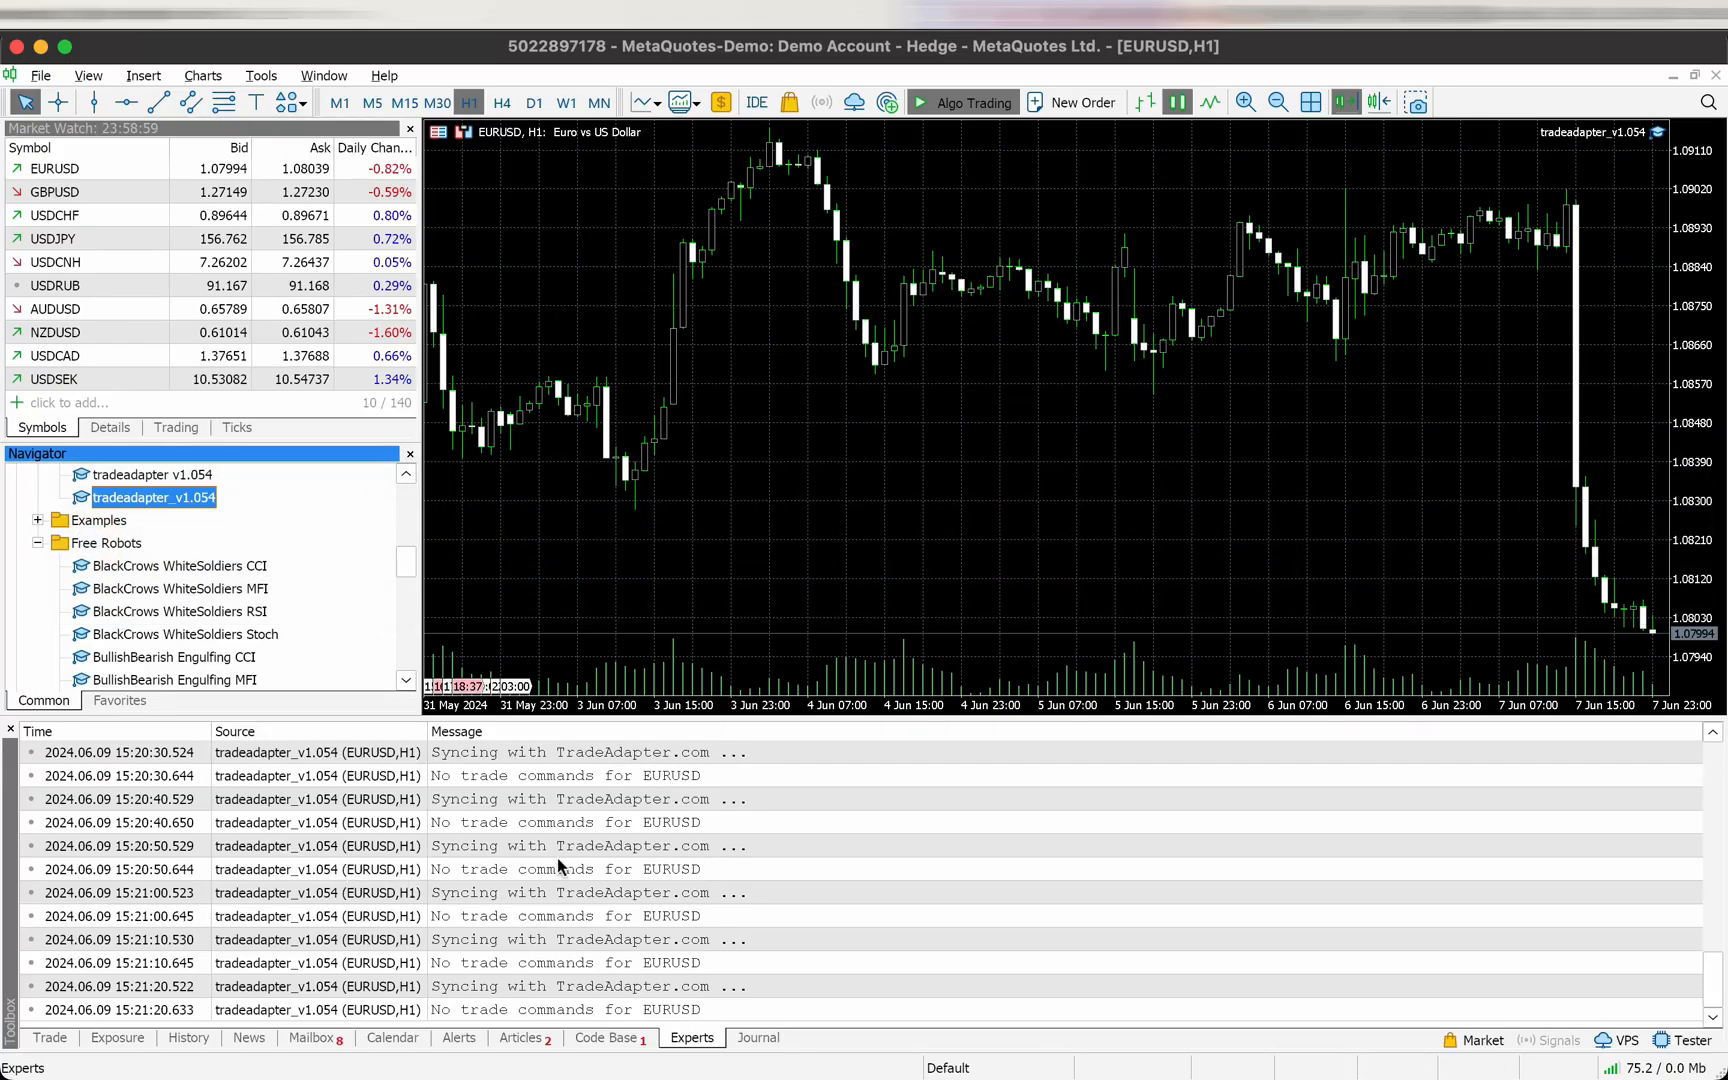
mouse_move(164, 1014)
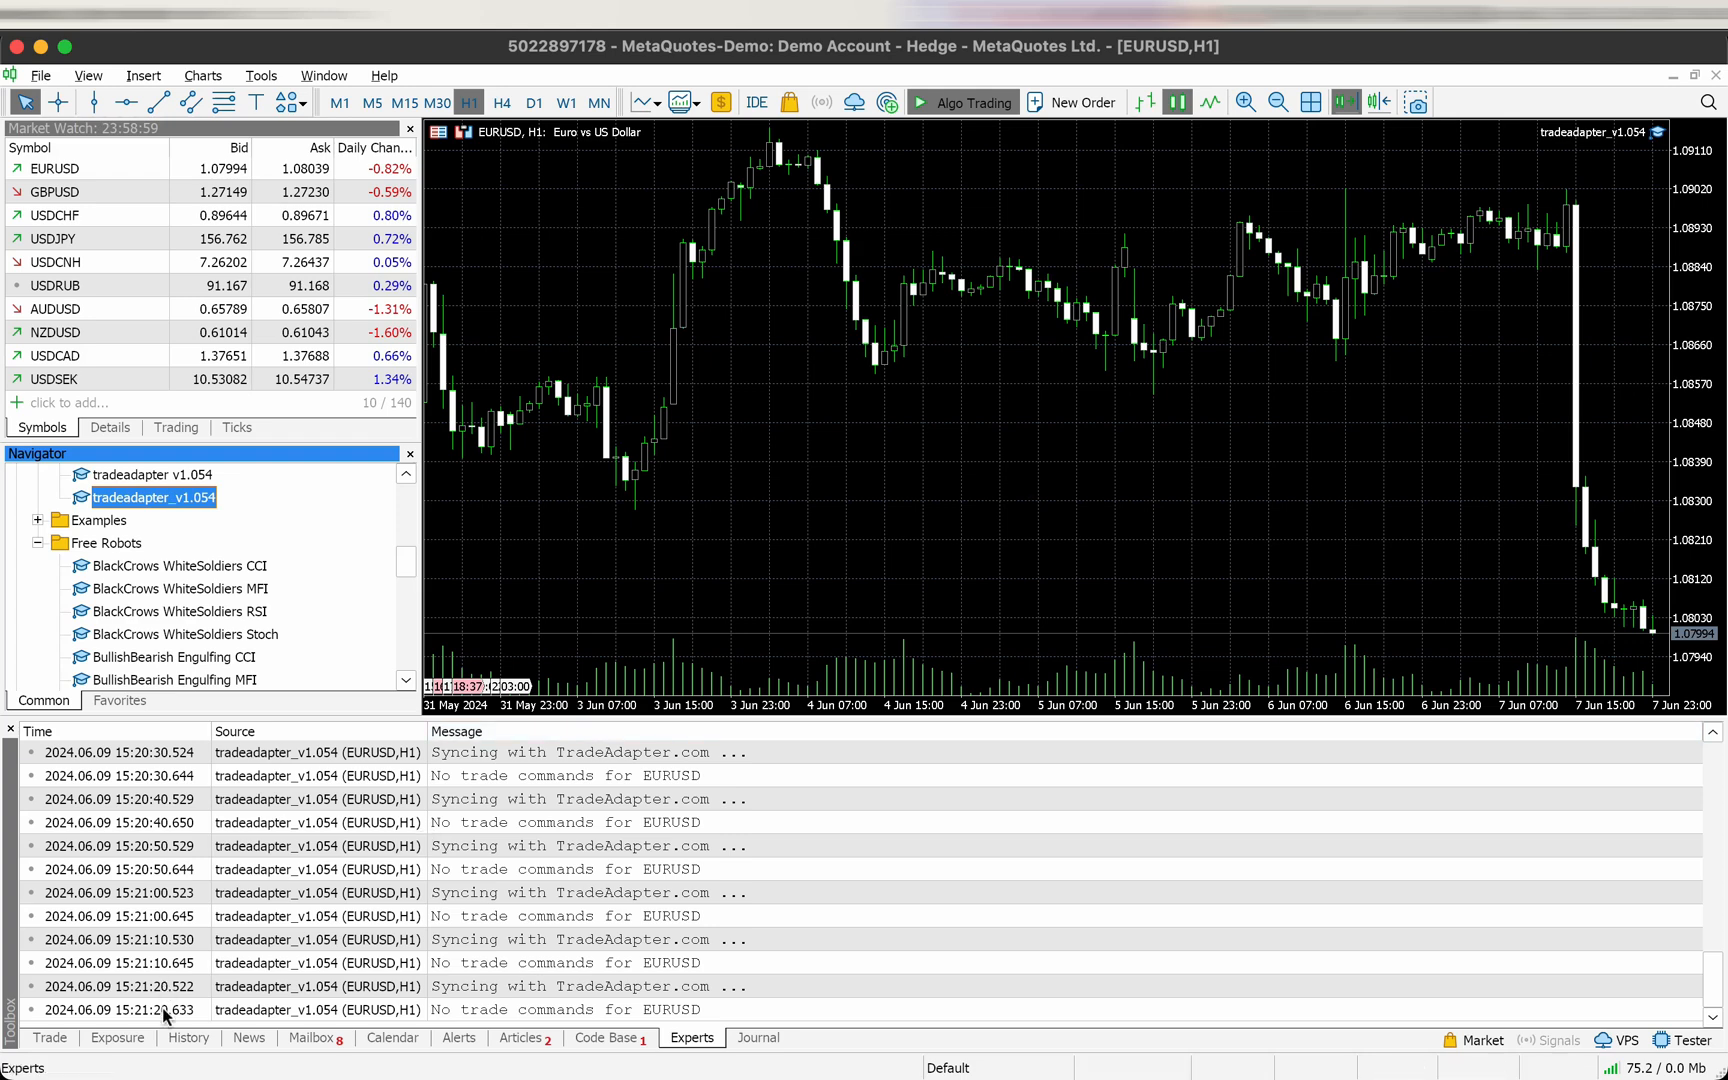
Step: Check the Experts log still shows no EURUSD trade commands and return to the TradingView chart
left_click(48, 1038)
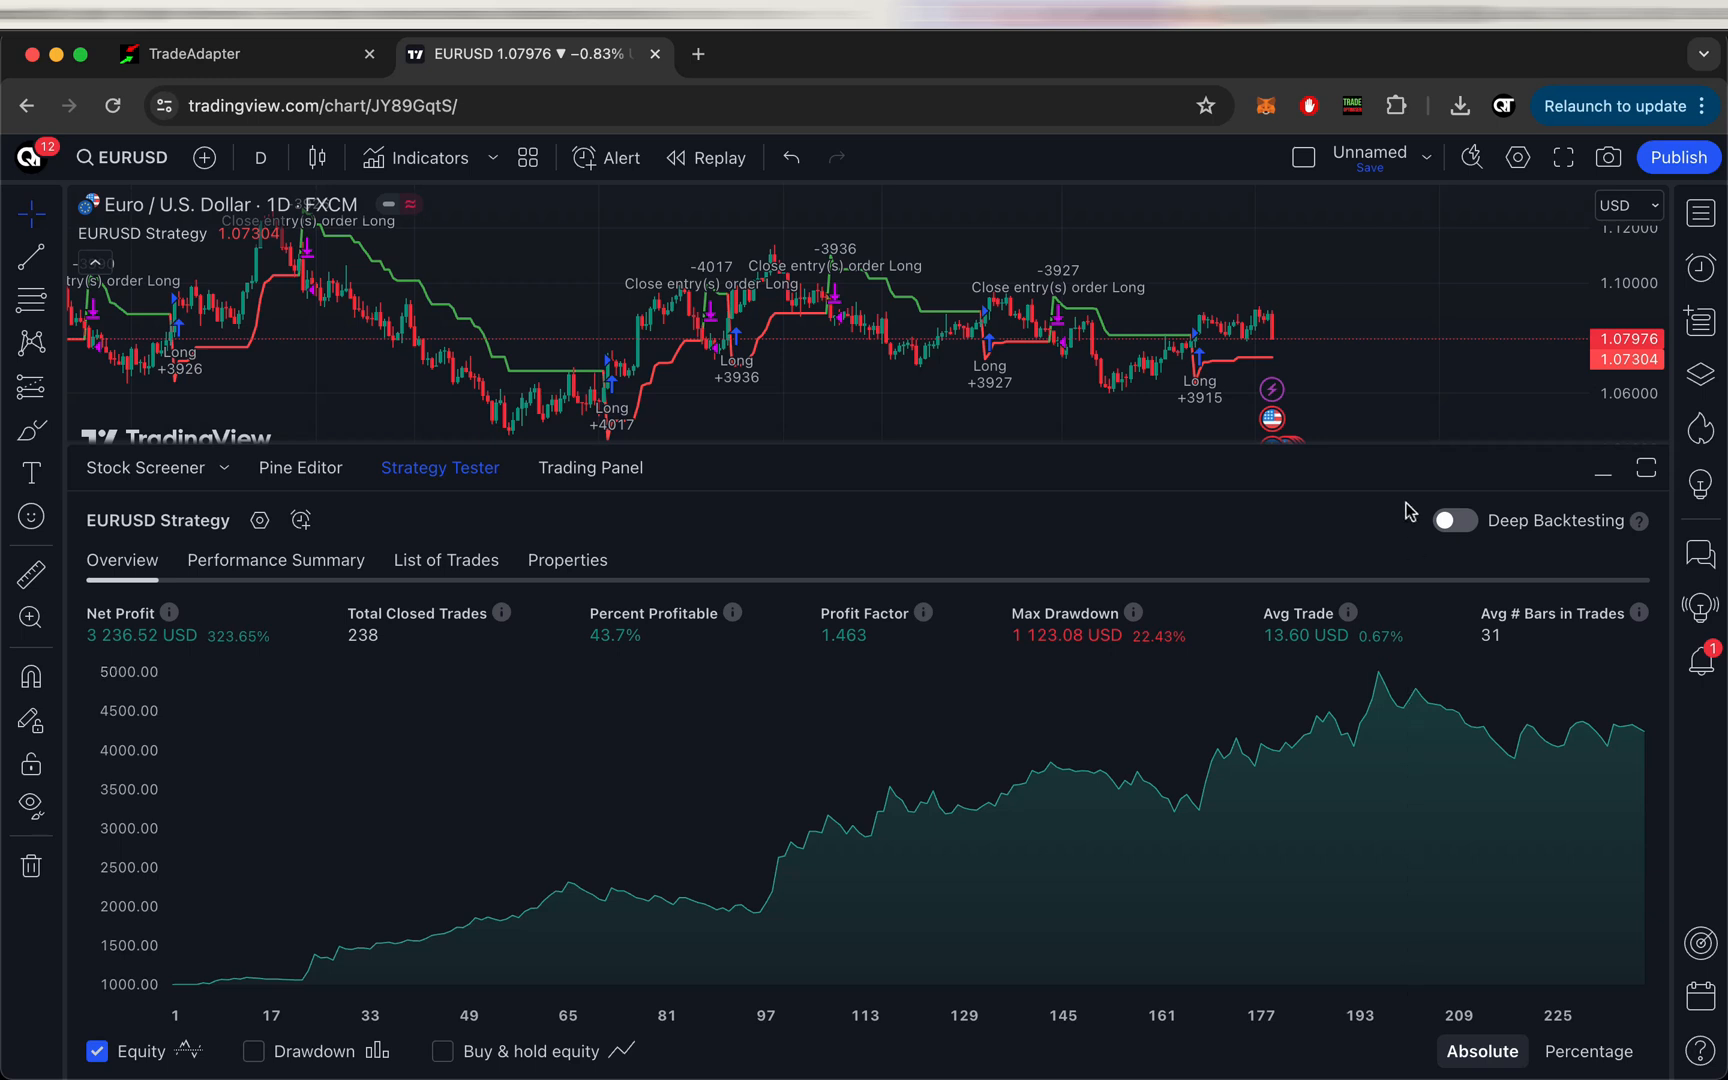
mouse_move(1114, 730)
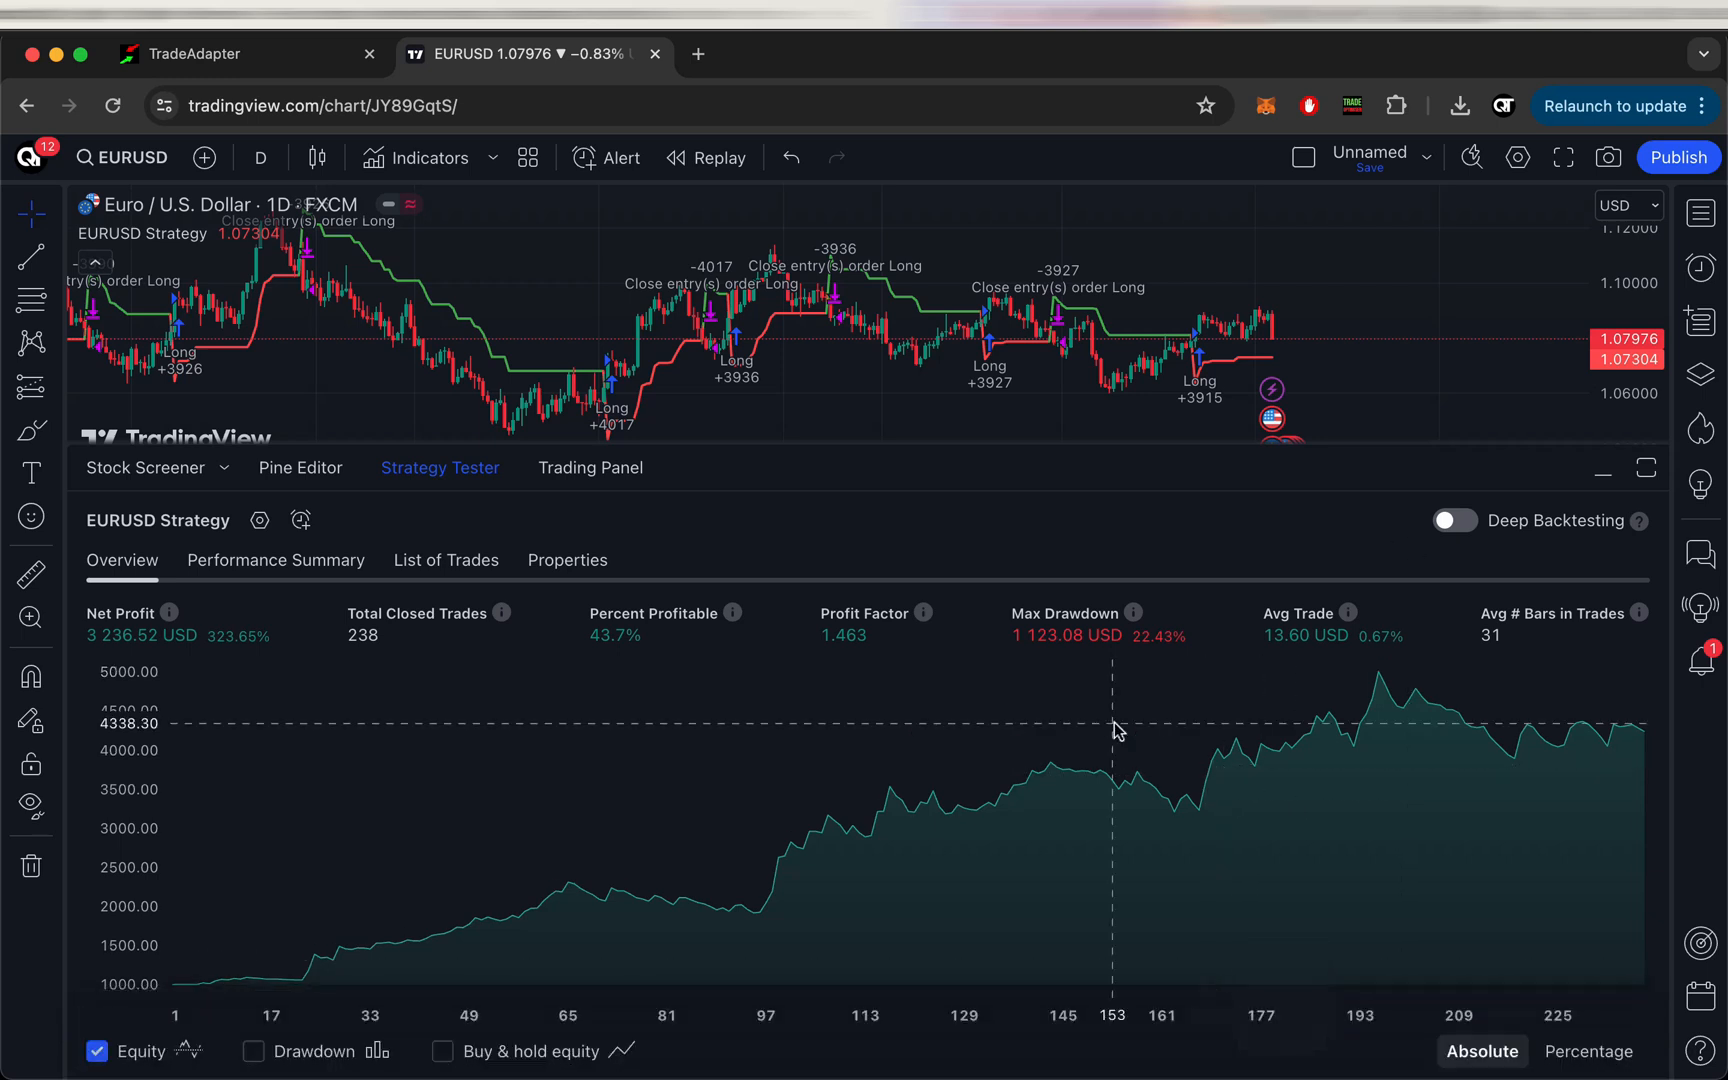